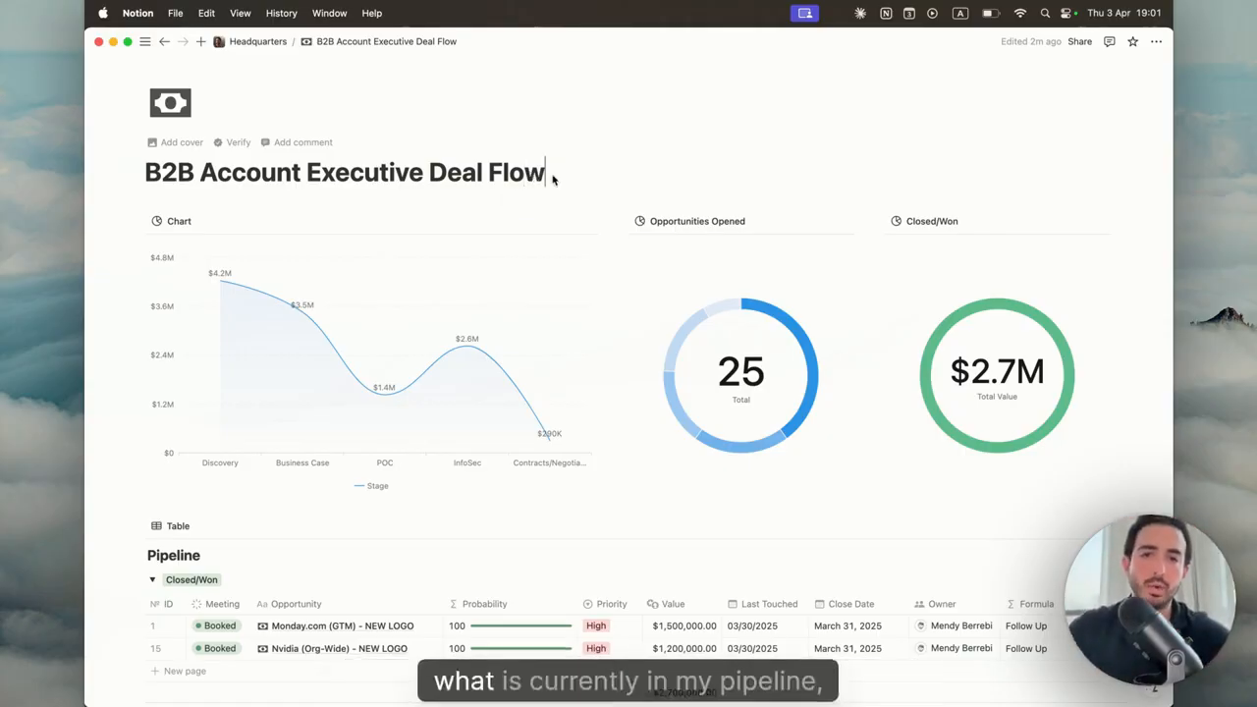
mouse_move(609, 165)
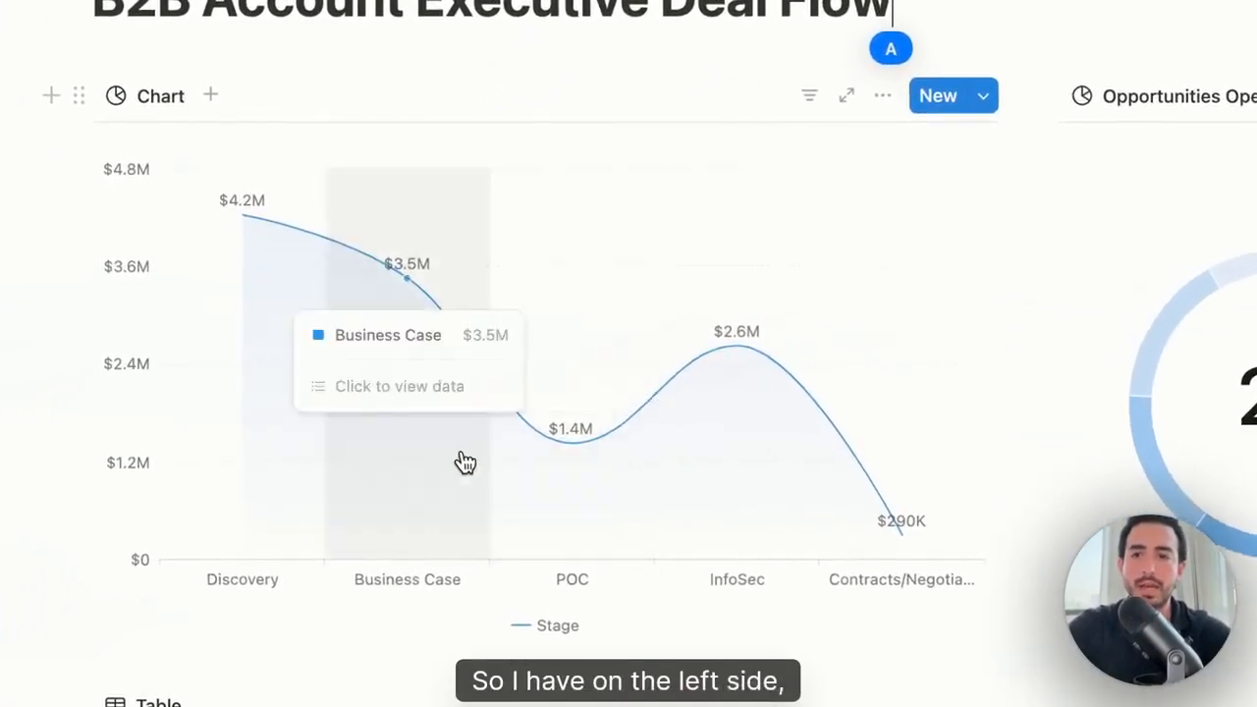
mouse_move(251, 604)
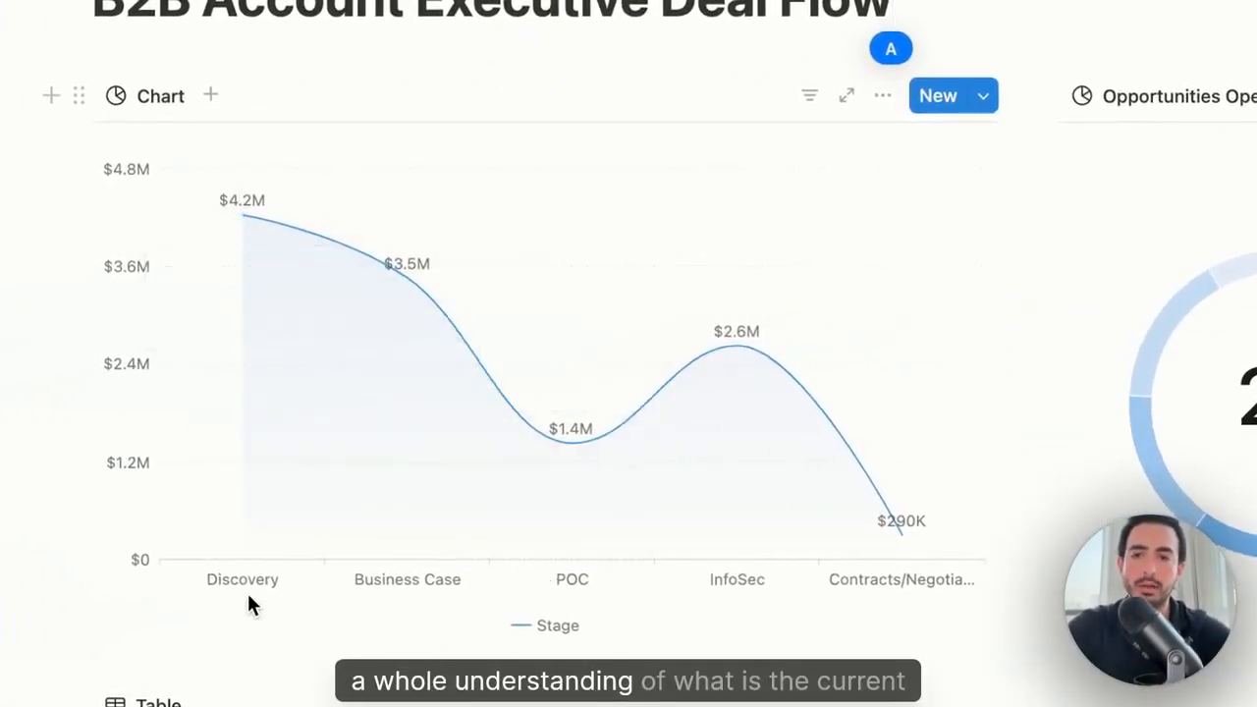
mouse_move(314, 638)
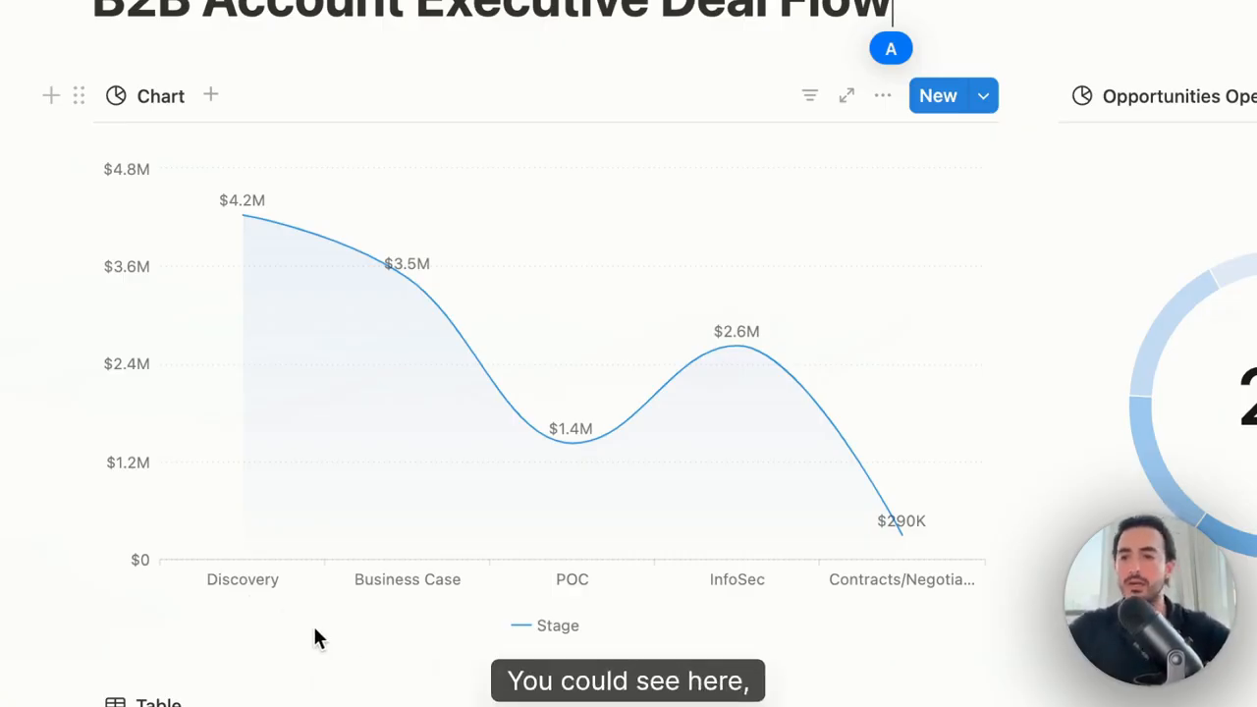
mouse_move(407, 462)
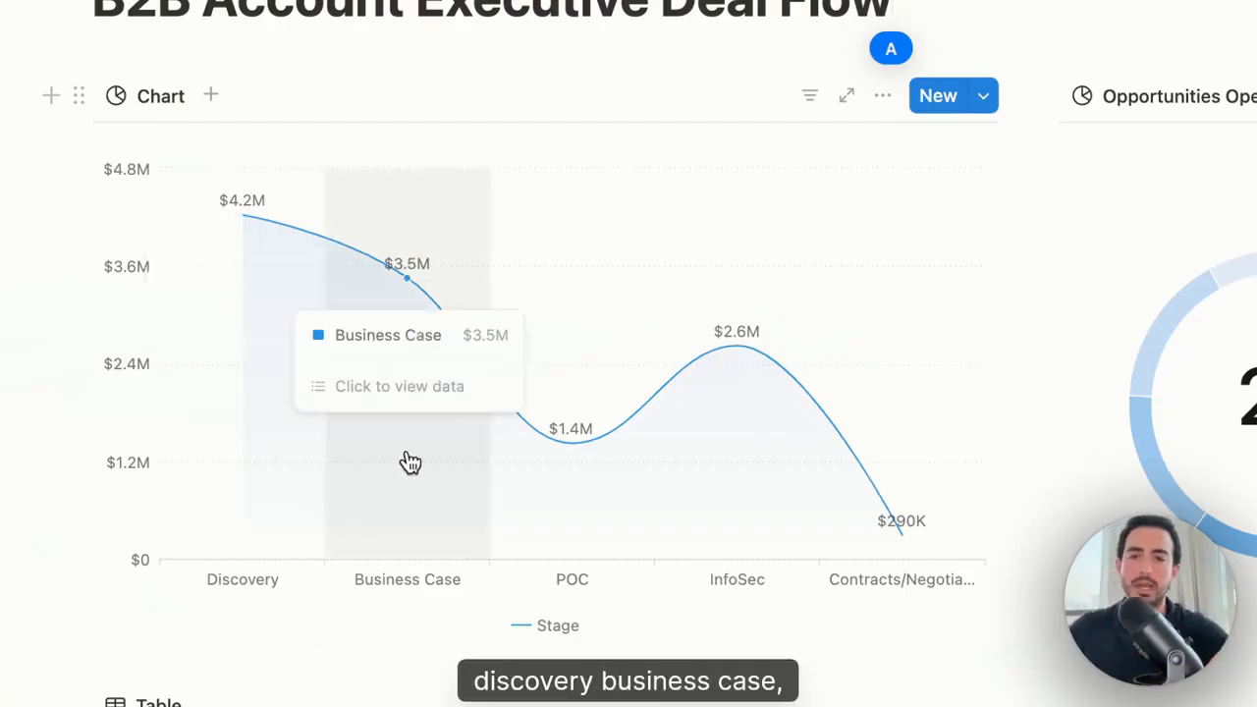
mouse_move(691, 449)
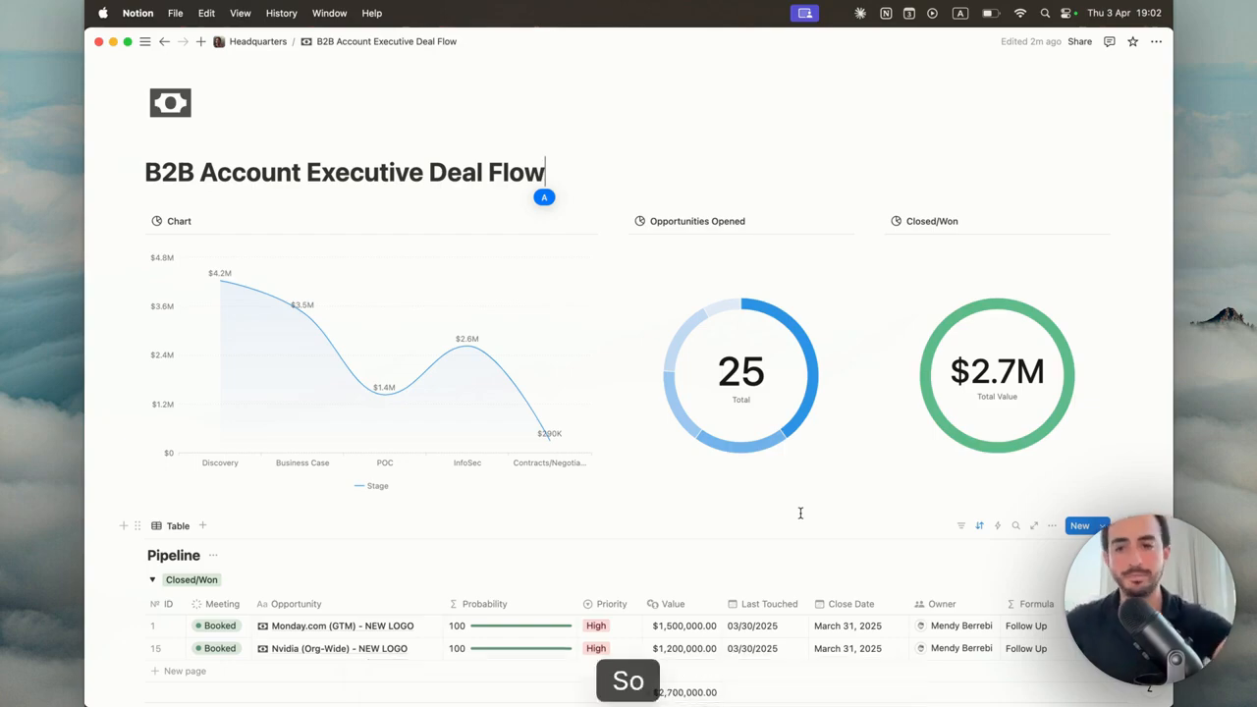
- Collapse the Closed/Won group in the Pipeline table, browse the open stages, then expand it again
scroll(down, 3)
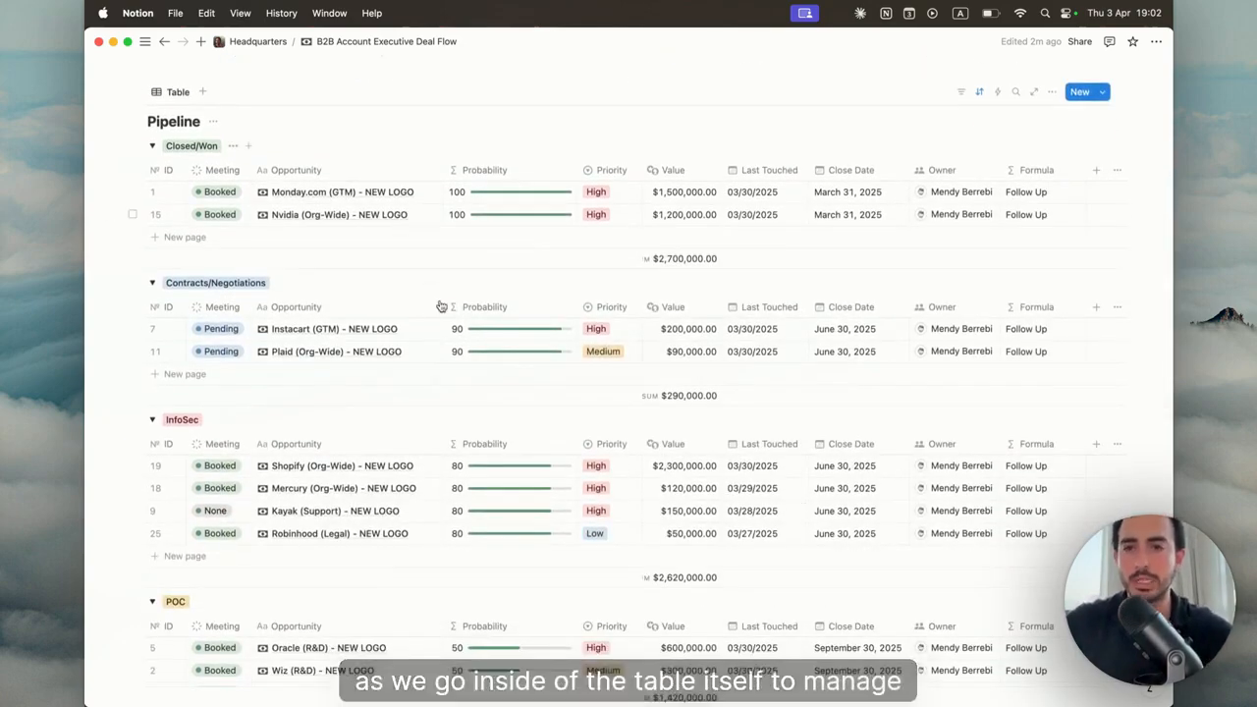
scroll(up, 3)
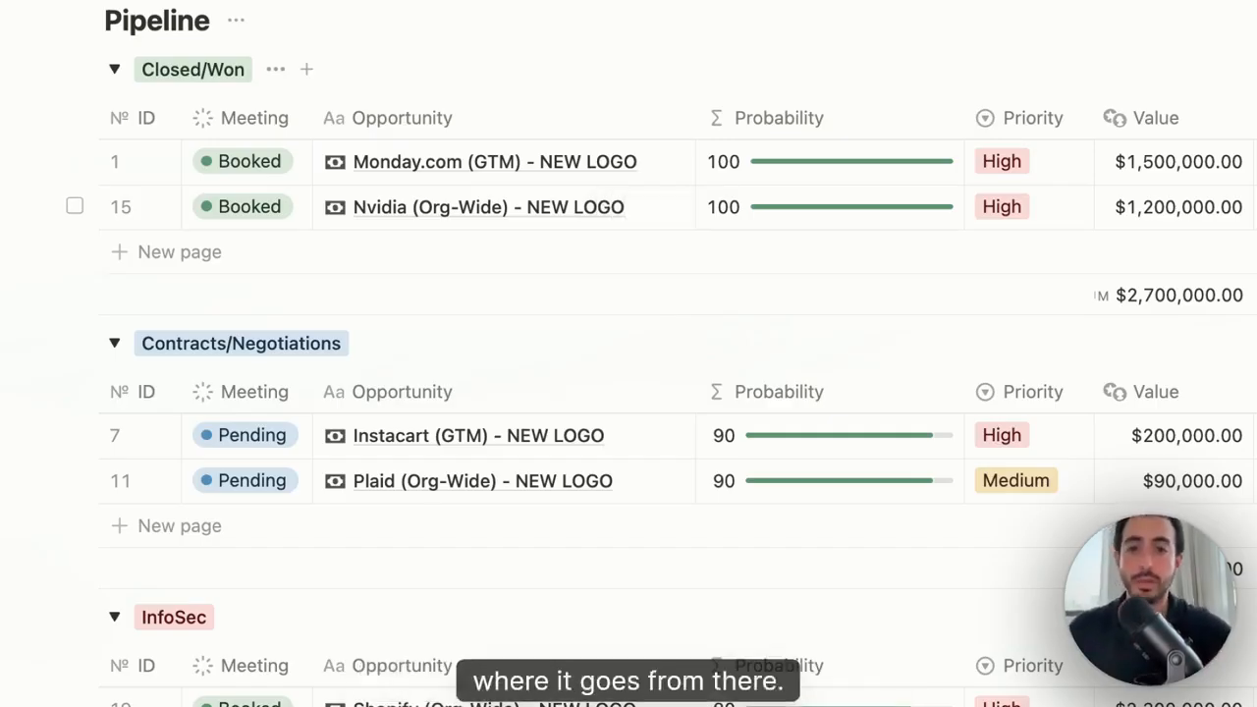
click(113, 69)
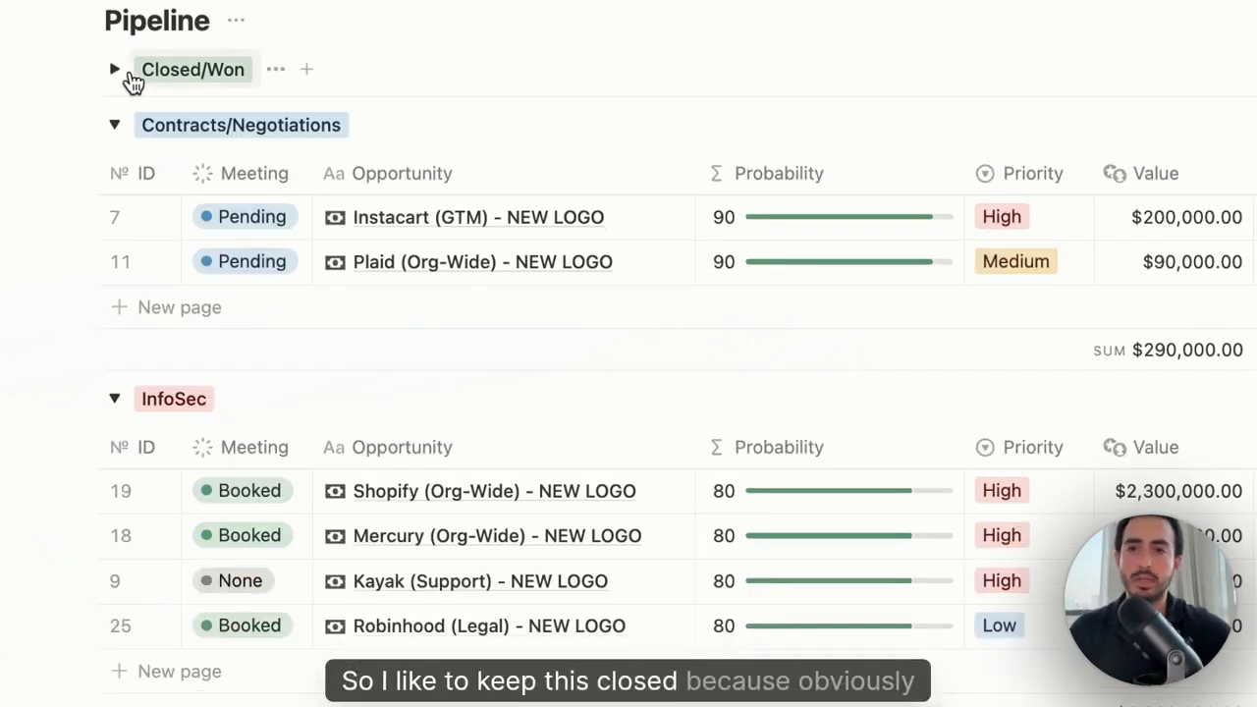
scroll(down, 3)
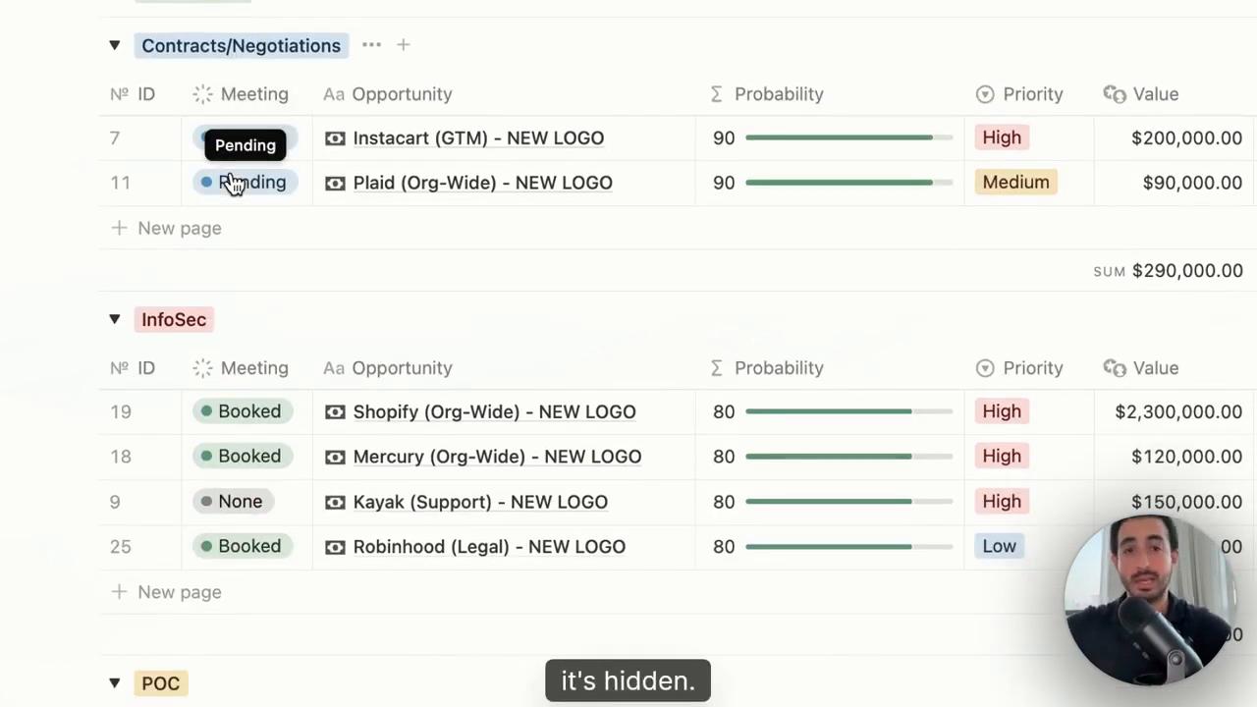
mouse_move(506, 209)
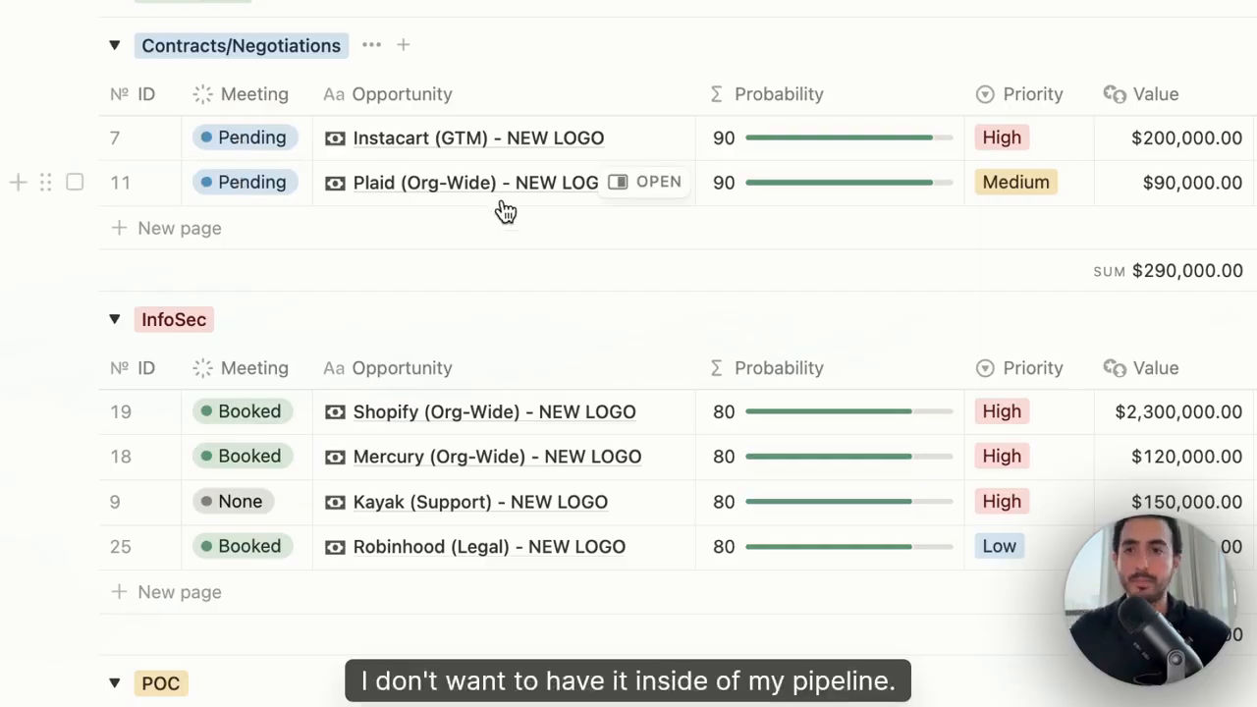
scroll(up, 3)
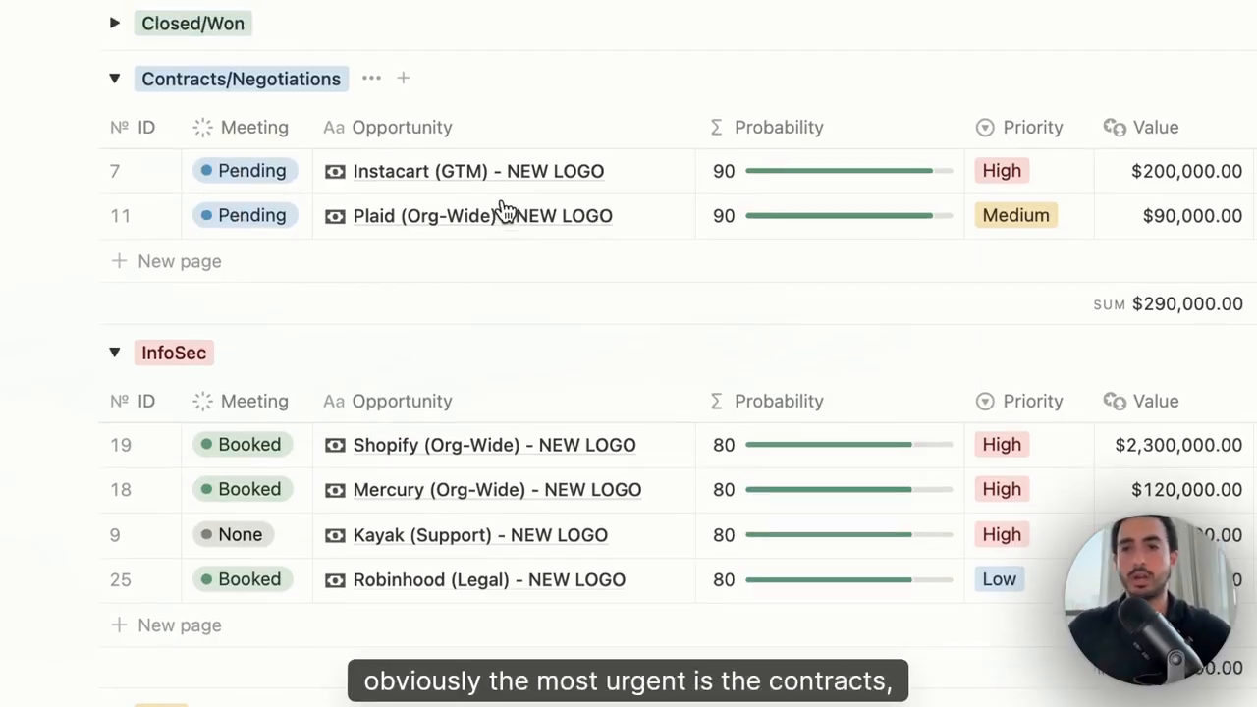
scroll(down, 3)
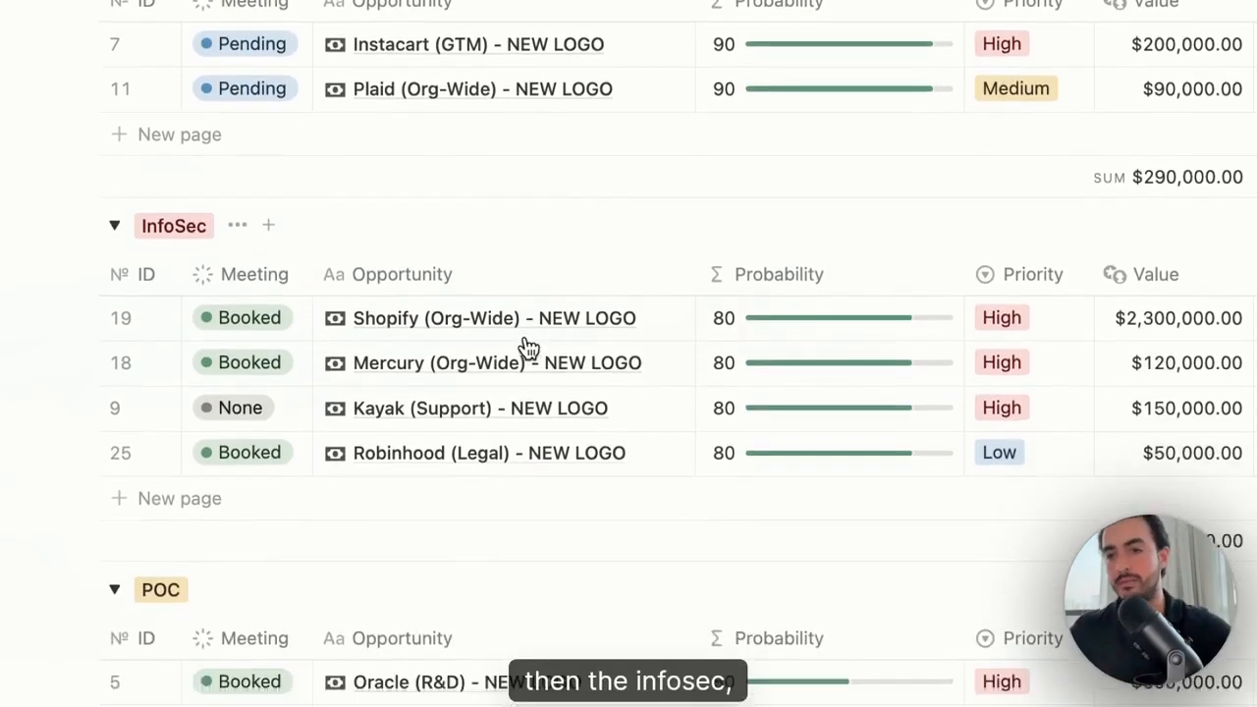
scroll(down, 3)
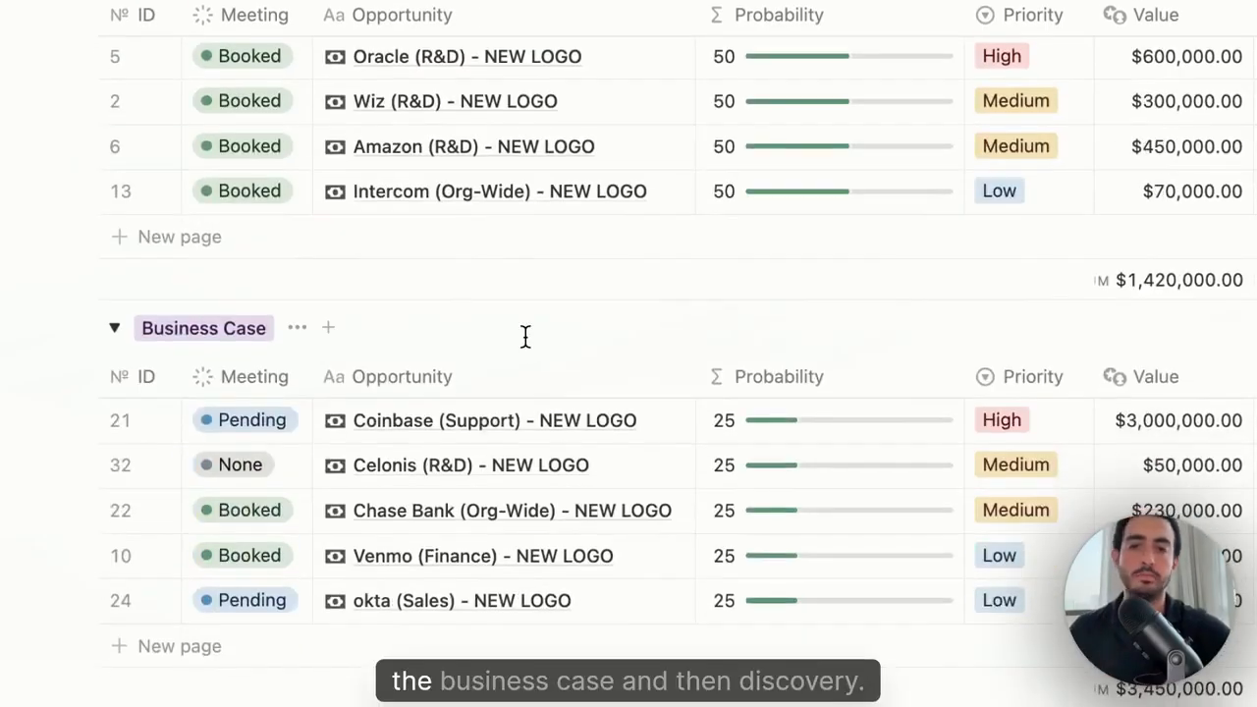
scroll(down, 3)
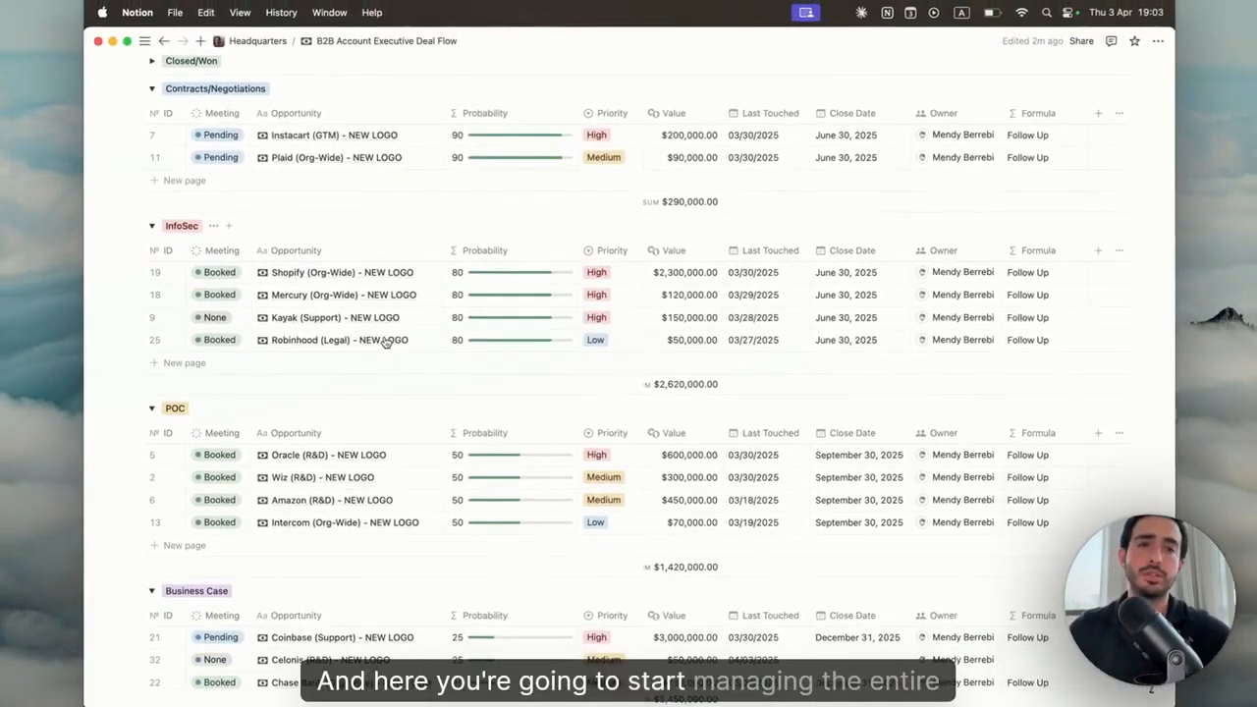
scroll(up, 3)
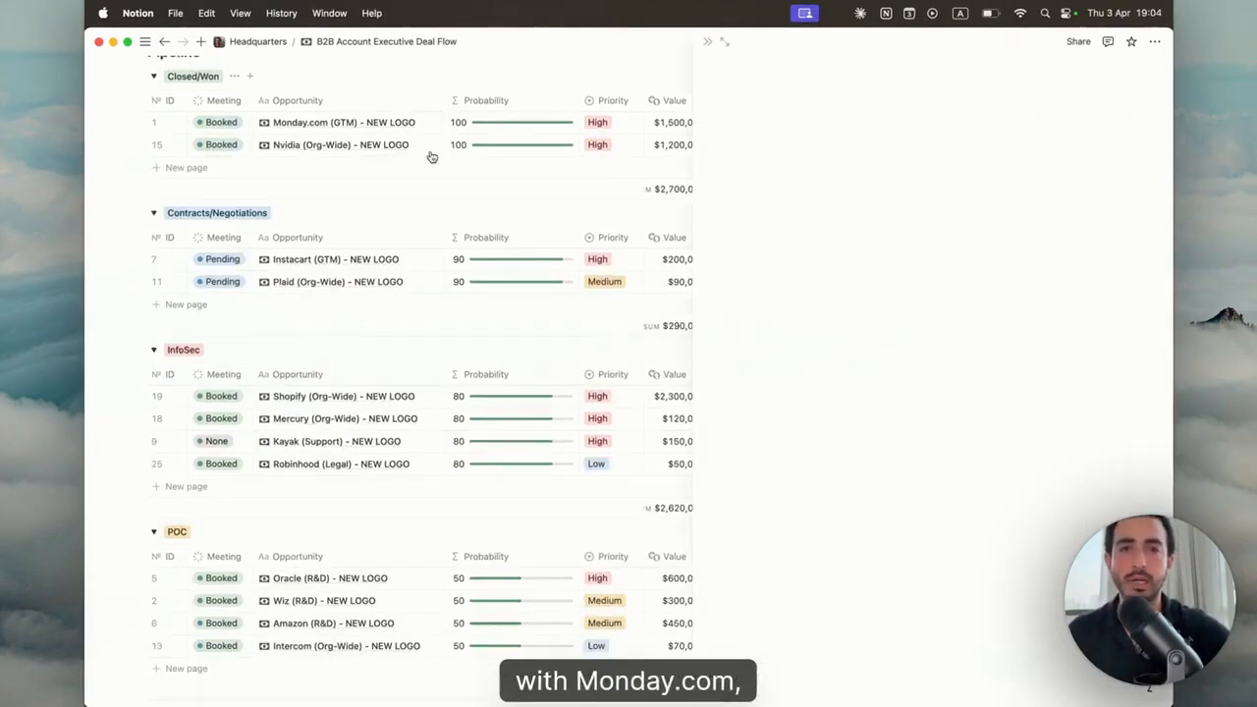
click(343, 121)
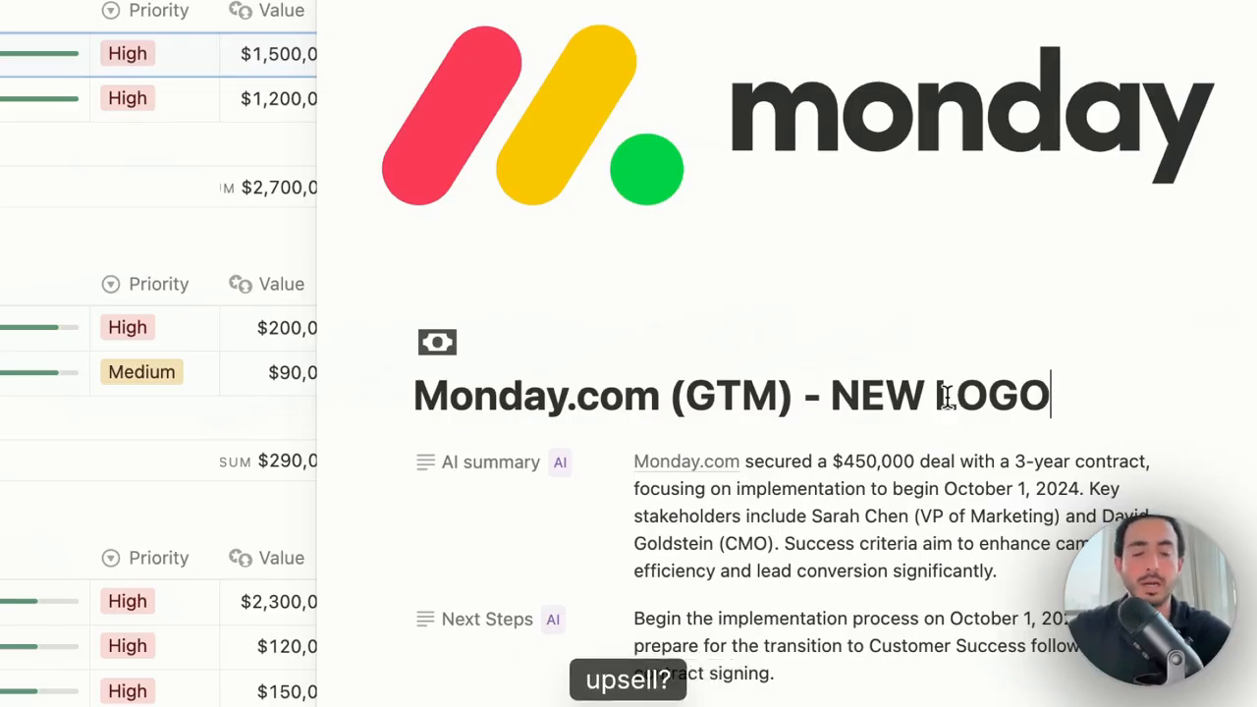
scroll(down, 3)
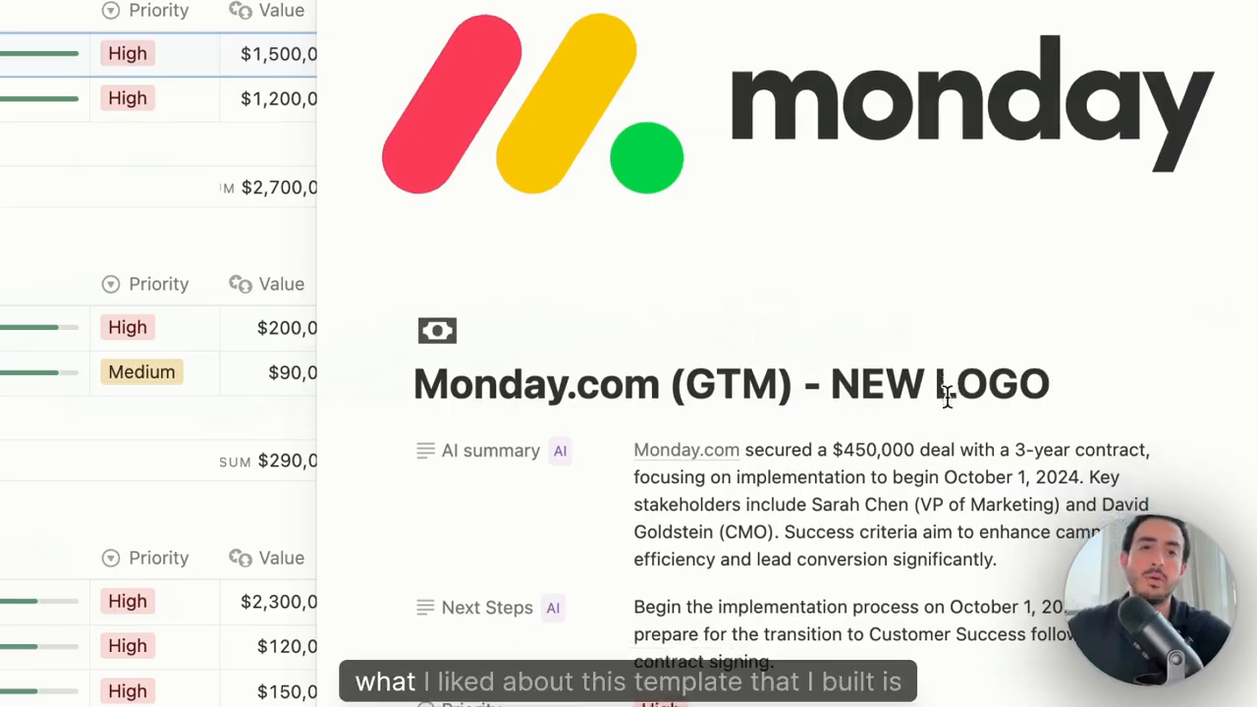
scroll(down, 3)
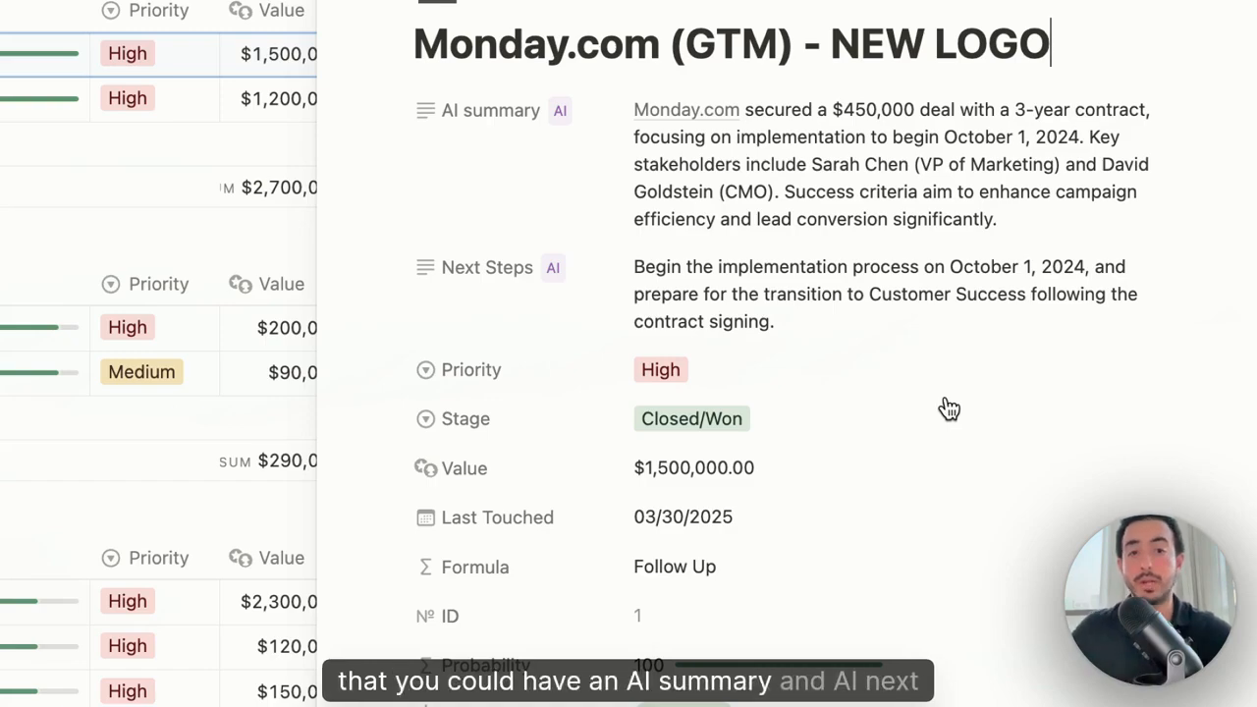
mouse_move(671, 288)
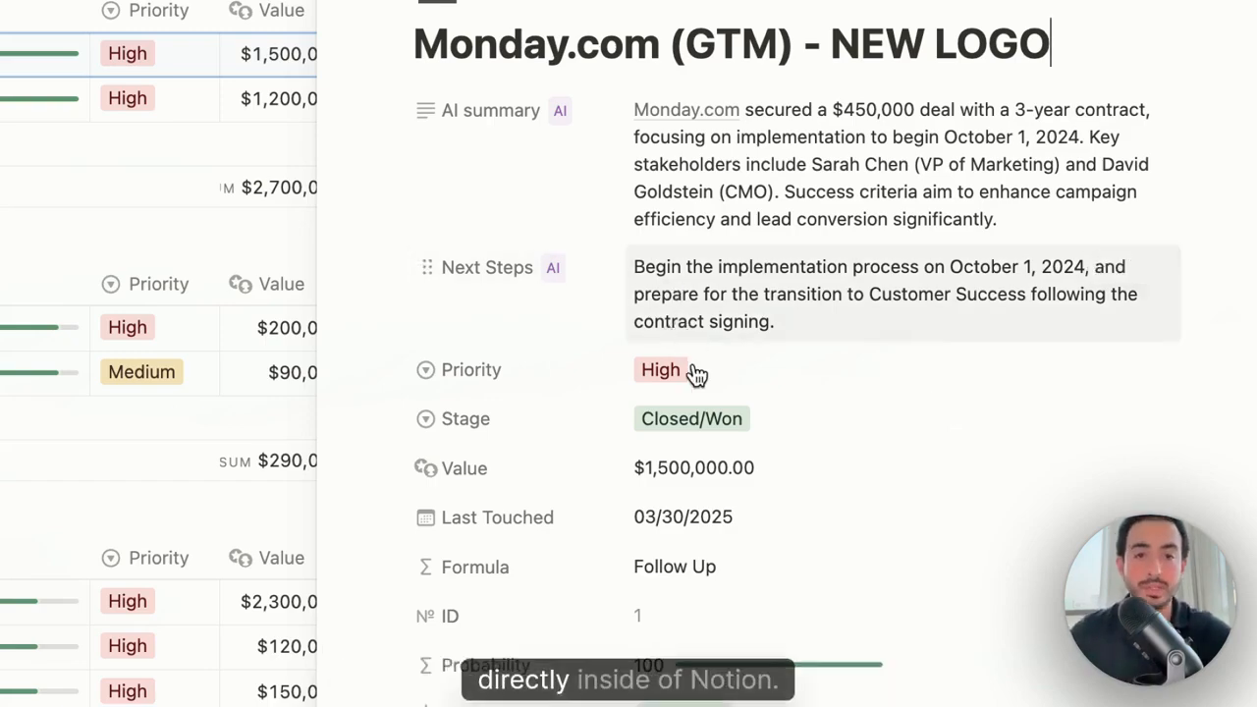
scroll(down, 3)
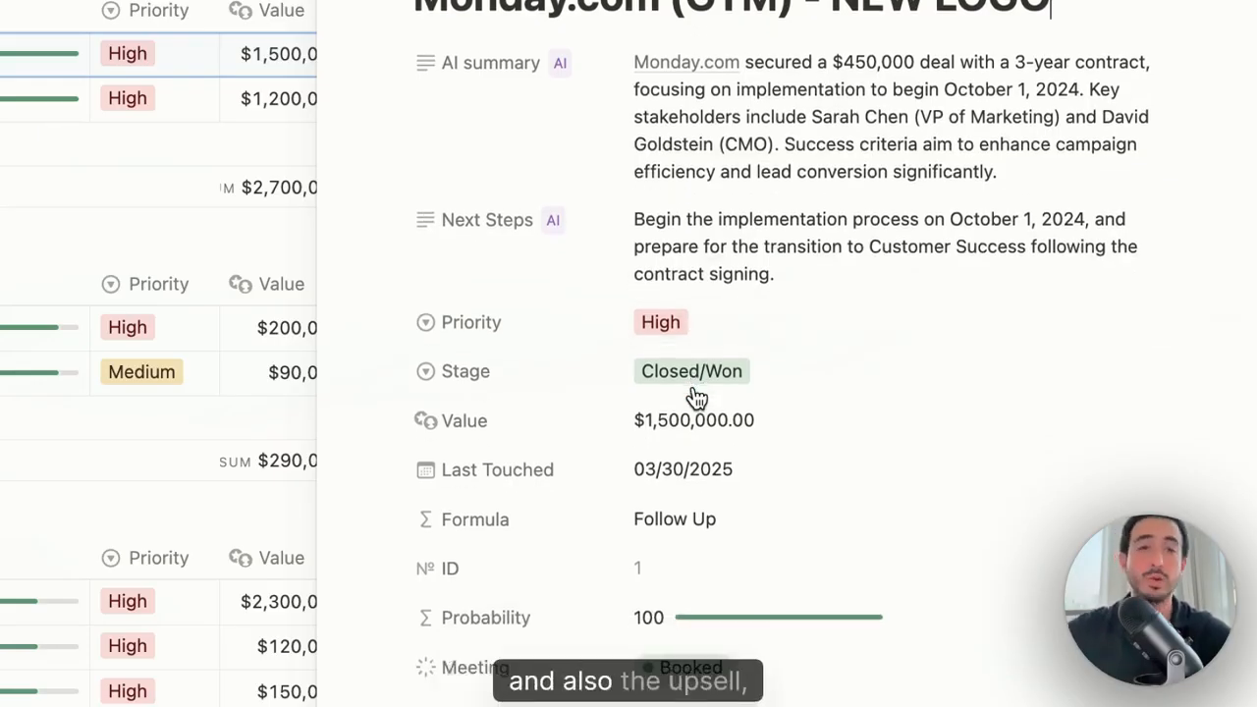
mouse_move(717, 421)
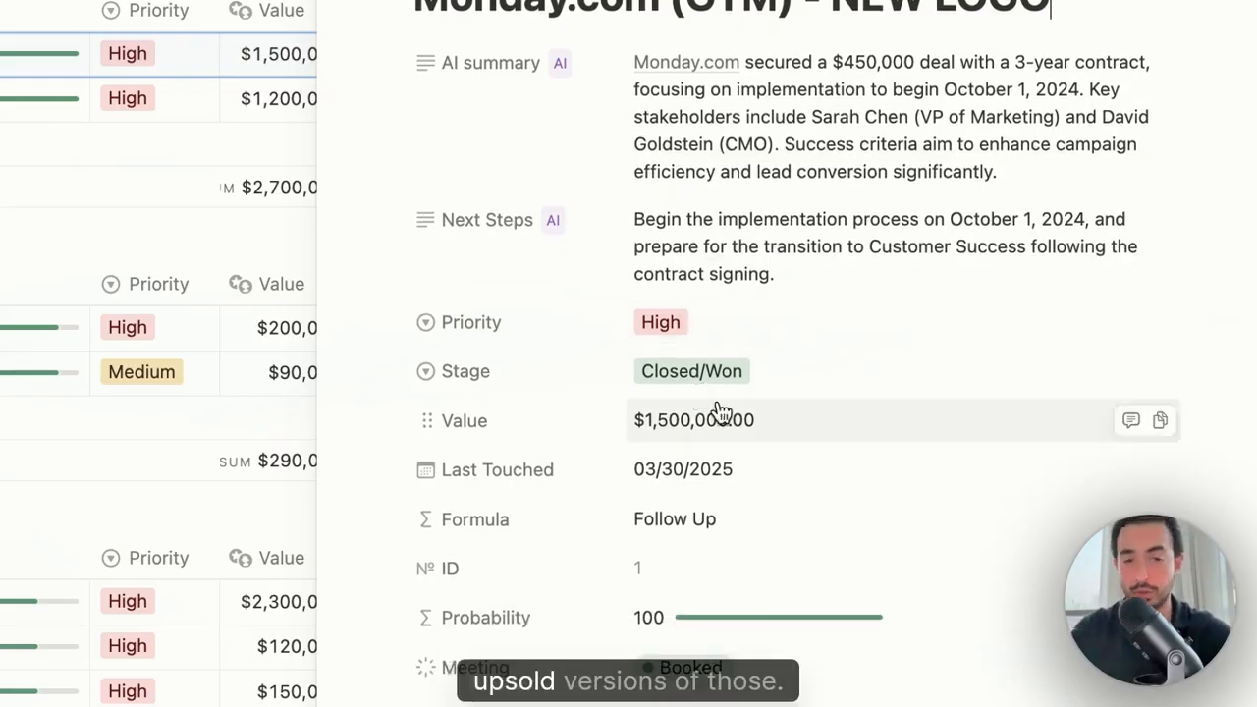
mouse_move(993, 558)
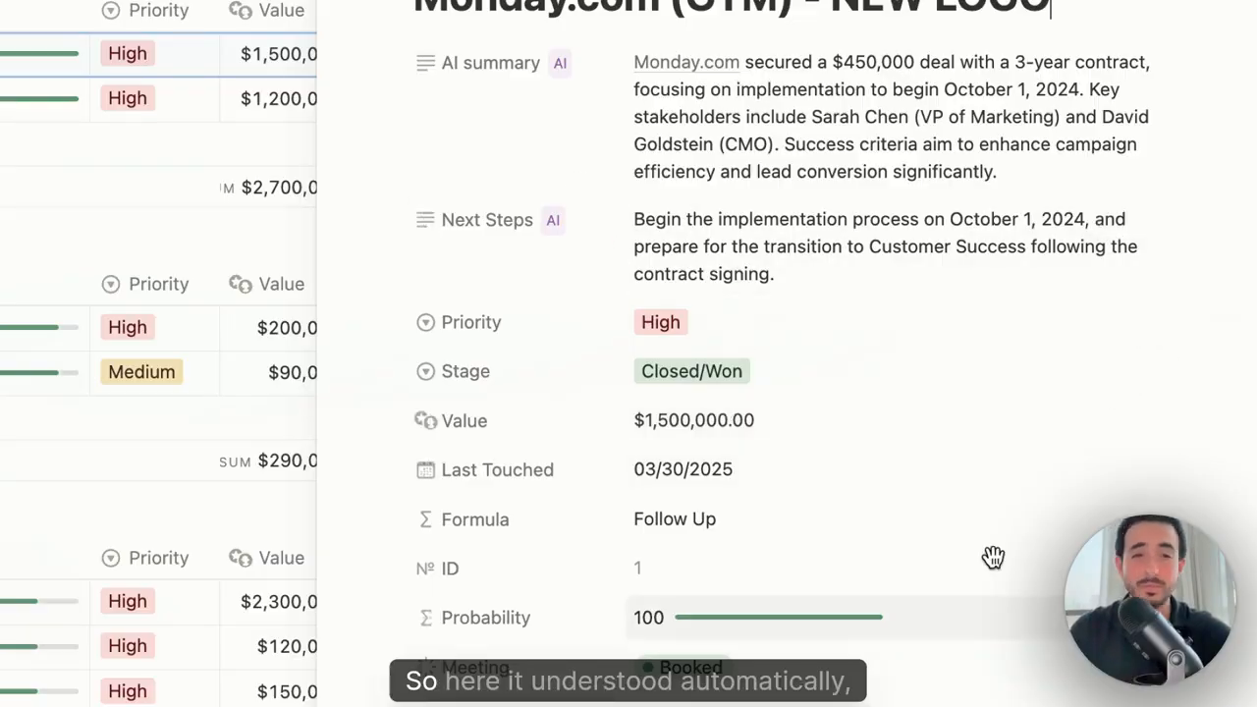
mouse_move(958, 414)
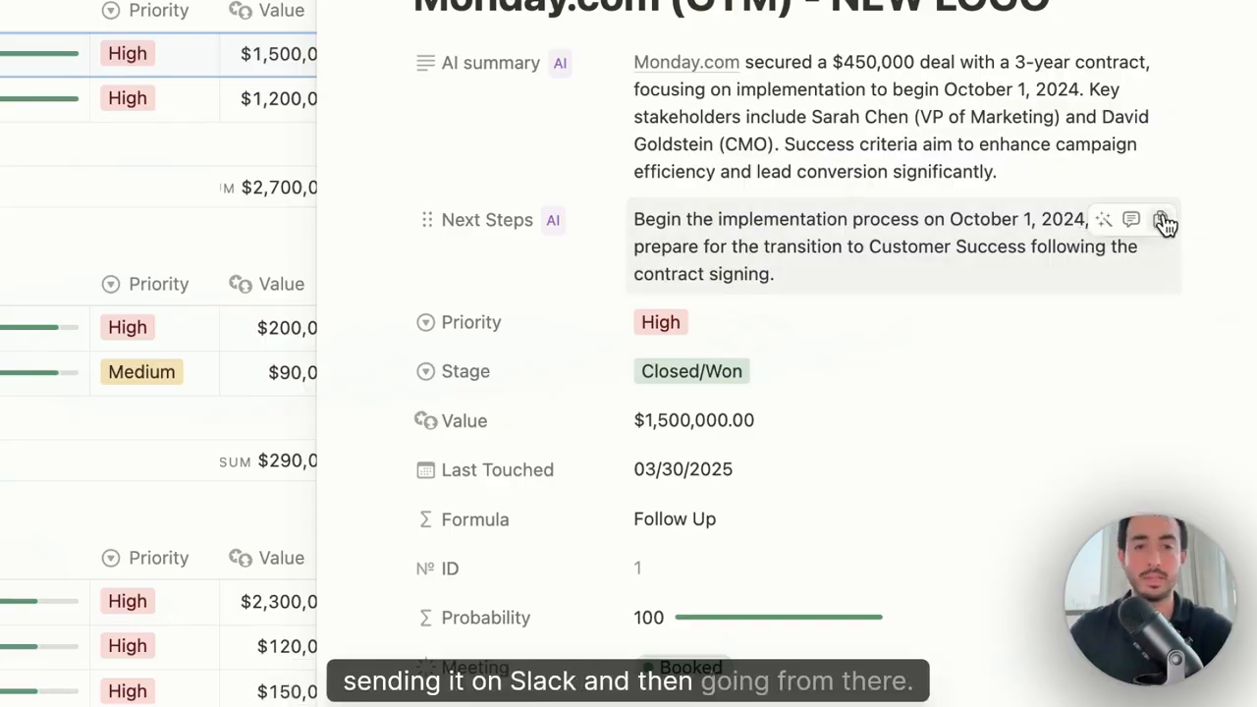
scroll(down, 3)
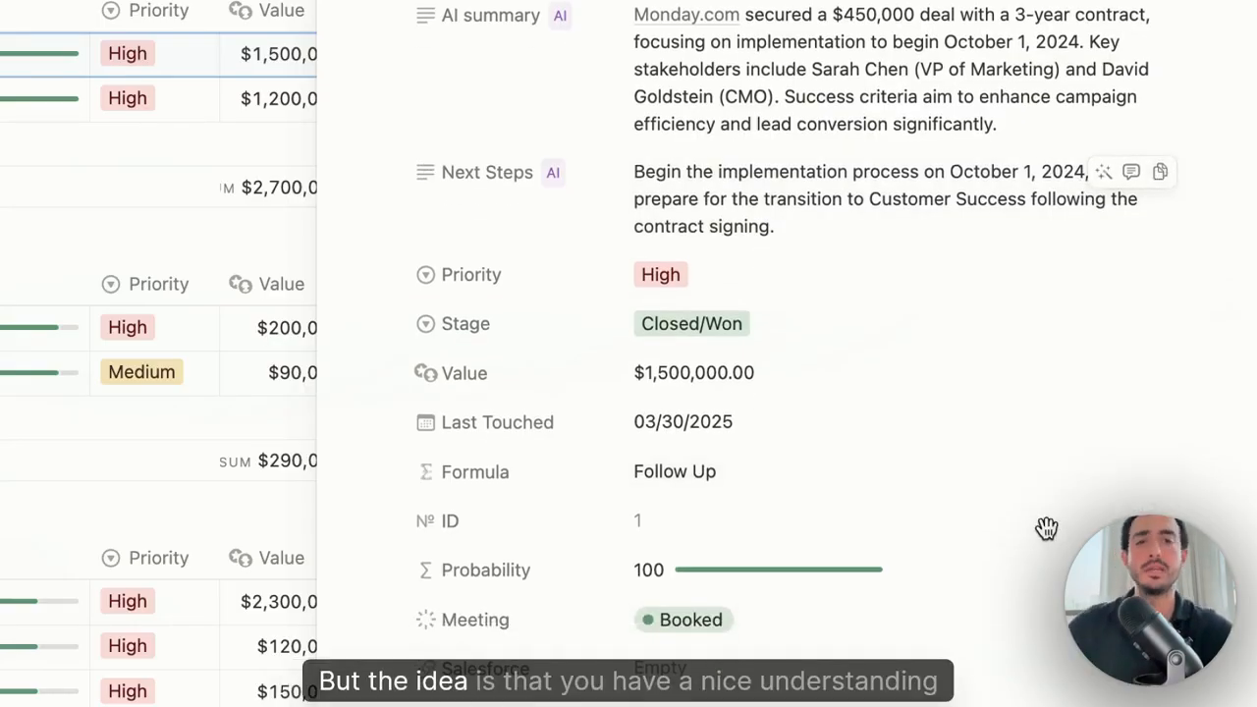
mouse_move(932, 585)
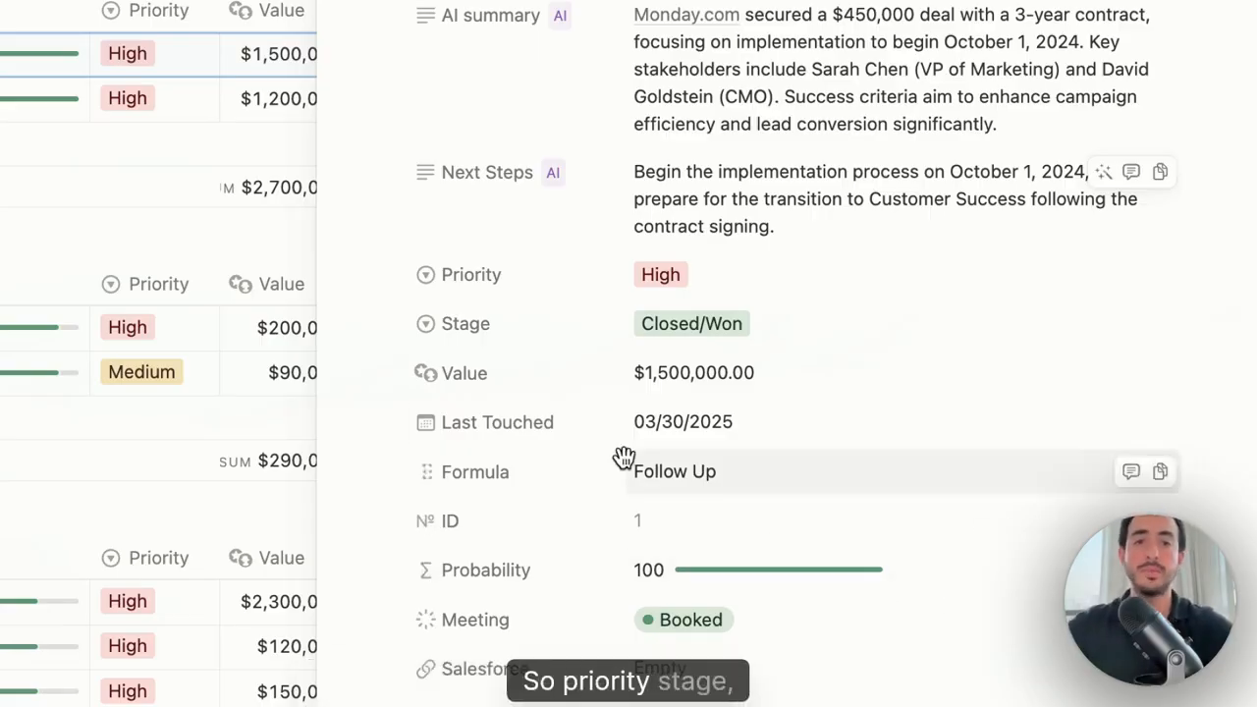
mouse_move(524, 422)
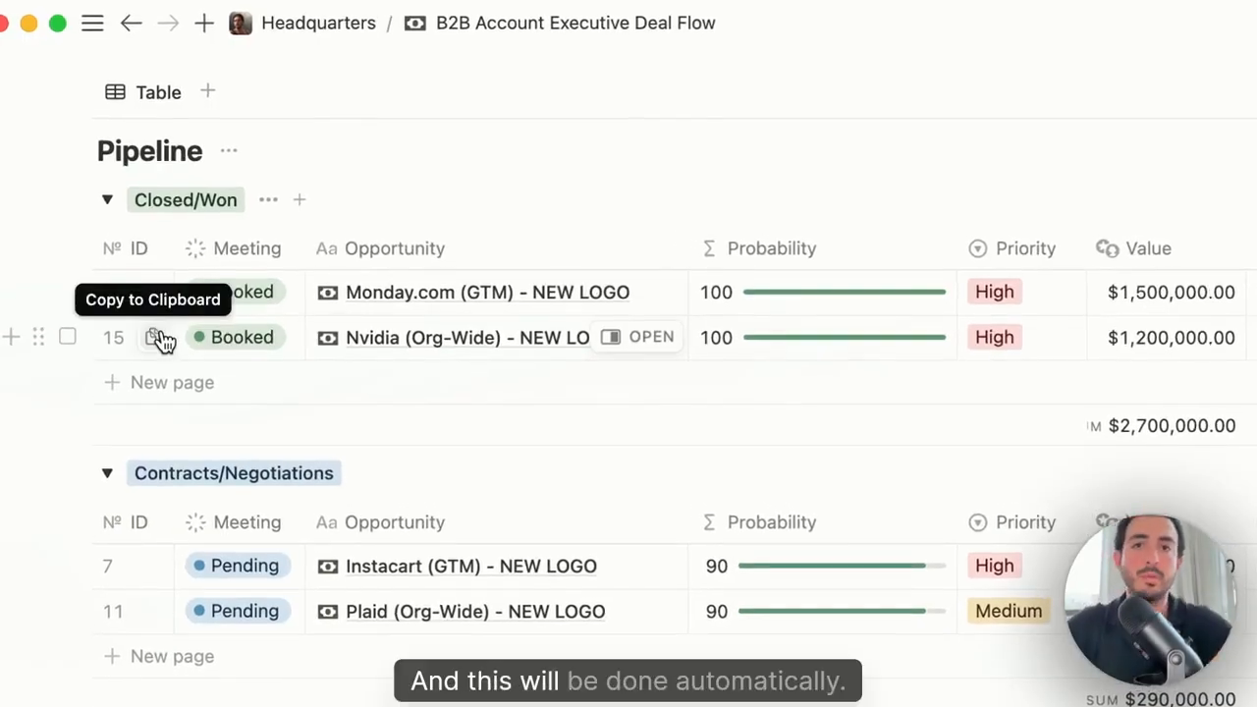
mouse_move(226, 292)
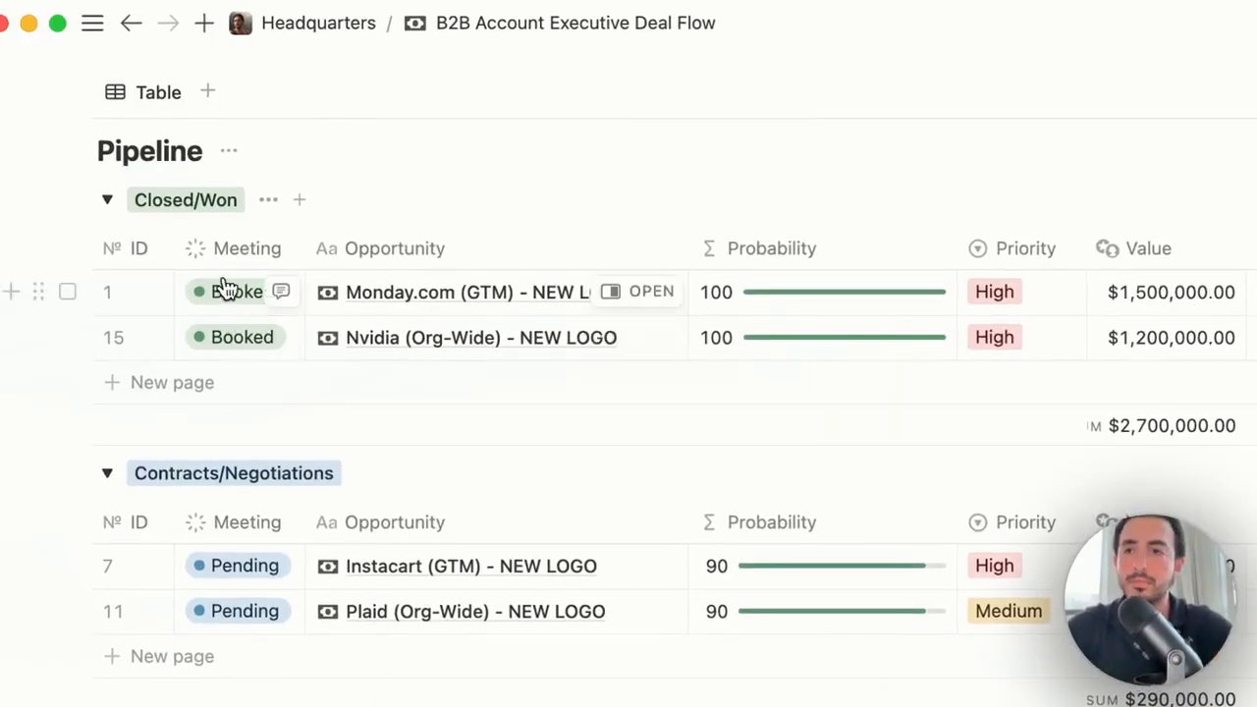
click(236, 292)
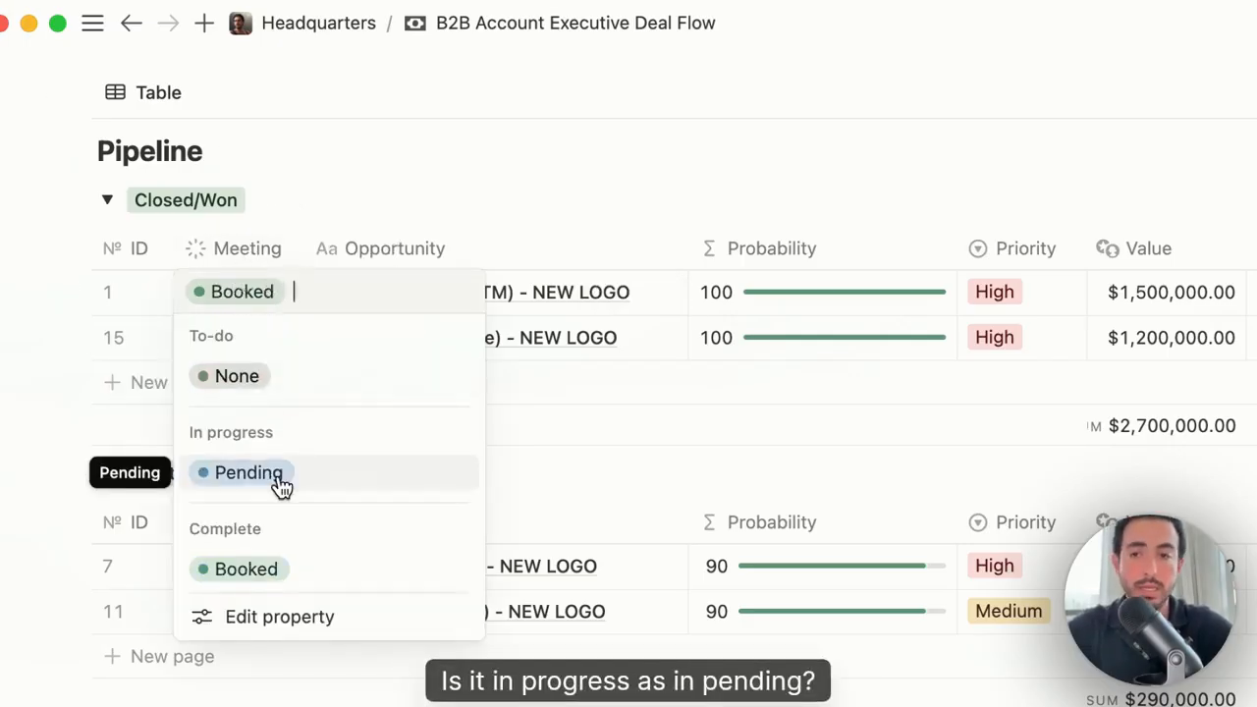
mouse_move(472, 353)
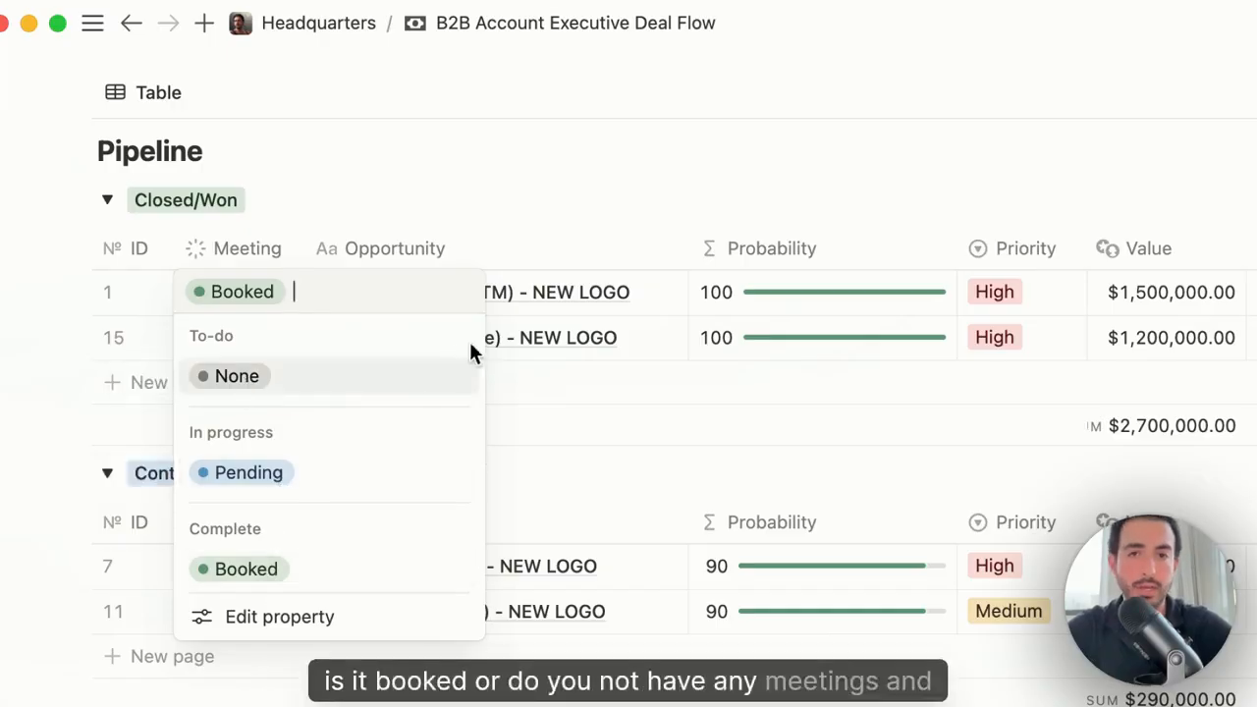
click(242, 568)
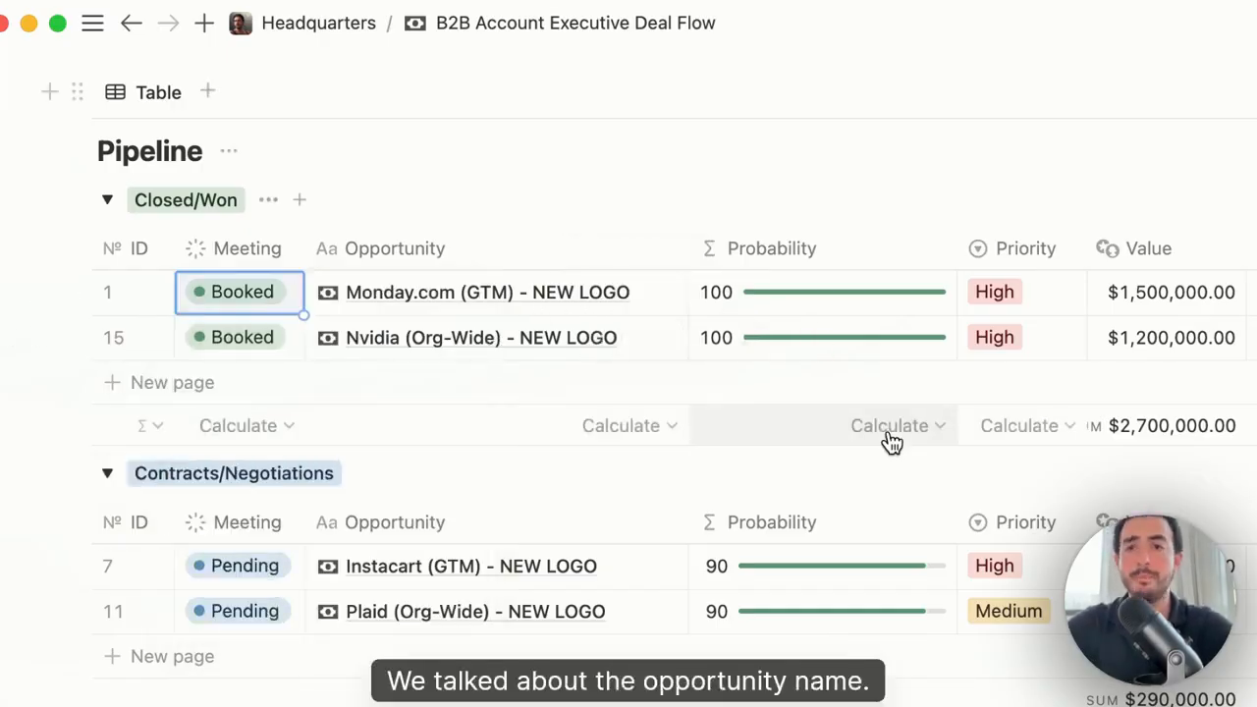
mouse_move(926, 375)
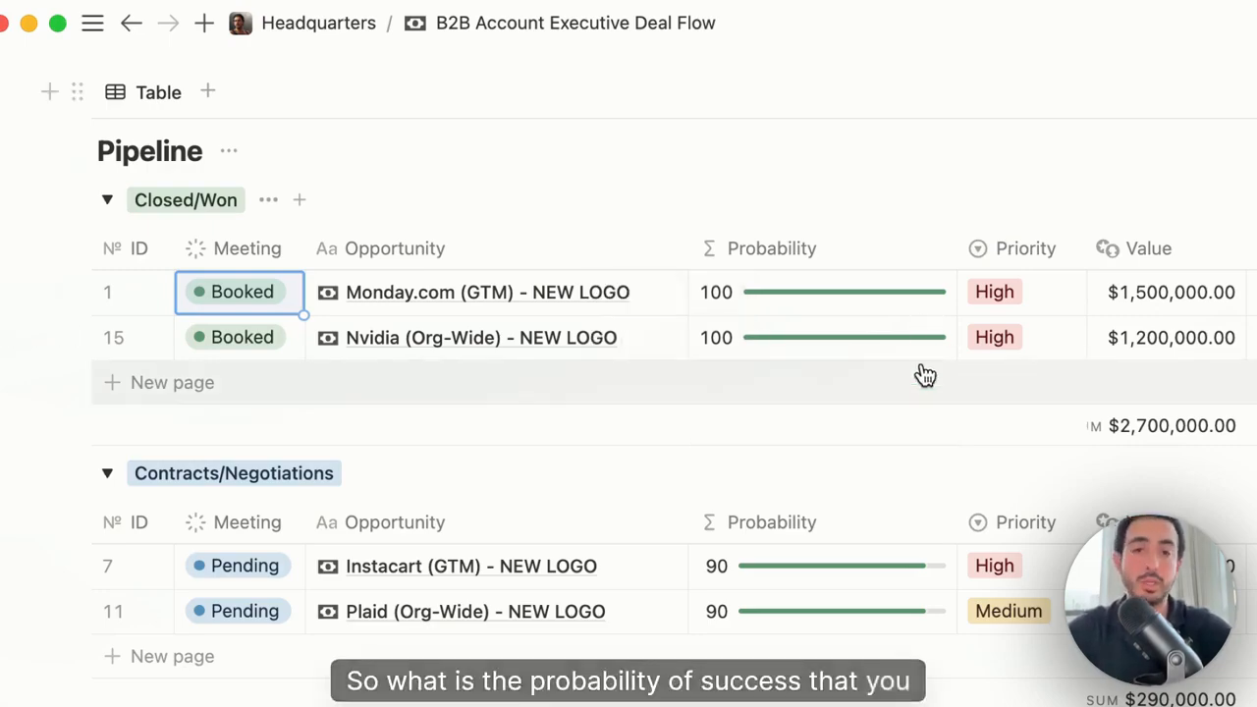
click(995, 291)
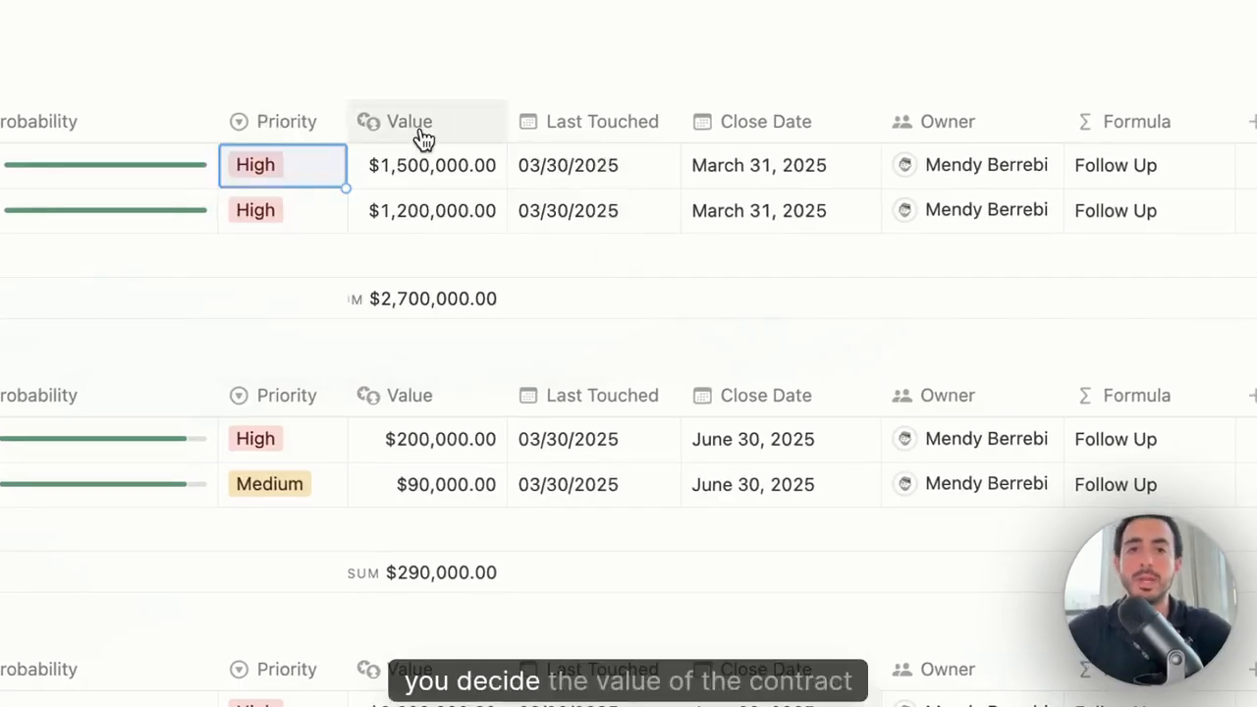
mouse_move(625, 181)
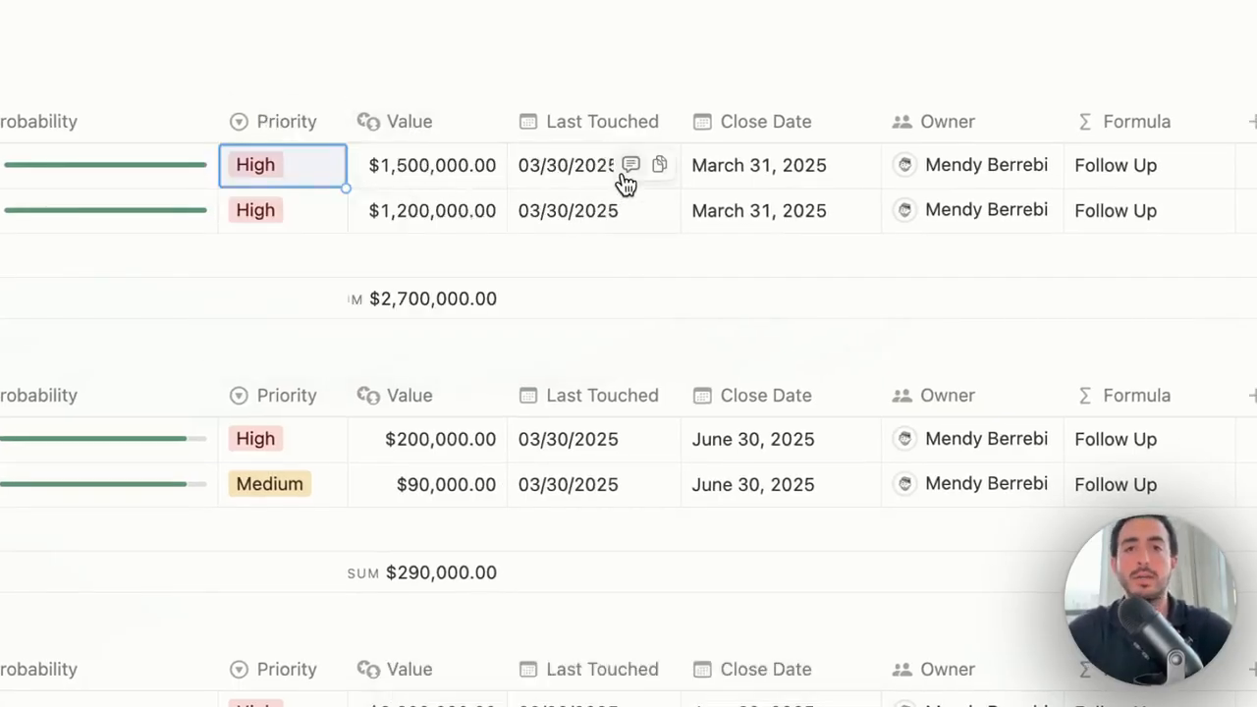
mouse_move(593, 215)
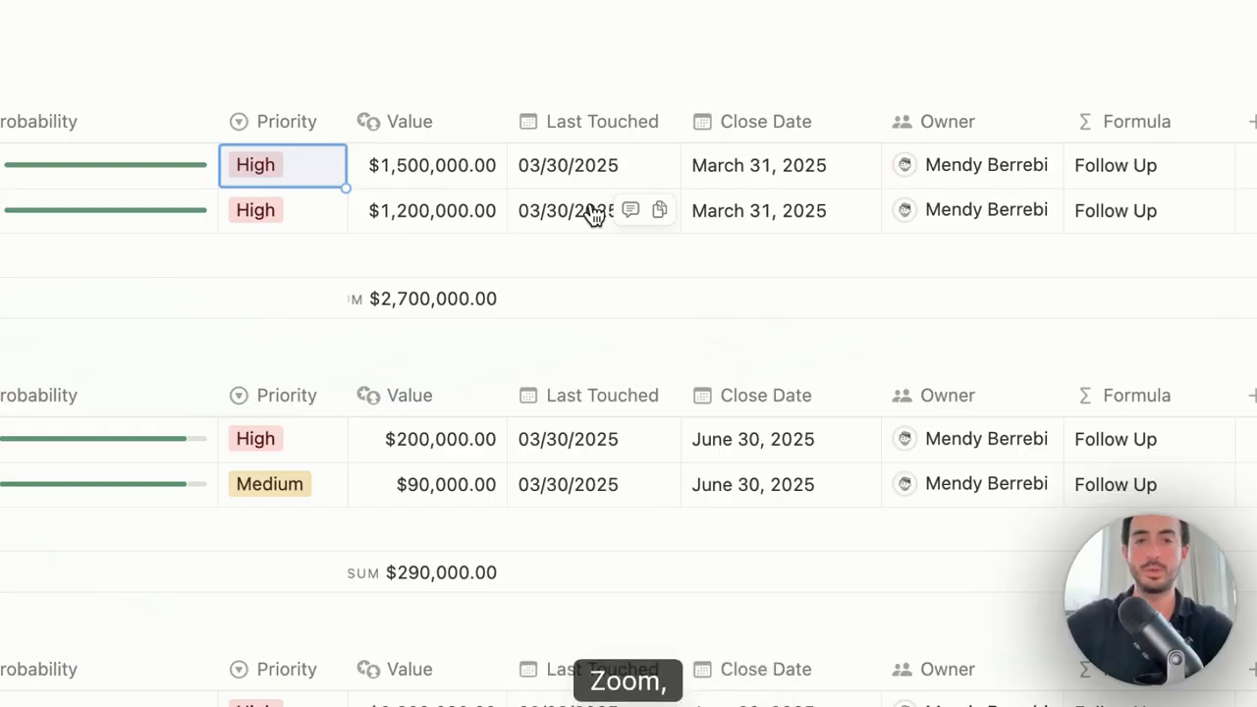
mouse_move(766, 191)
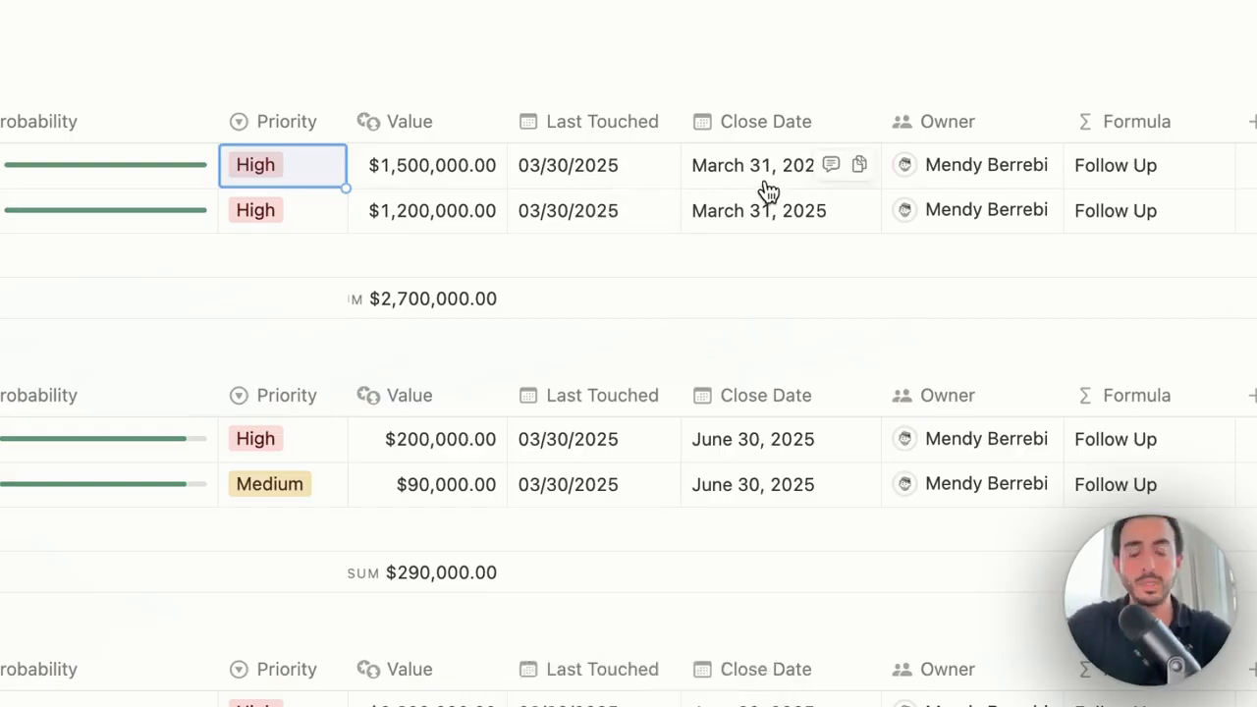
mouse_move(771, 202)
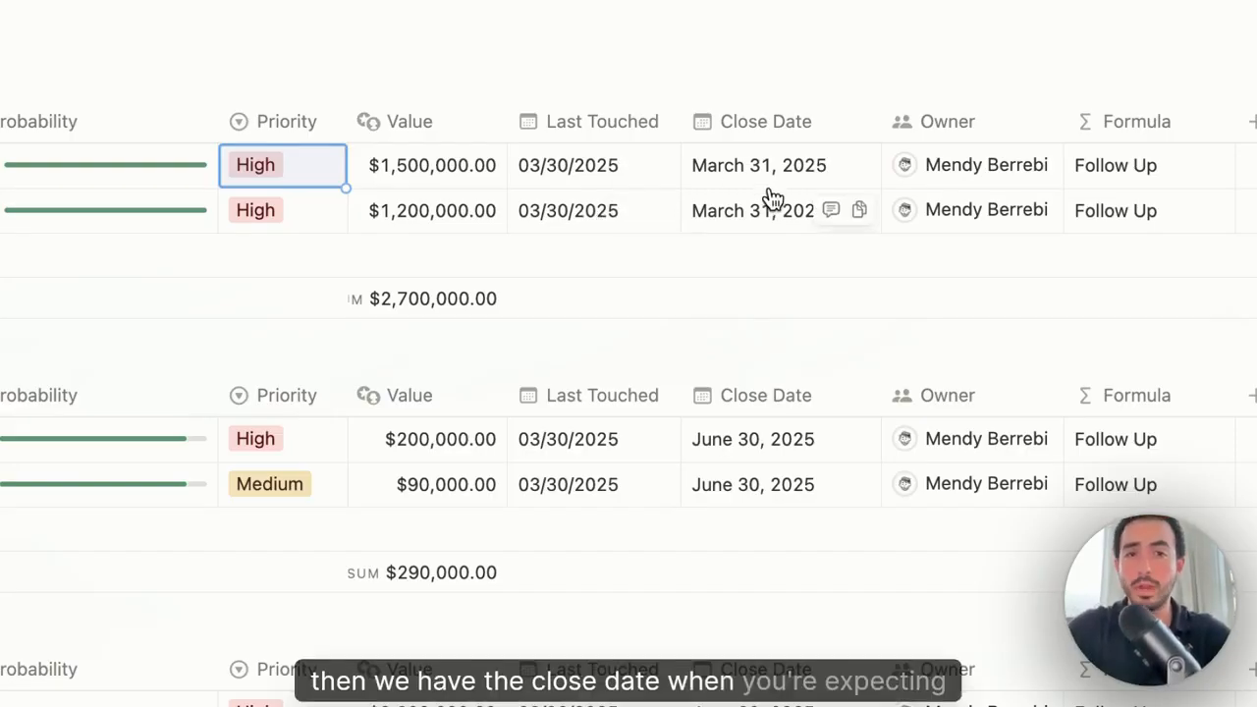
mouse_move(919, 182)
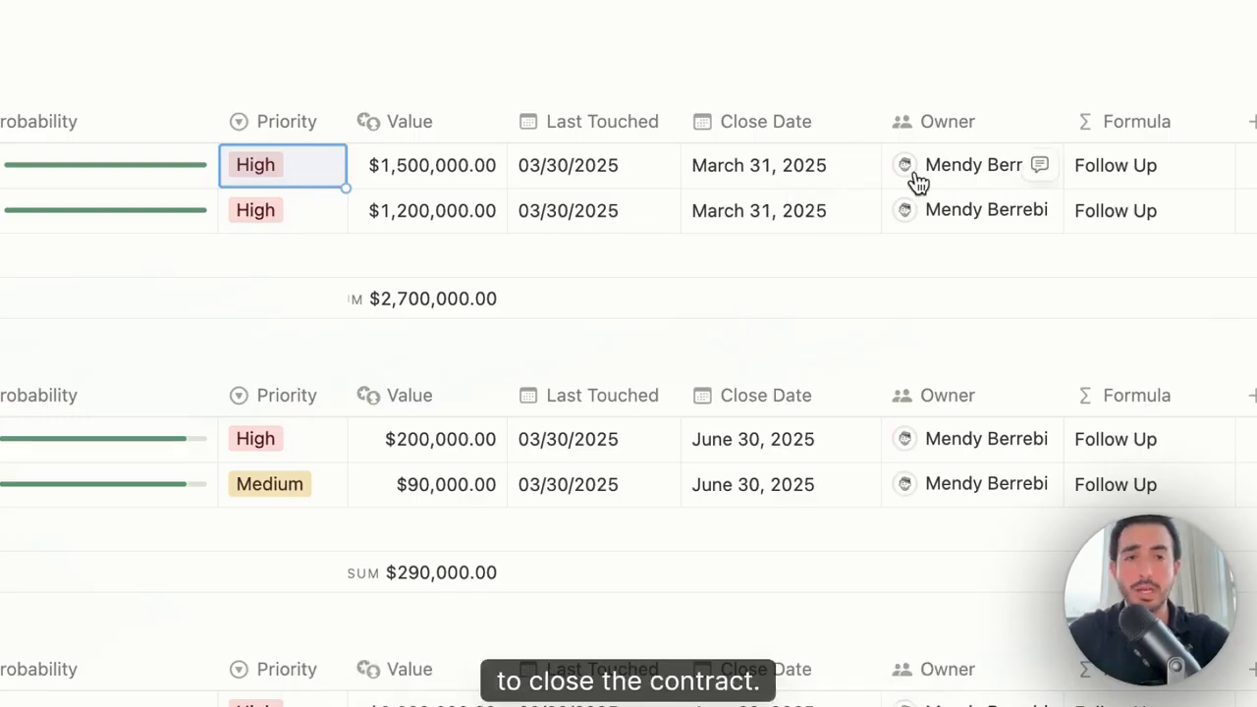
mouse_move(972, 194)
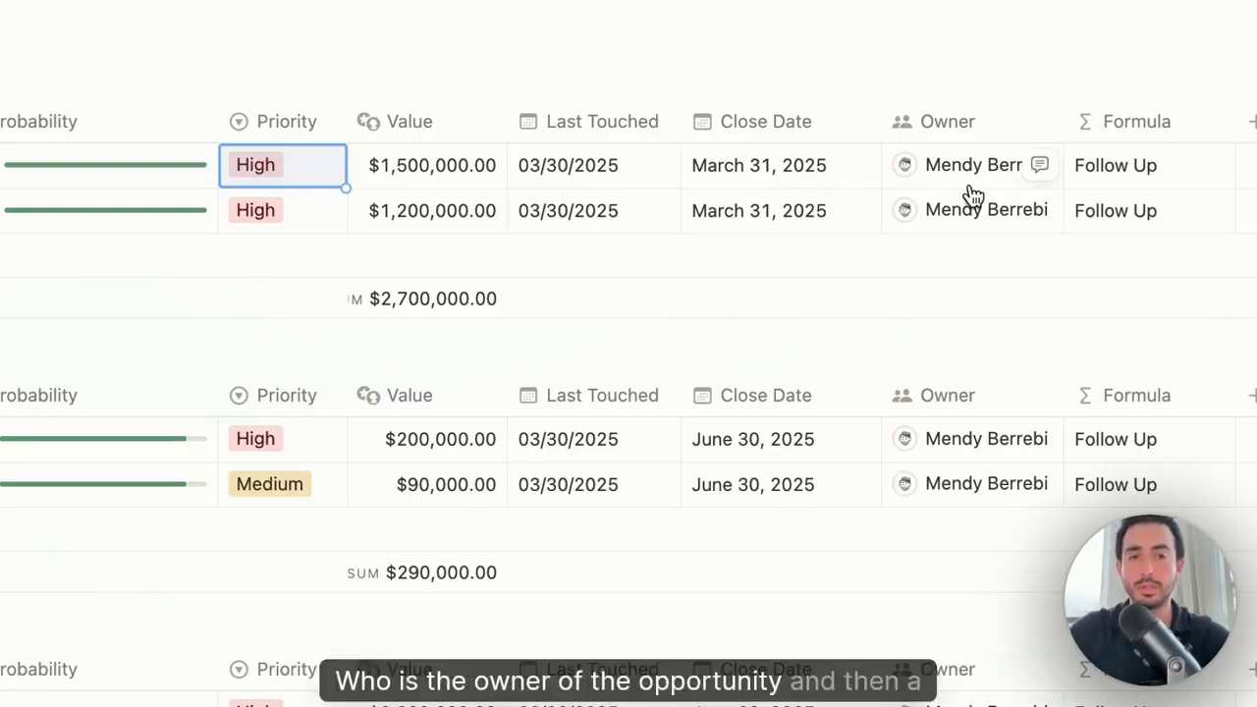
mouse_move(1129, 197)
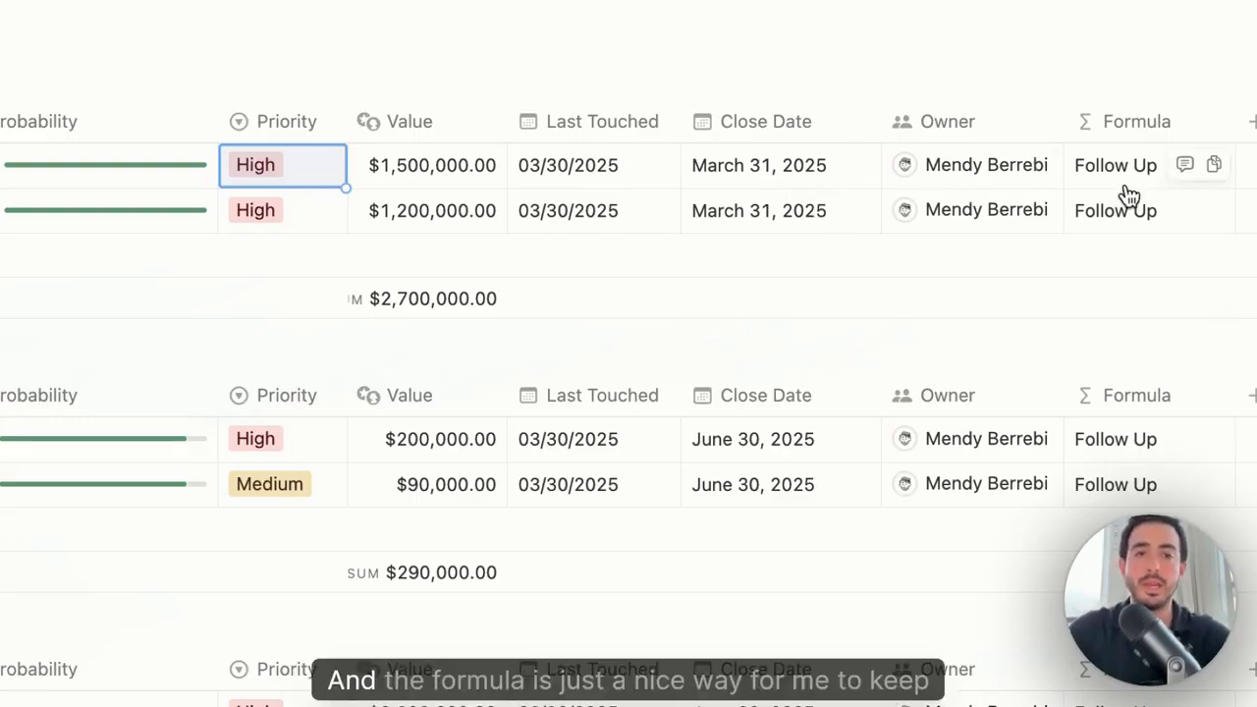
click(1115, 165)
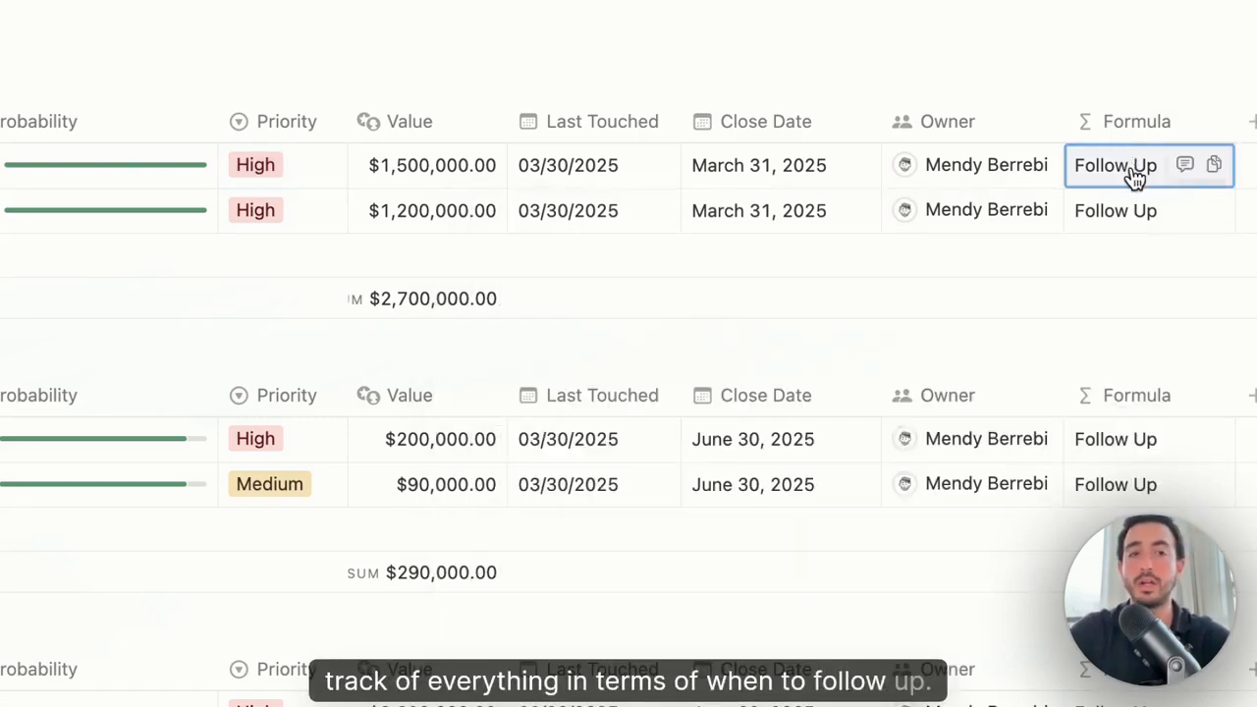
click(1113, 165)
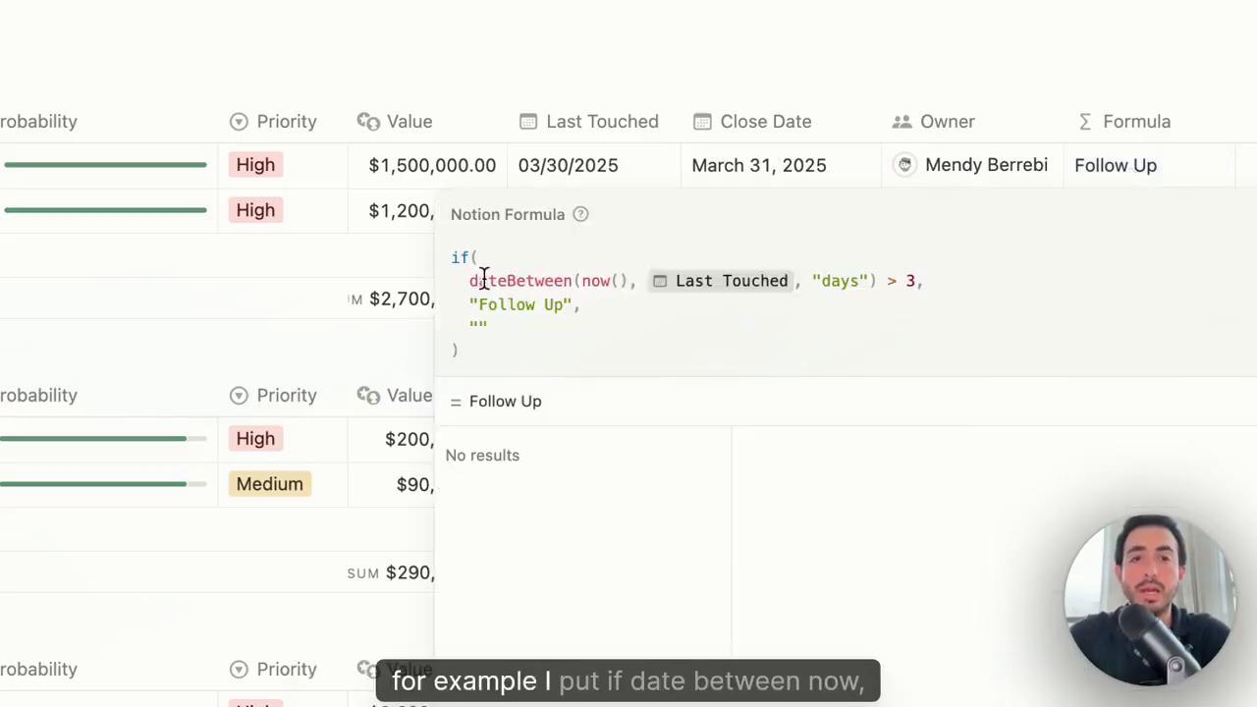
mouse_move(797, 365)
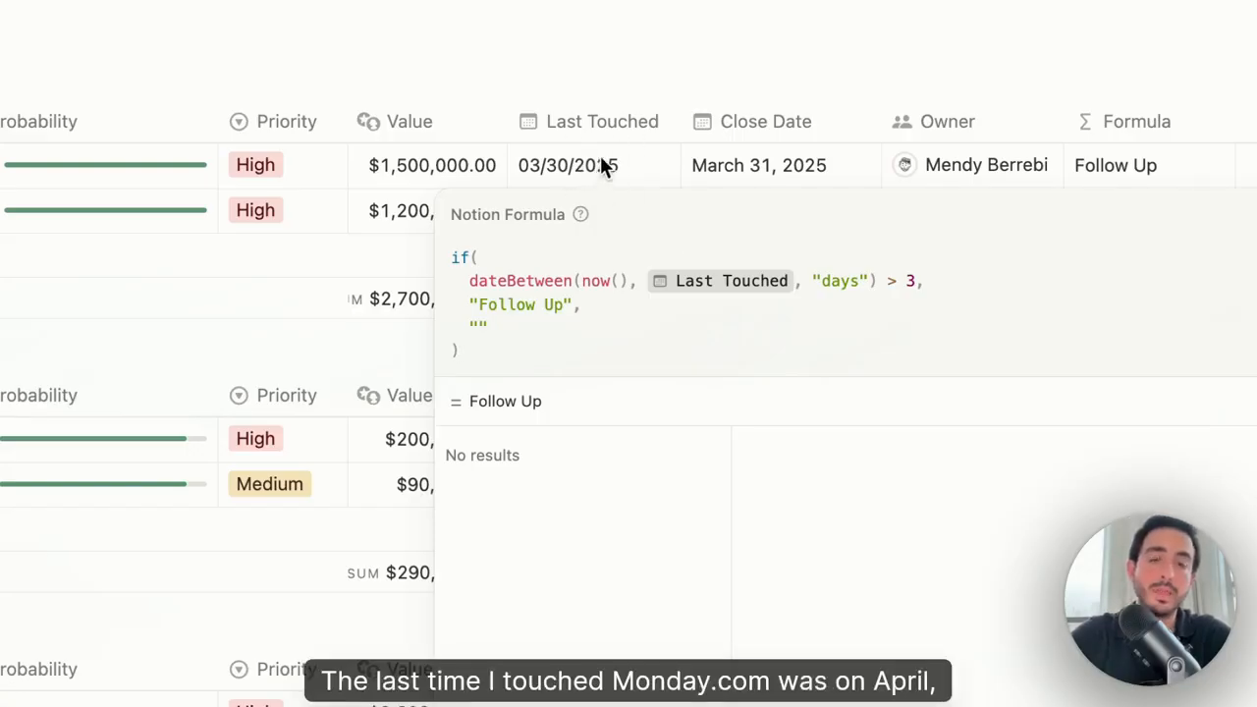
mouse_move(712, 235)
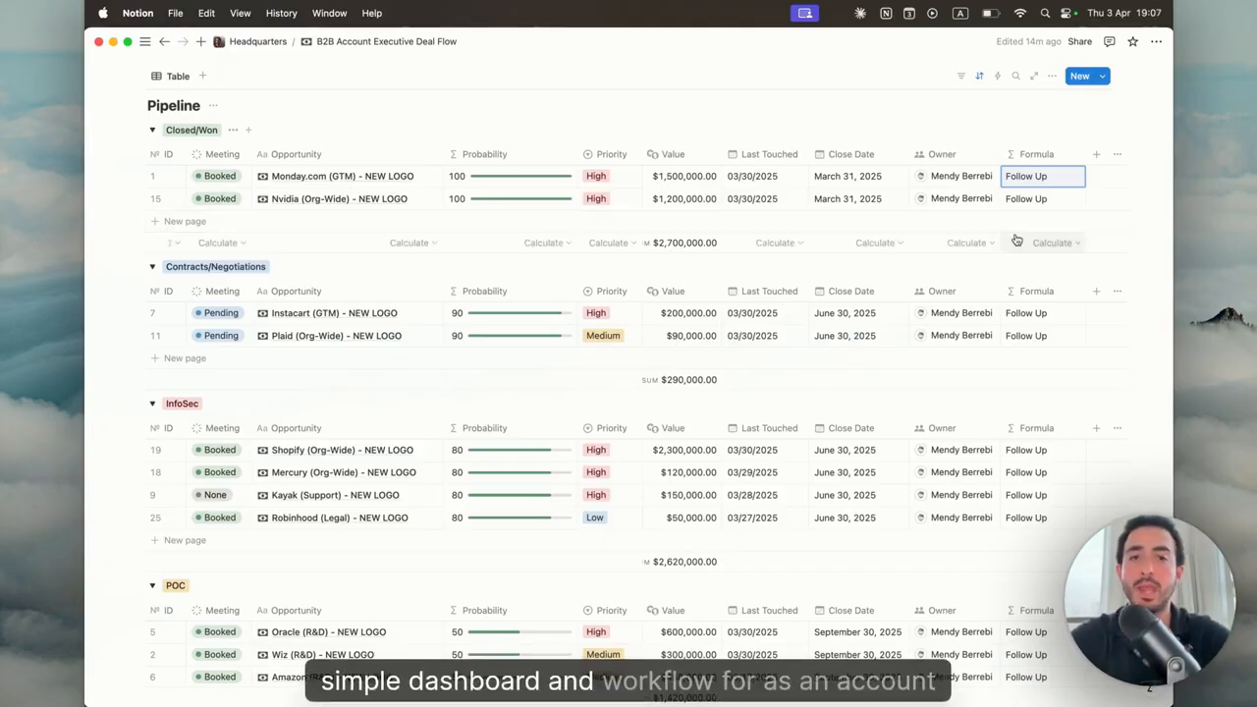
mouse_move(1021, 243)
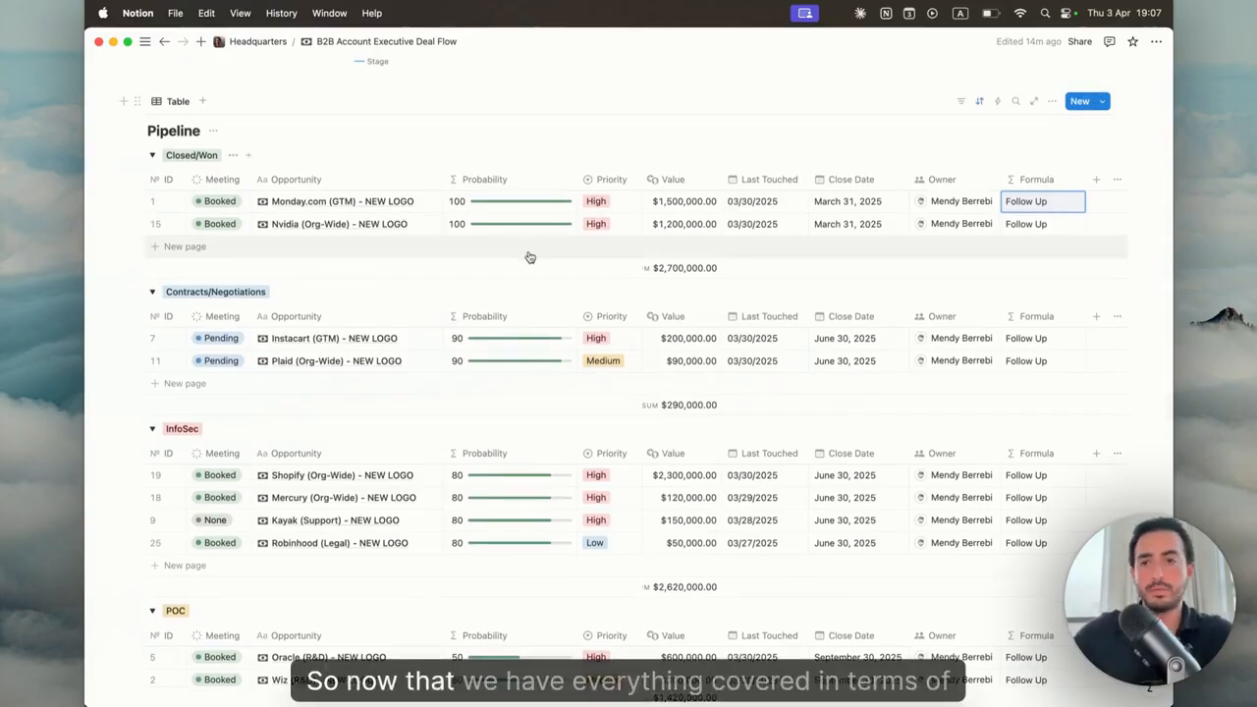
- Scroll up the pipeline table as the Monday.com (GTM) page opens in side peek
scroll(up, 3)
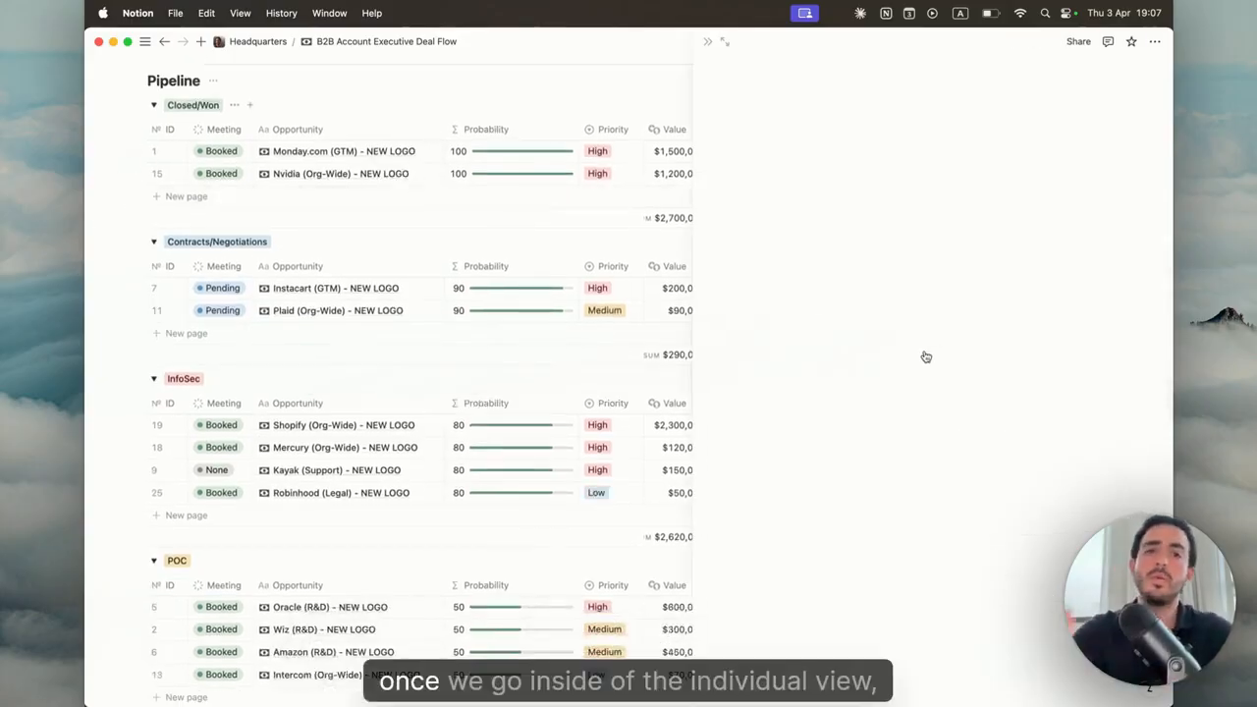
click(344, 150)
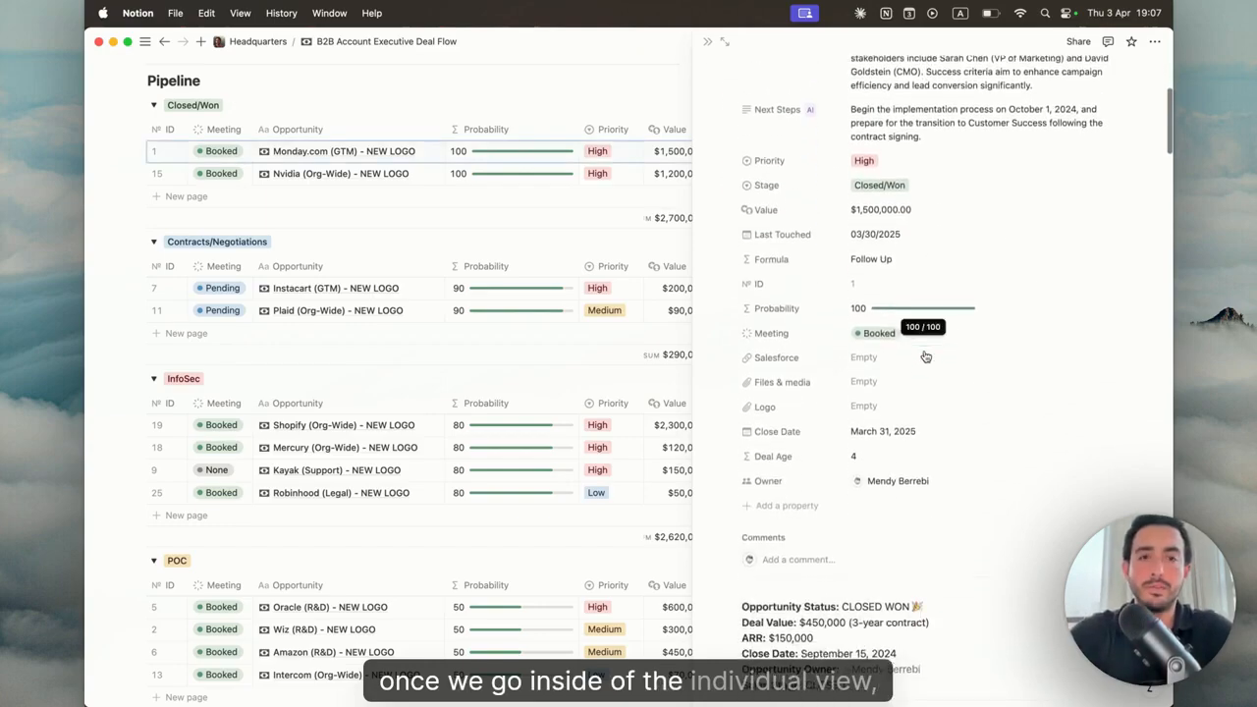
scroll(down, 3)
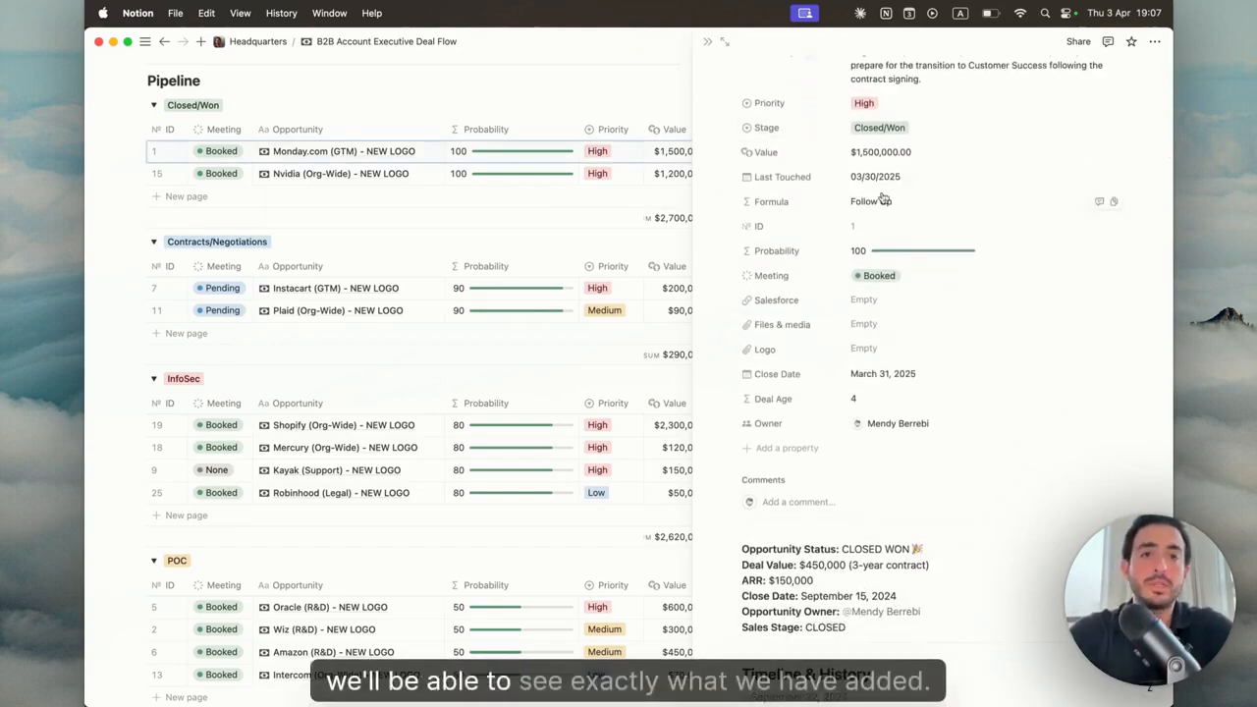
scroll(down, 3)
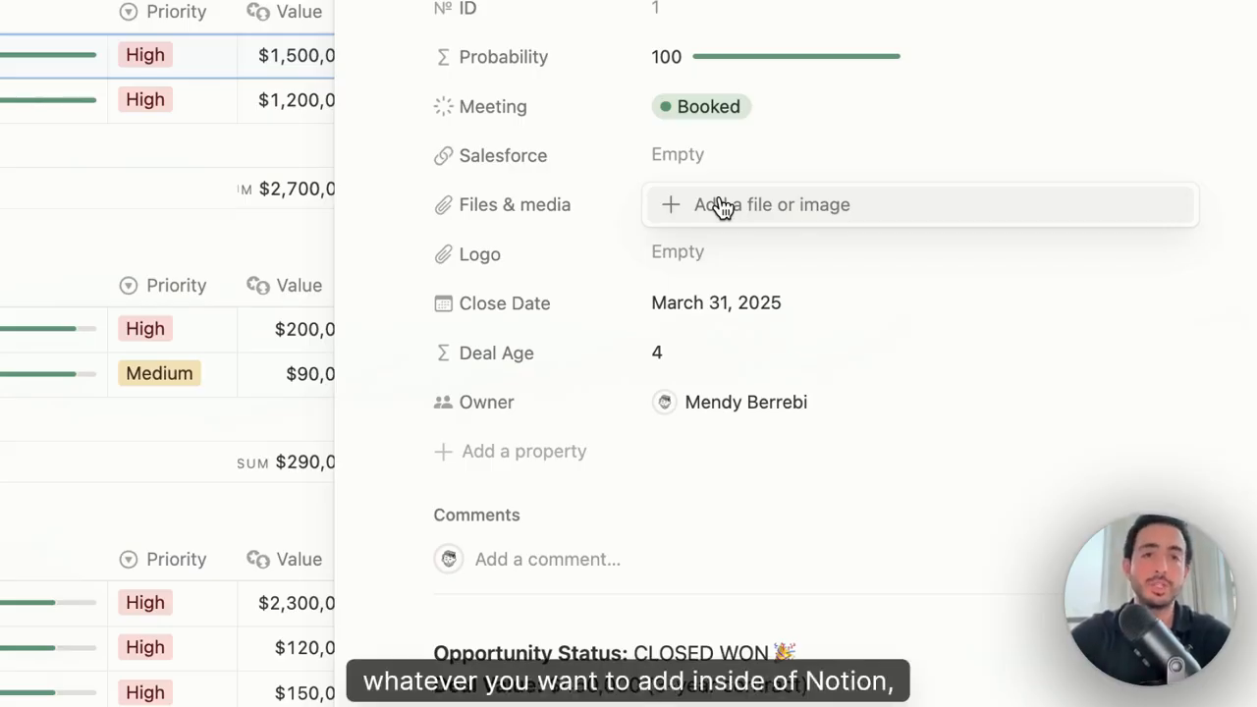
mouse_move(737, 214)
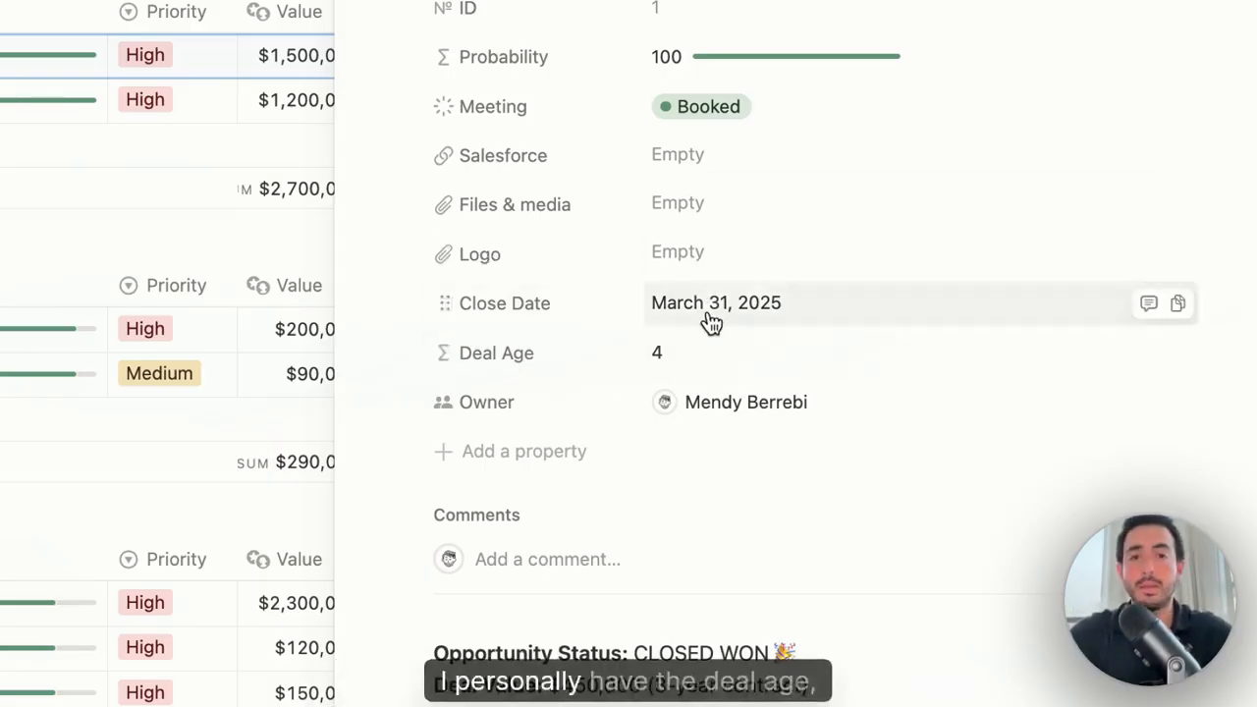
mouse_move(695, 359)
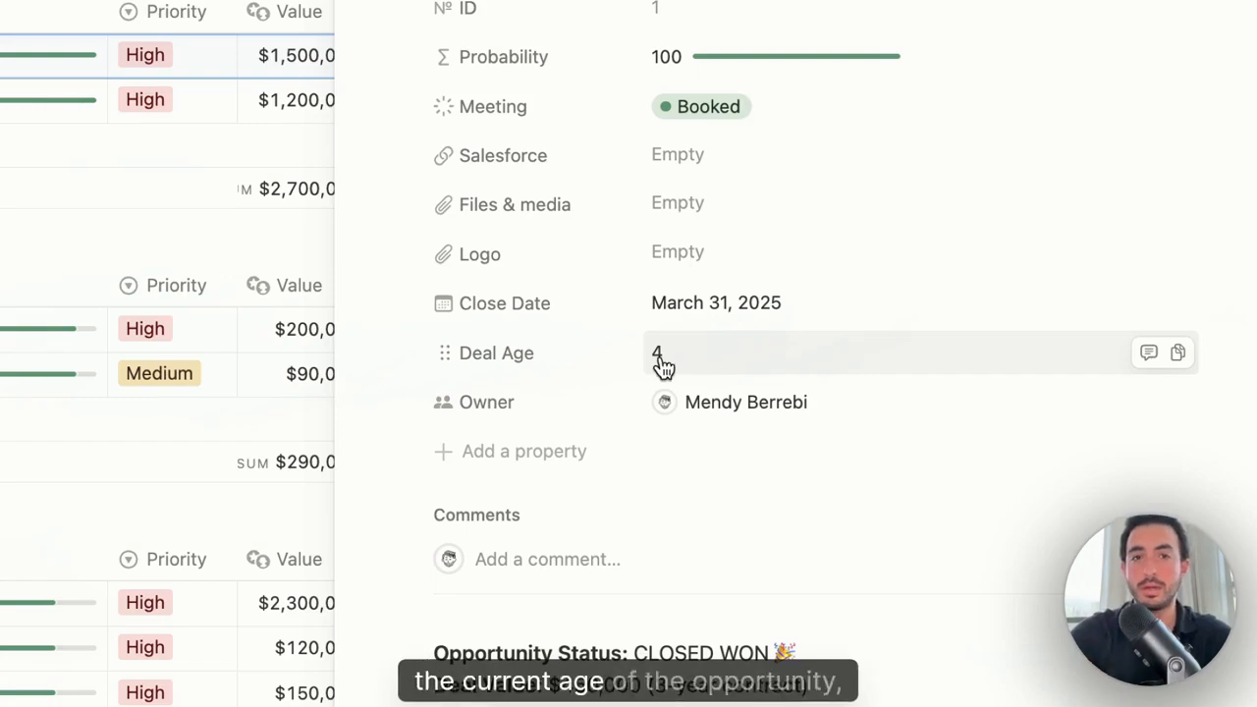
mouse_move(665, 433)
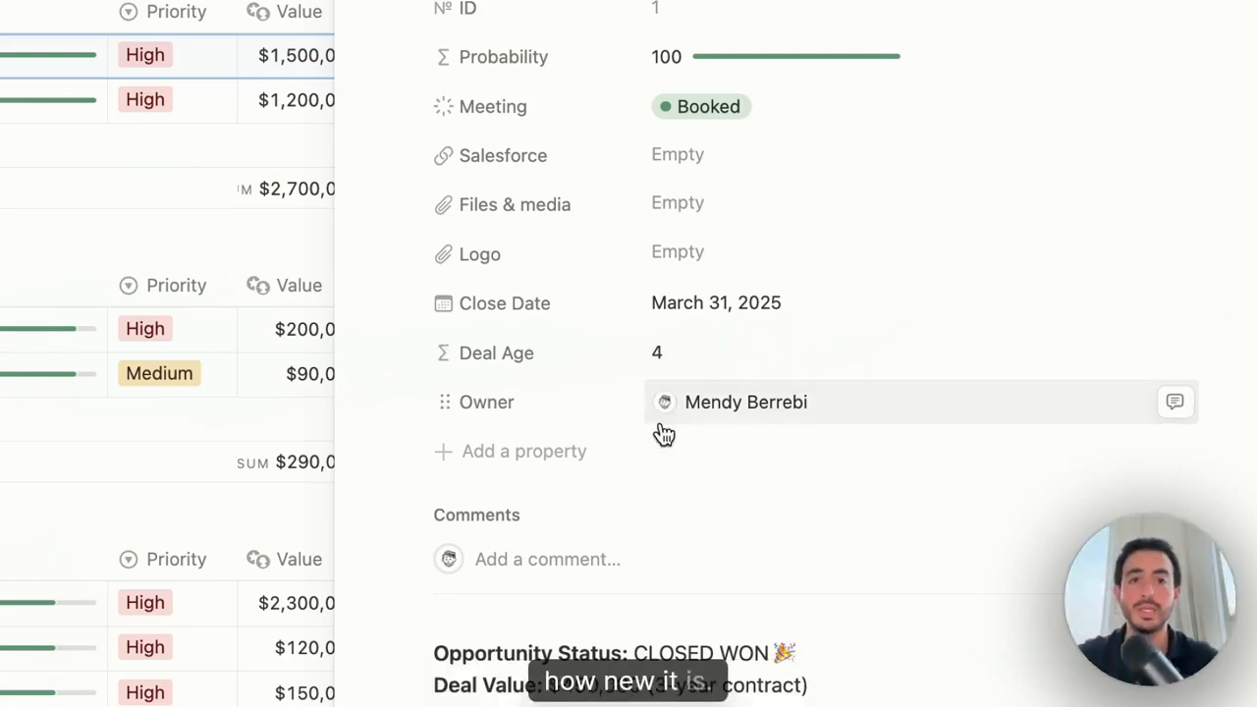
scroll(up, 3)
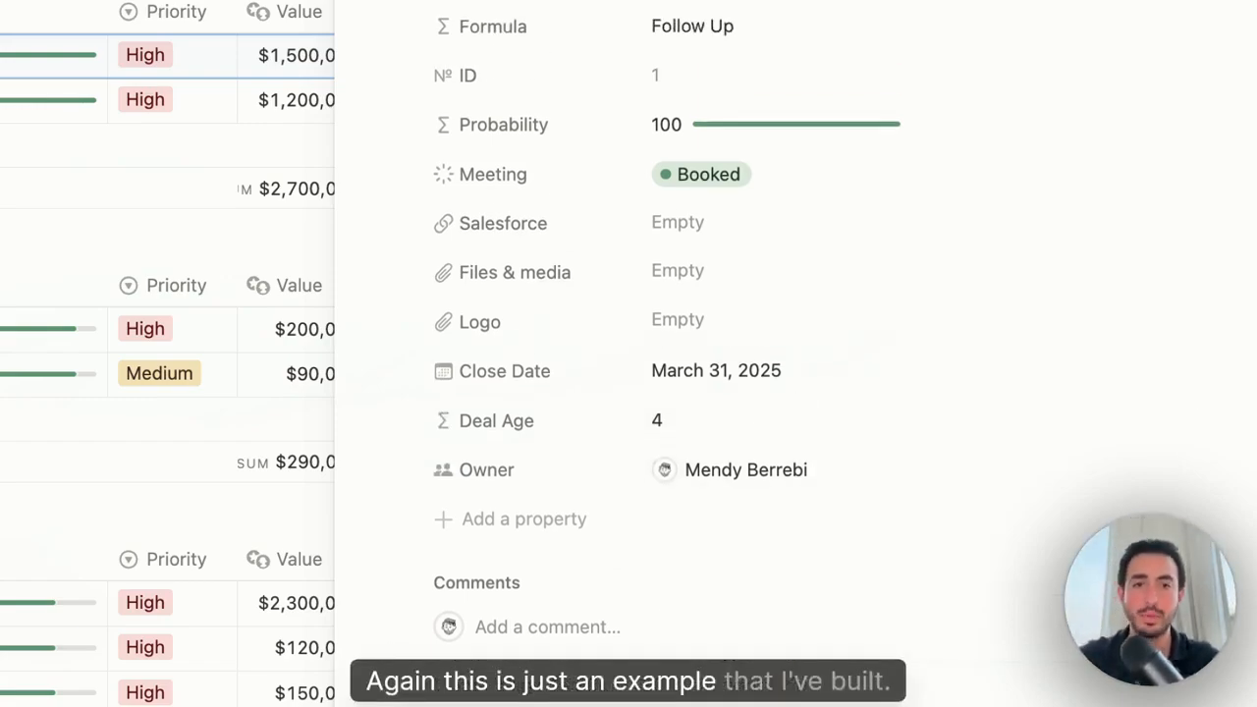
- Scroll the Pipeline table down until the Discovery group's last deal and New page row show
scroll(down, 3)
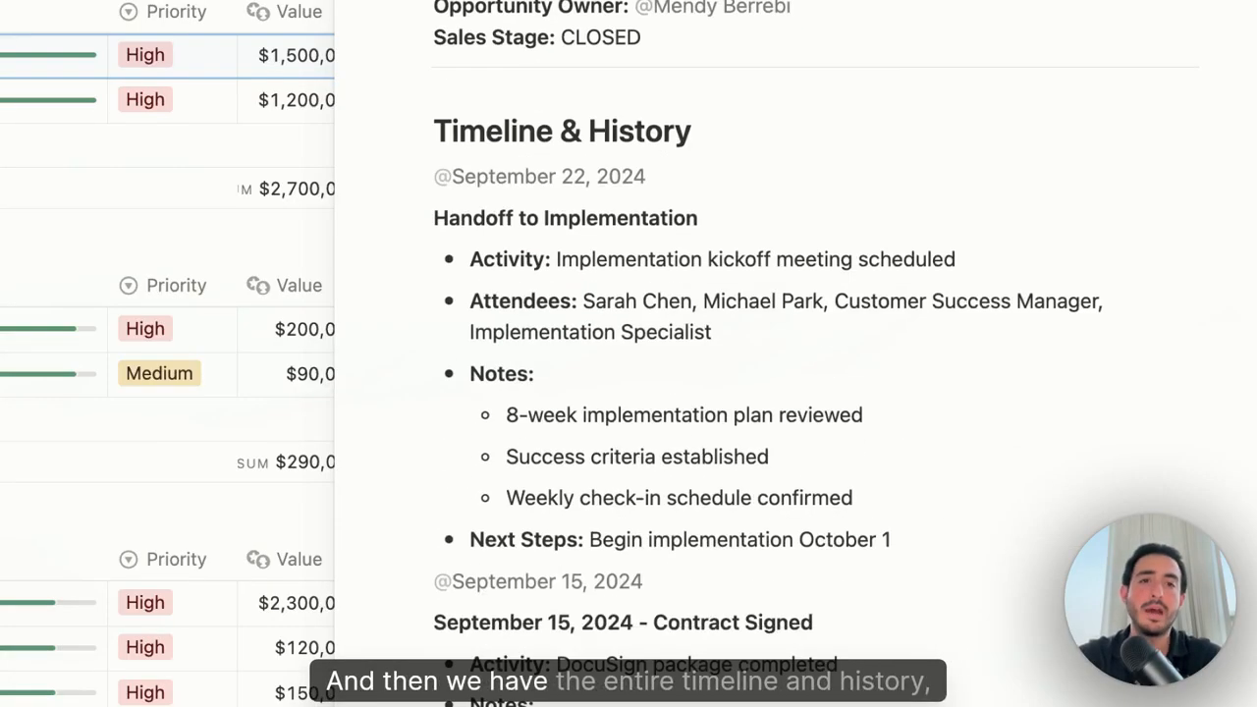
scroll(down, 3)
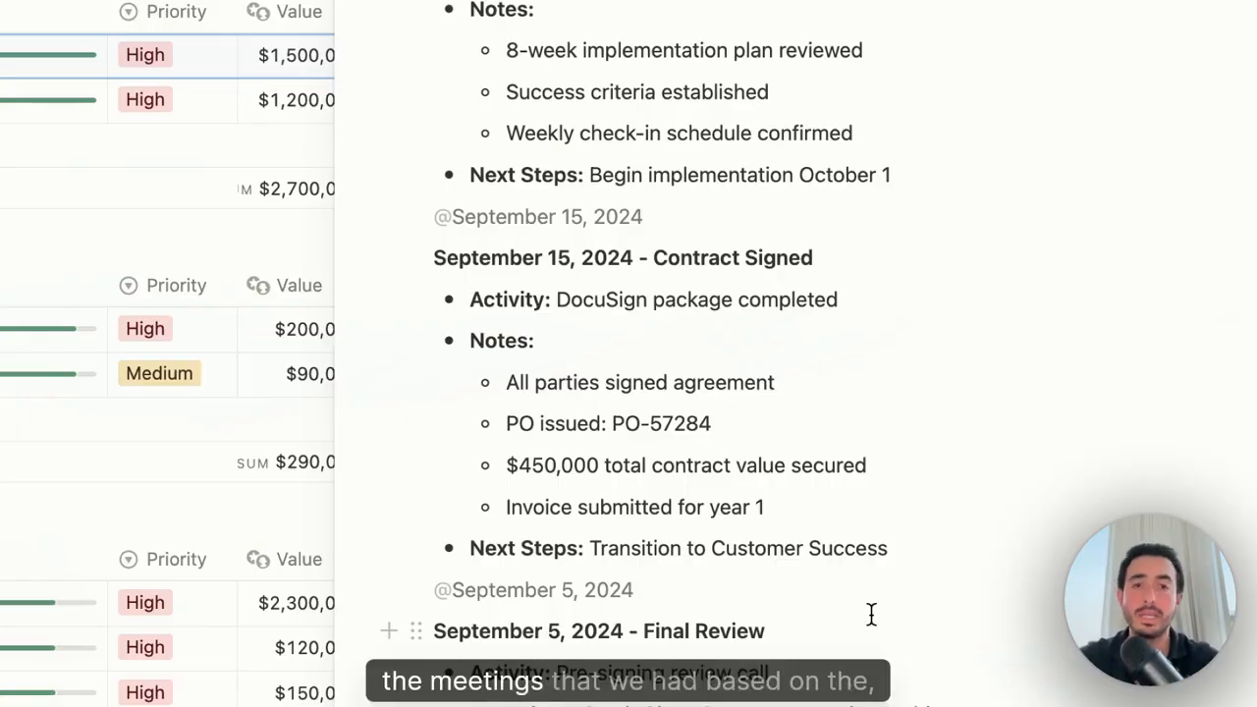
scroll(down, 3)
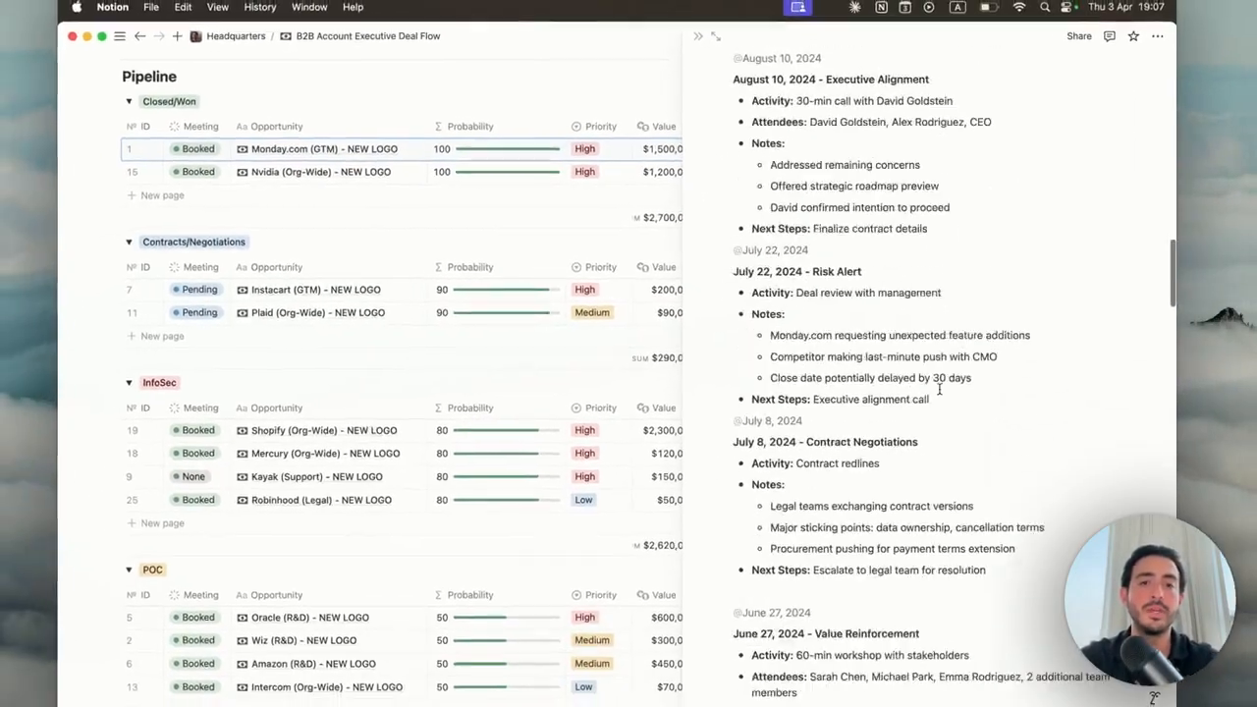
scroll(down, 3)
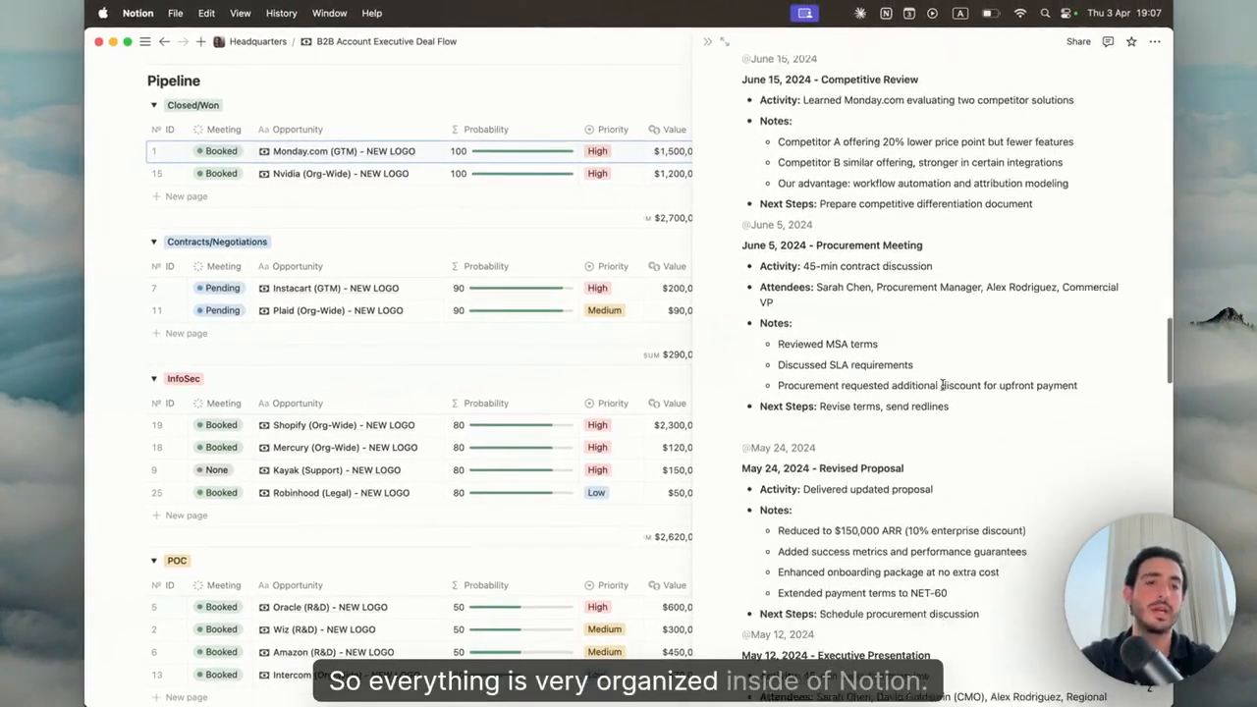
scroll(up, 3)
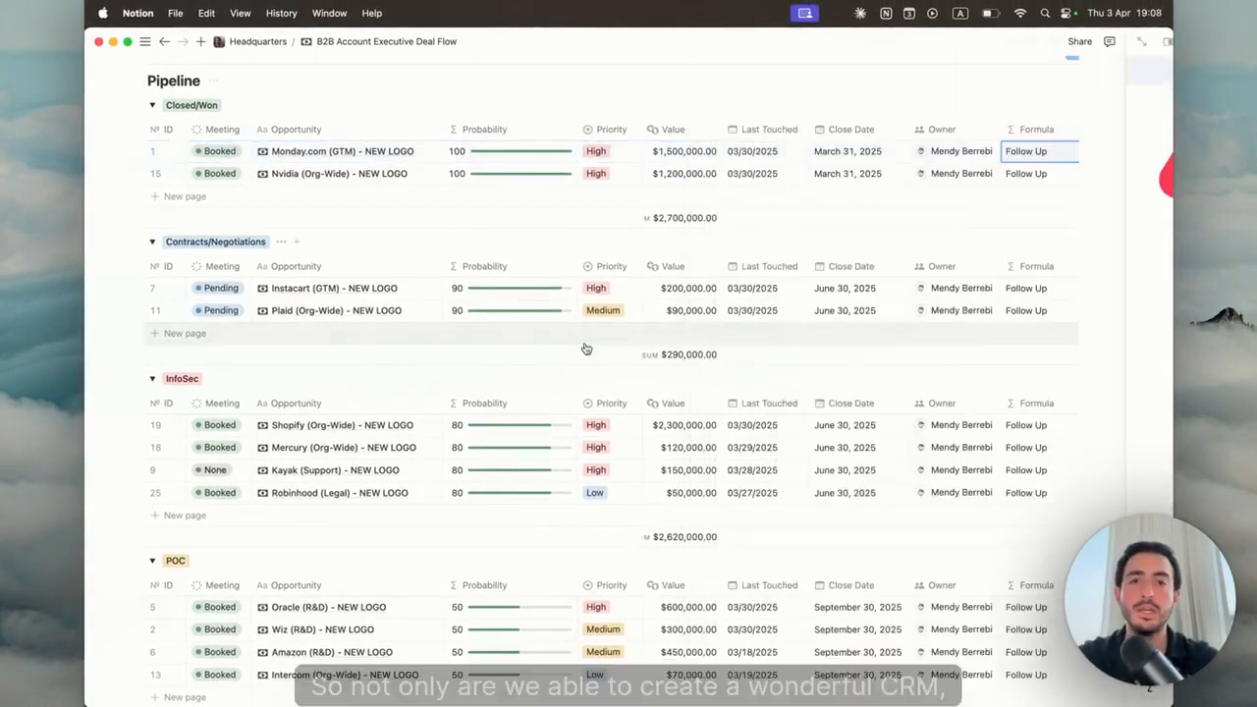
scroll(up, 3)
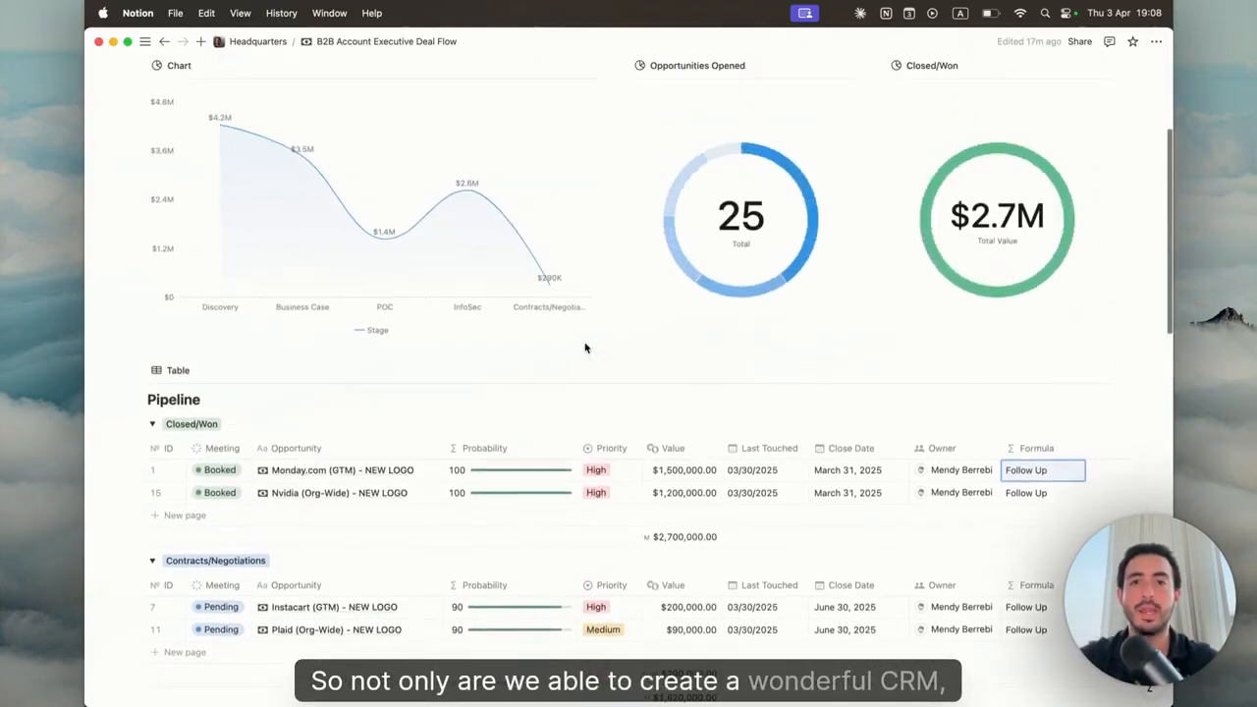
scroll(down, 3)
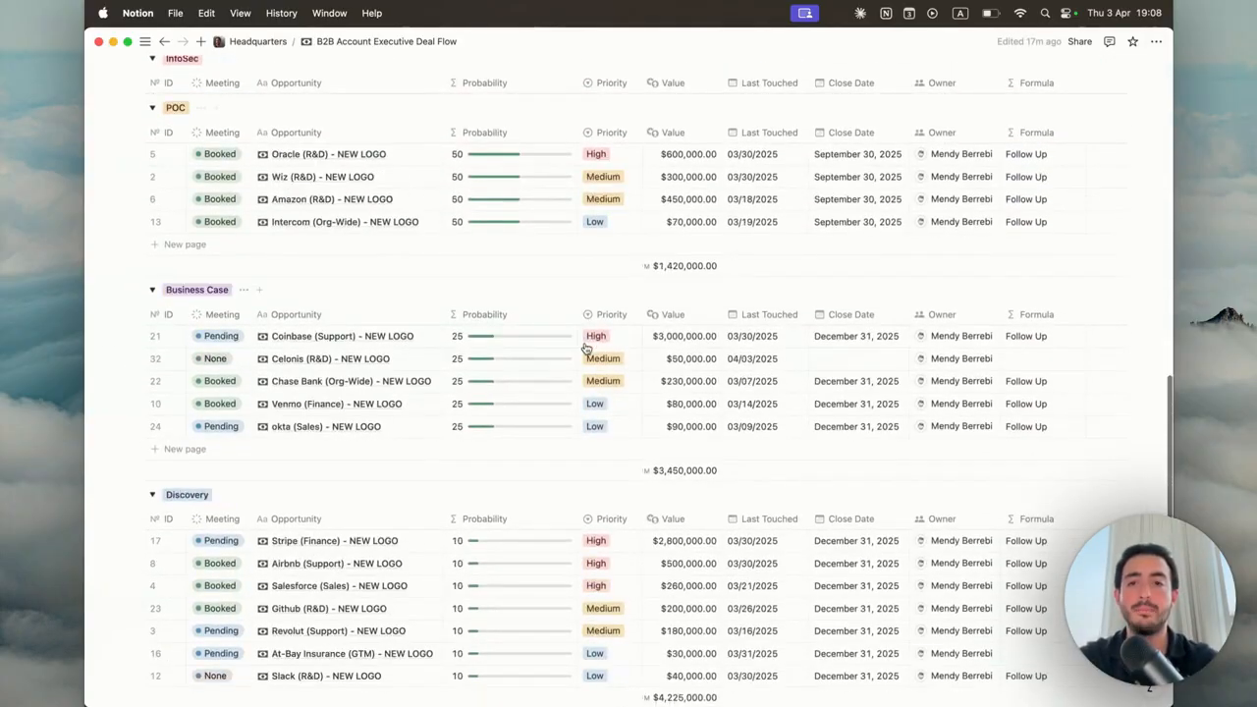
scroll(down, 3)
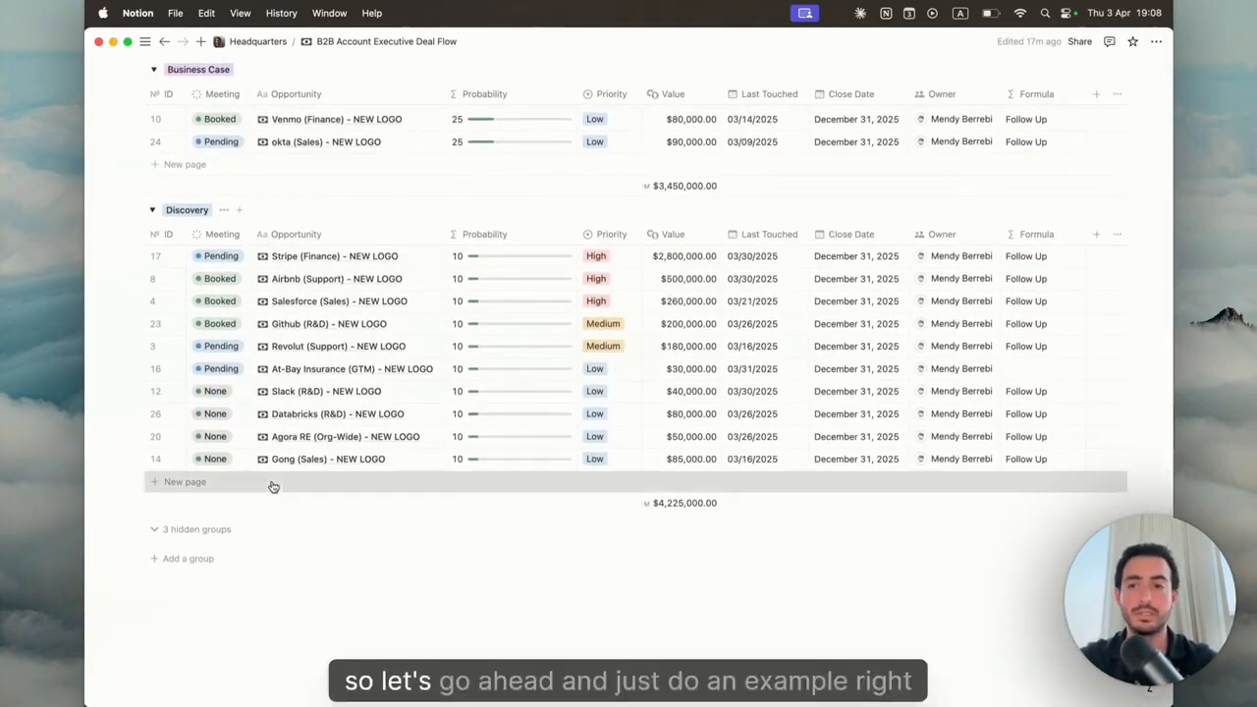
- Add a Discovery row named 'Celonis (R&D) - NEW LOGO'
click(184, 481)
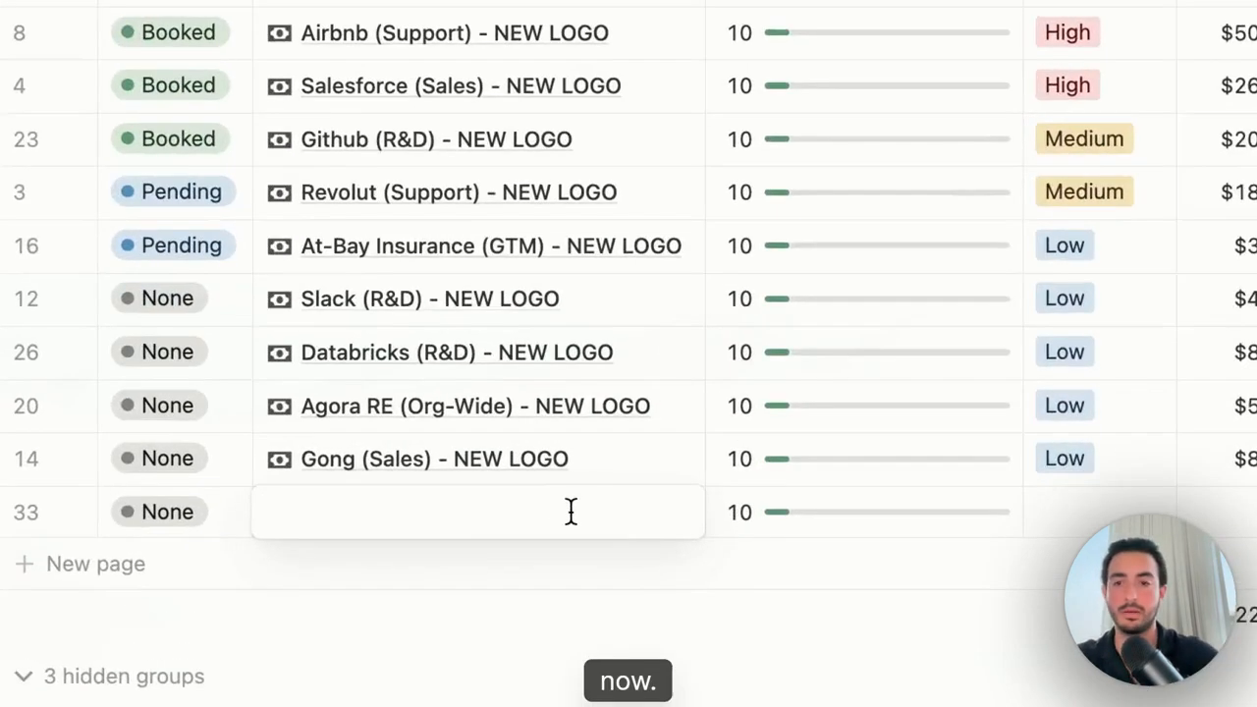
text(Cel)
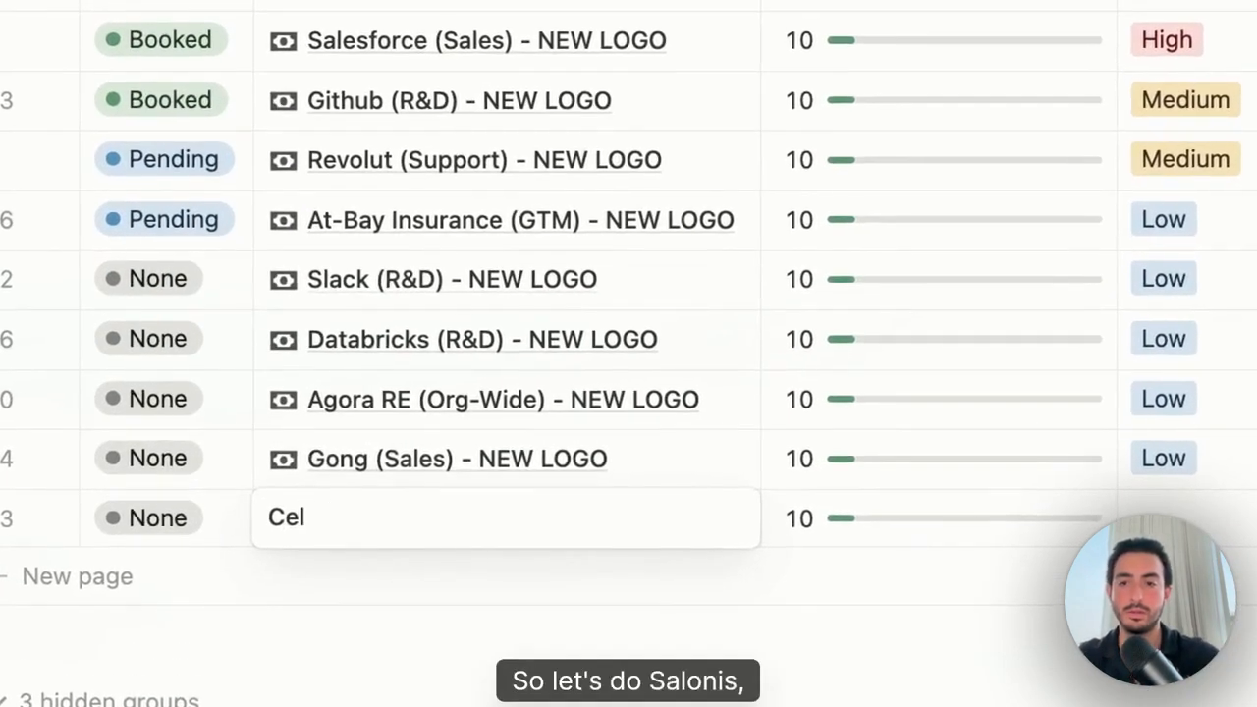
text(onis ()*)
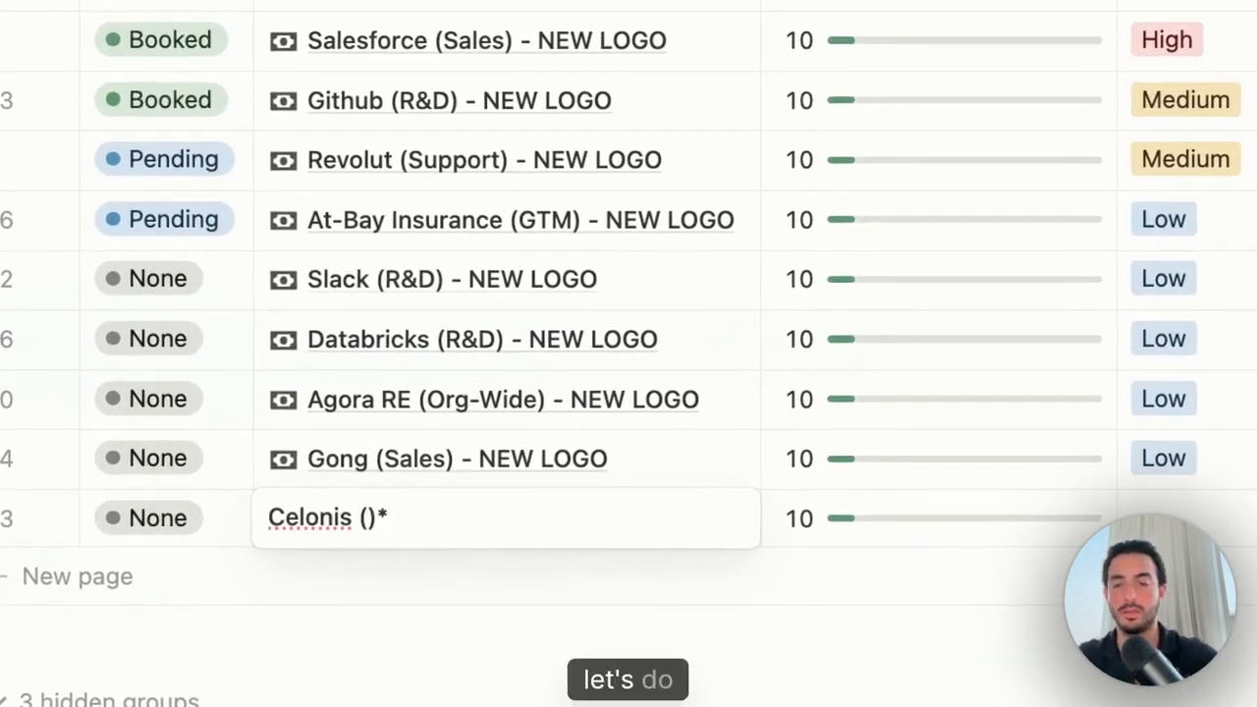
text(R&D)
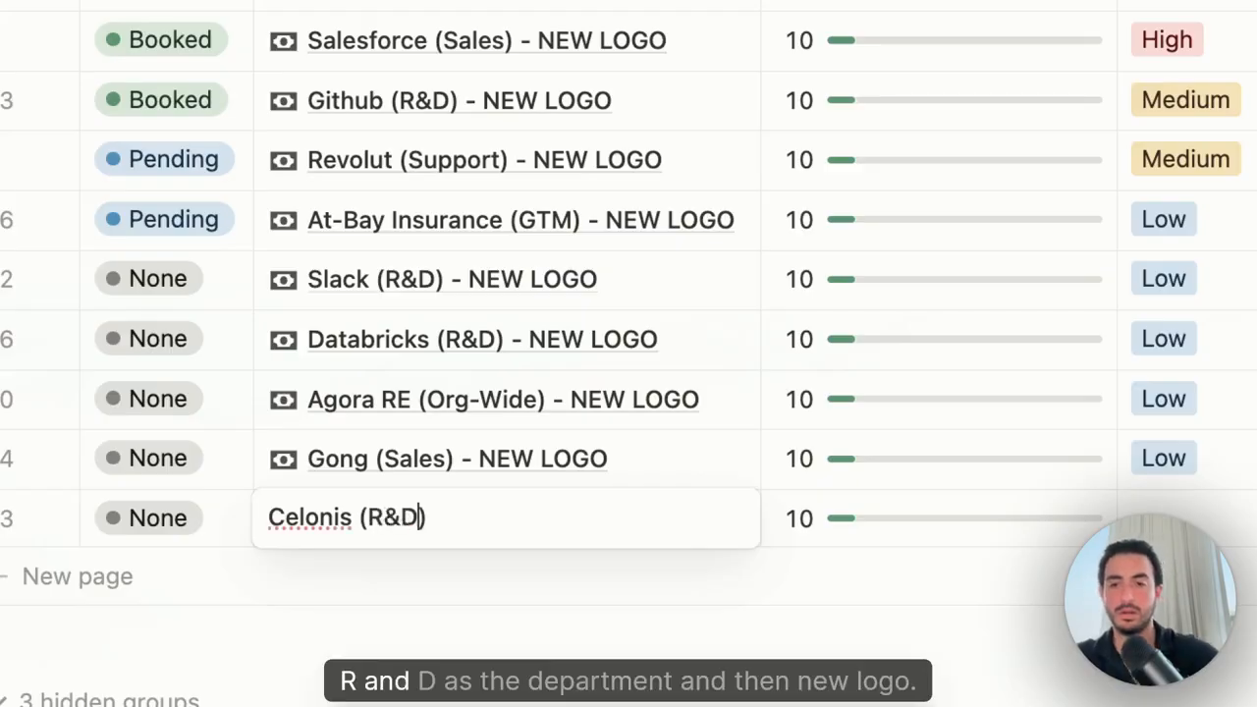
text(- NEW LOGO)
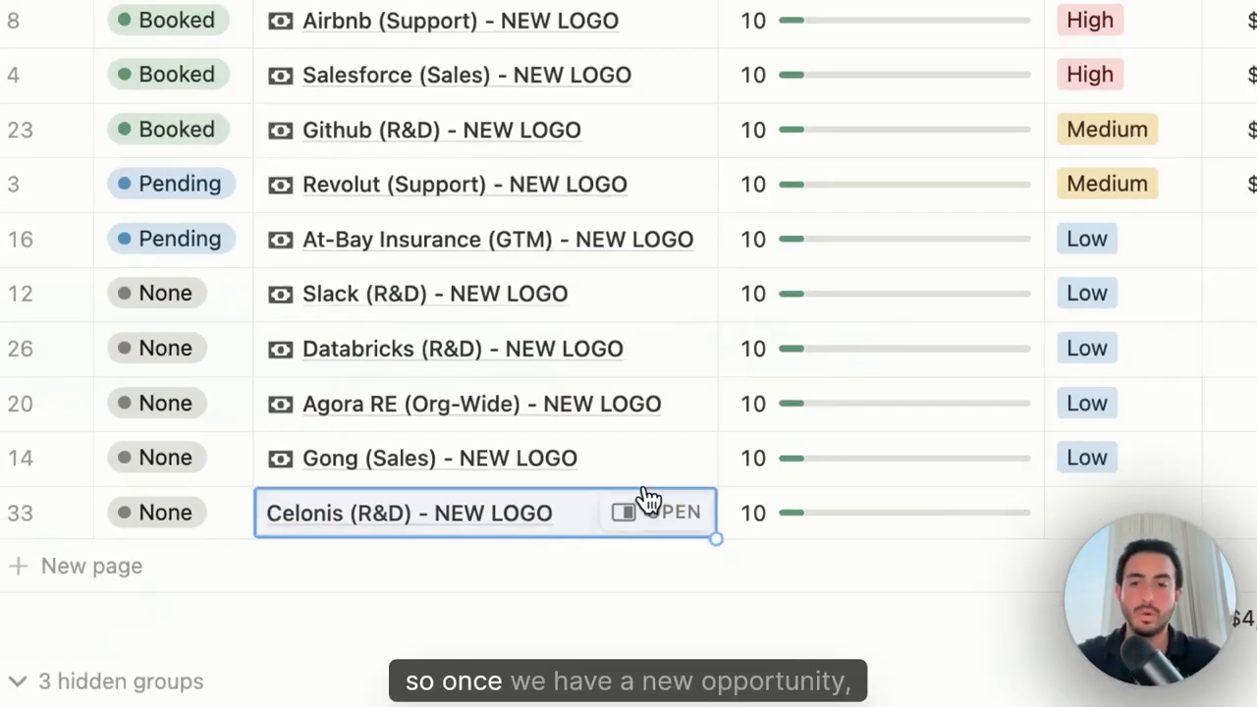
- Open the Celonis opportunity as its own page and give it the cash icon
click(677, 512)
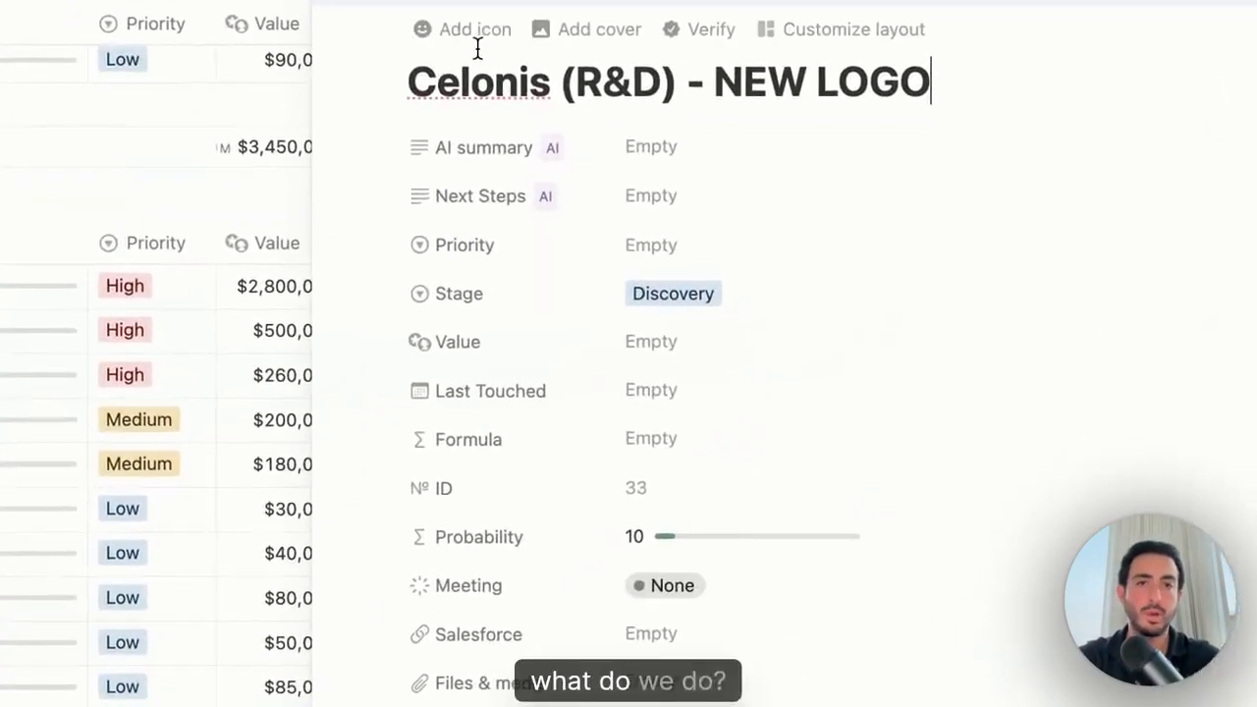
click(475, 29)
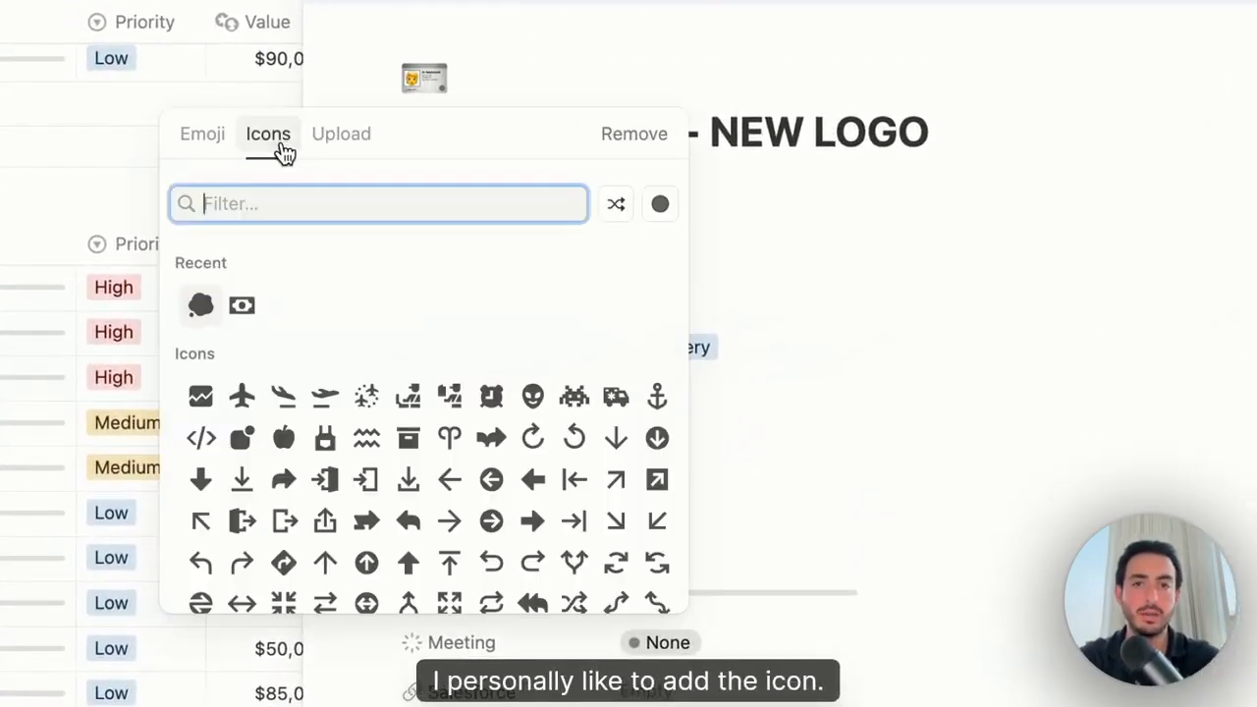
click(242, 305)
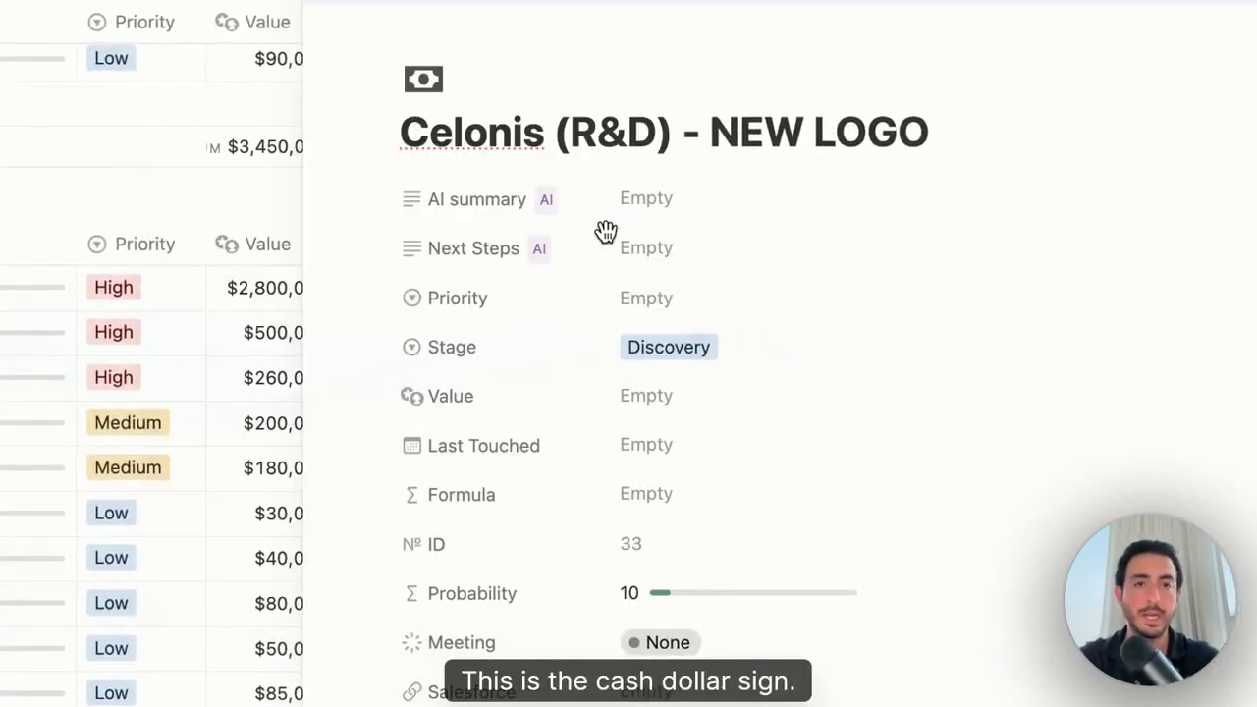
- Set Medium priority, $50,000 value, 03/31/2025 last touched, September 30, 2025 close date, and an owner
click(660, 298)
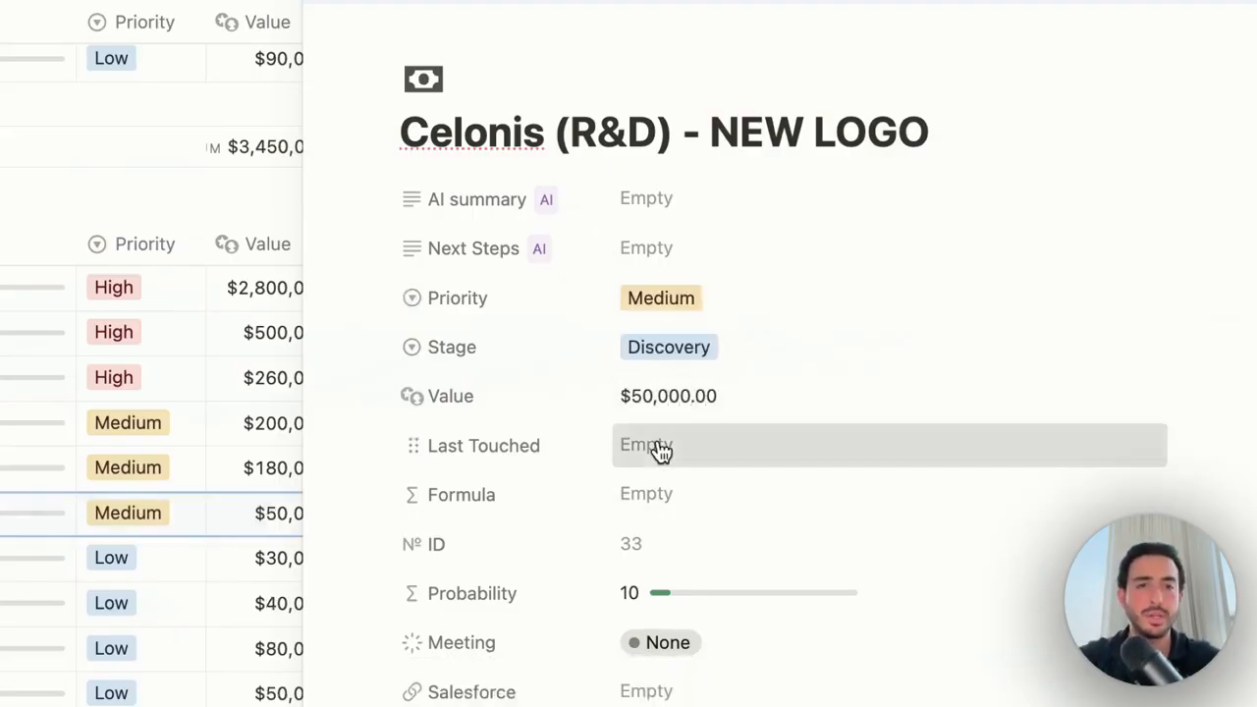
click(668, 445)
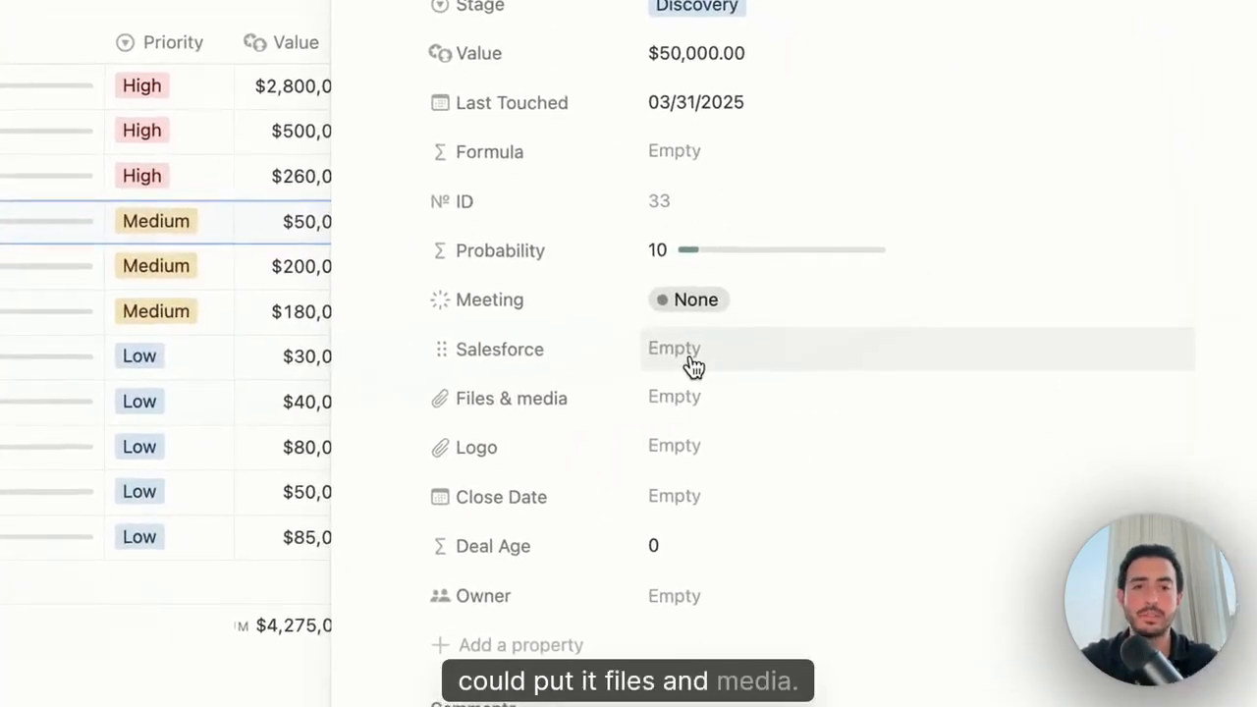
click(673, 495)
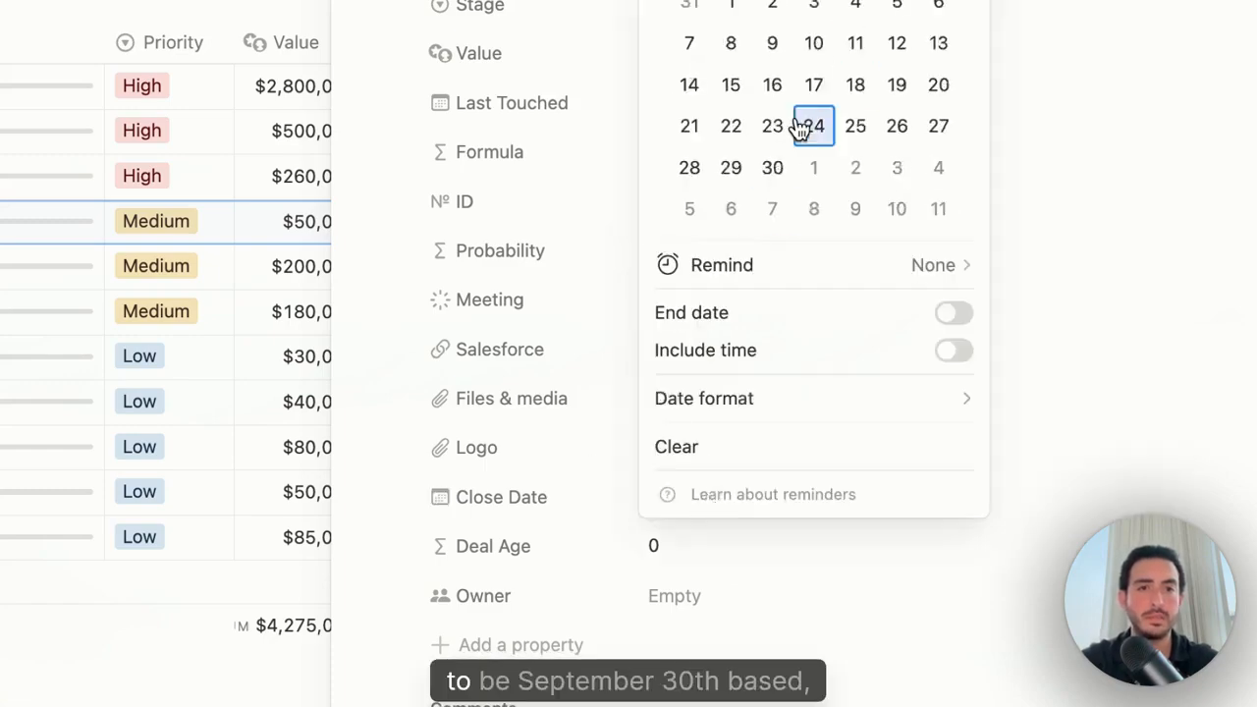
click(772, 167)
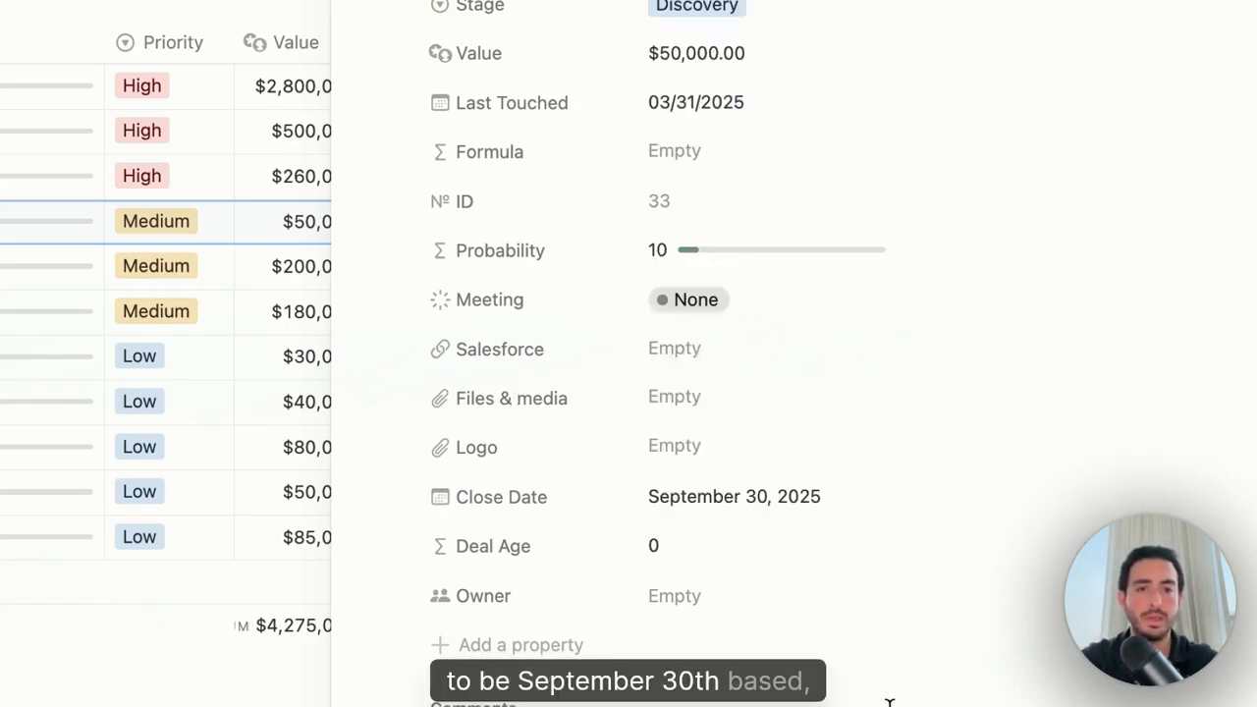
click(675, 595)
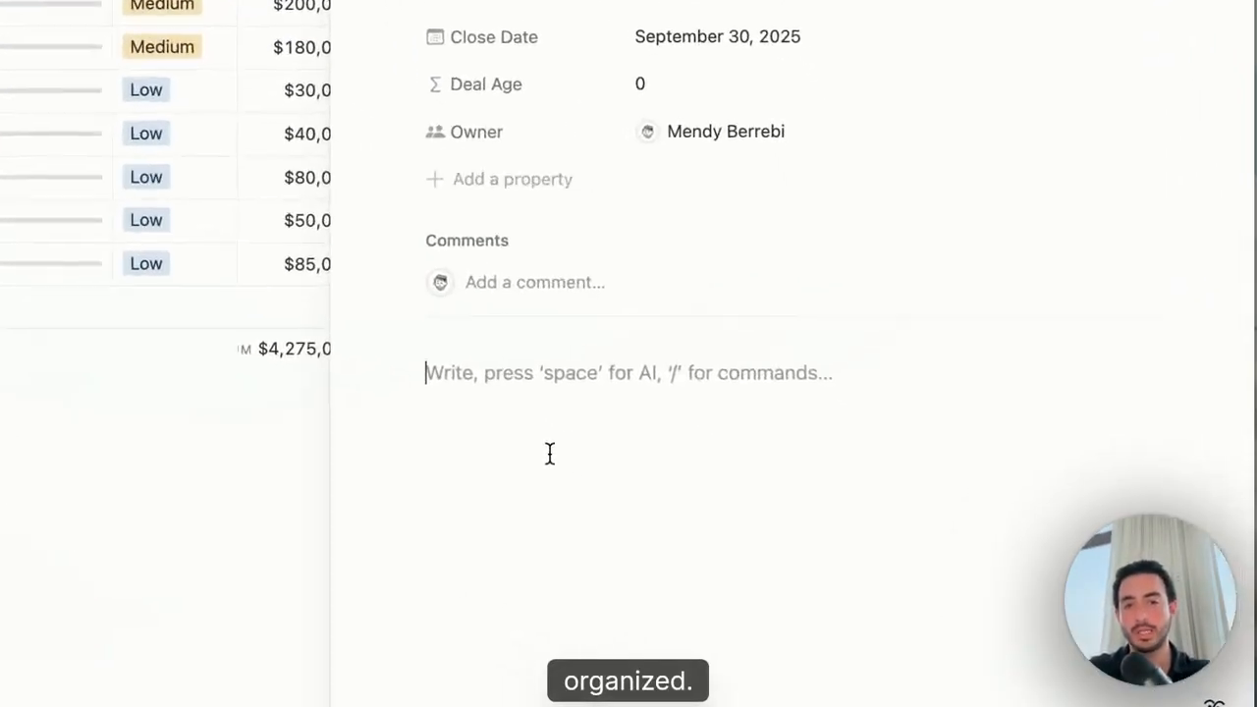
text(@mon)
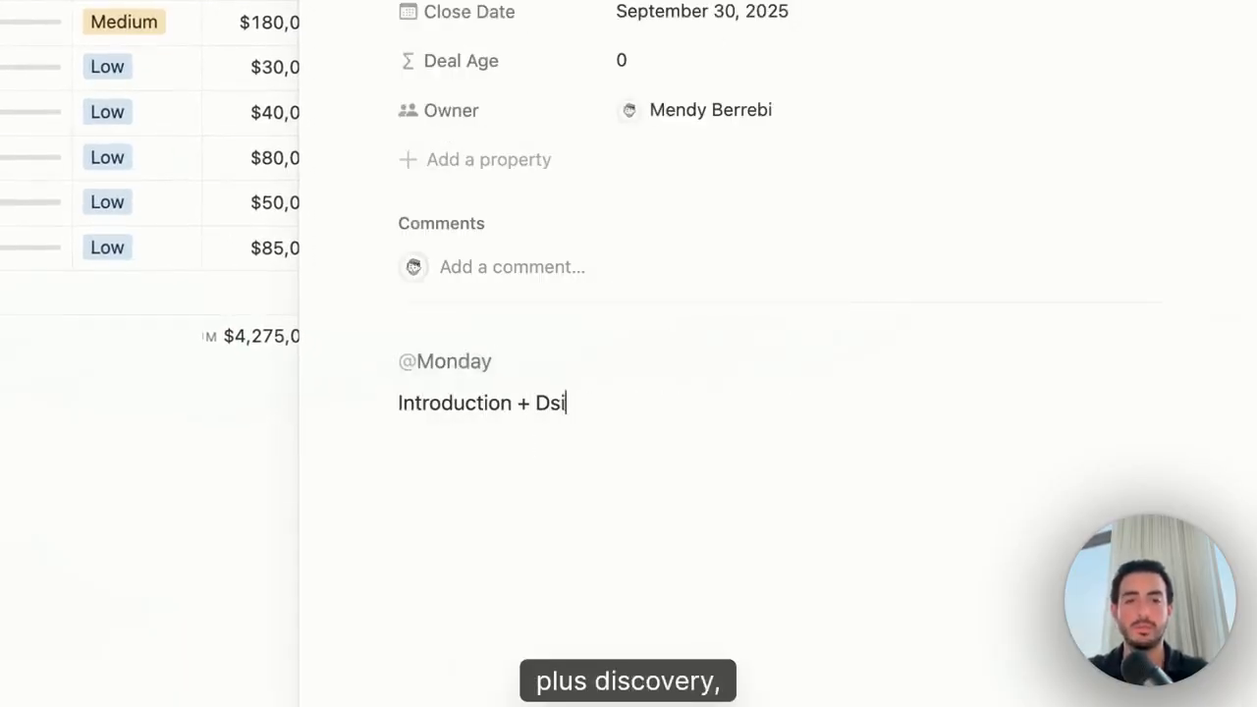
text(scovery)
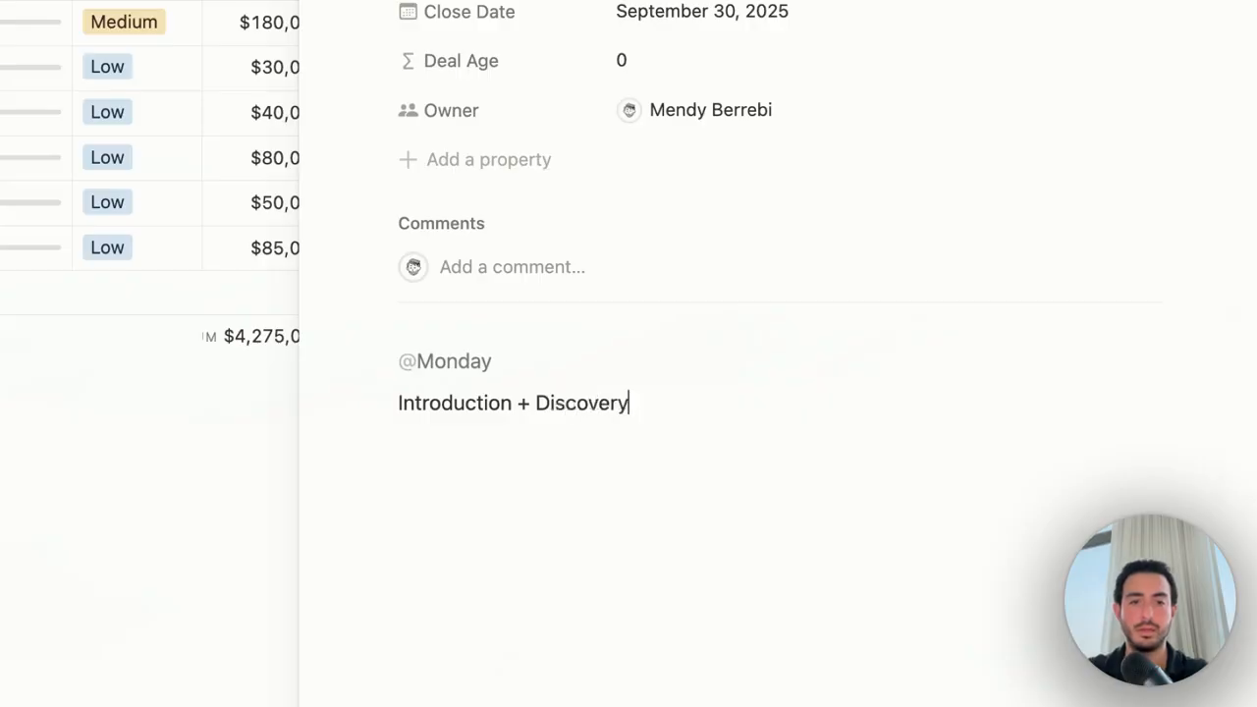
text(: demo, timeline, b)
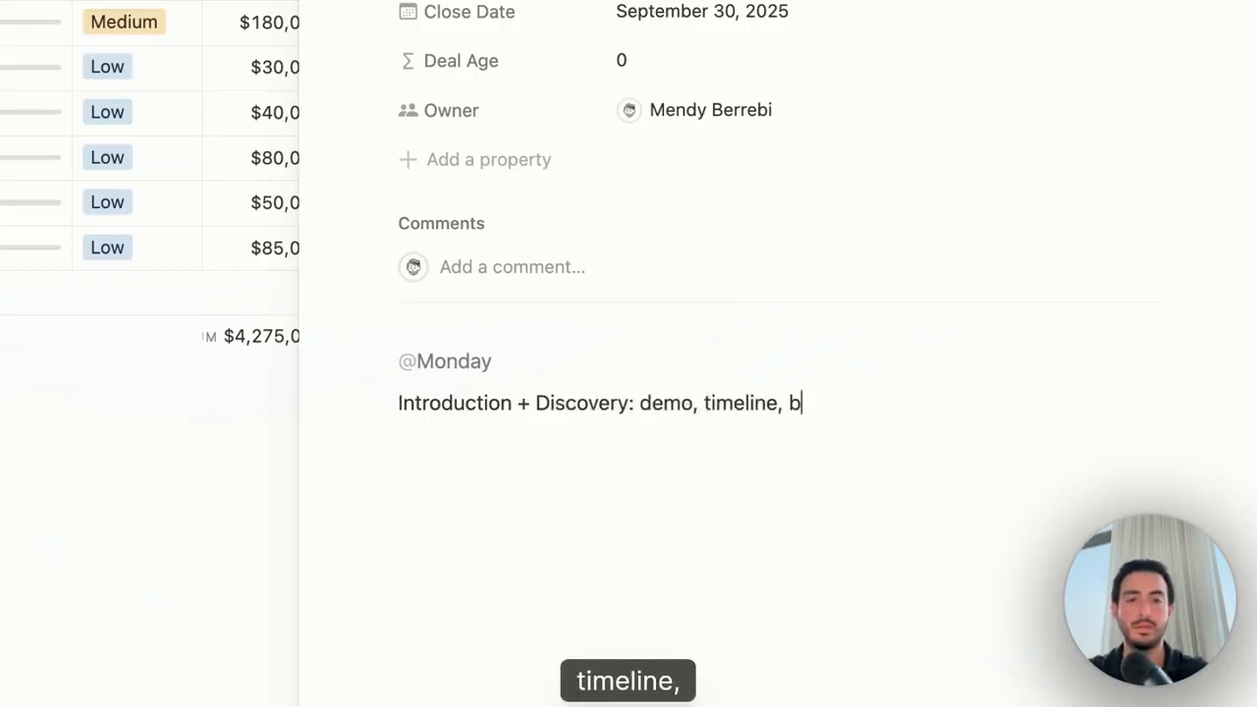
text(udgets and everything e)
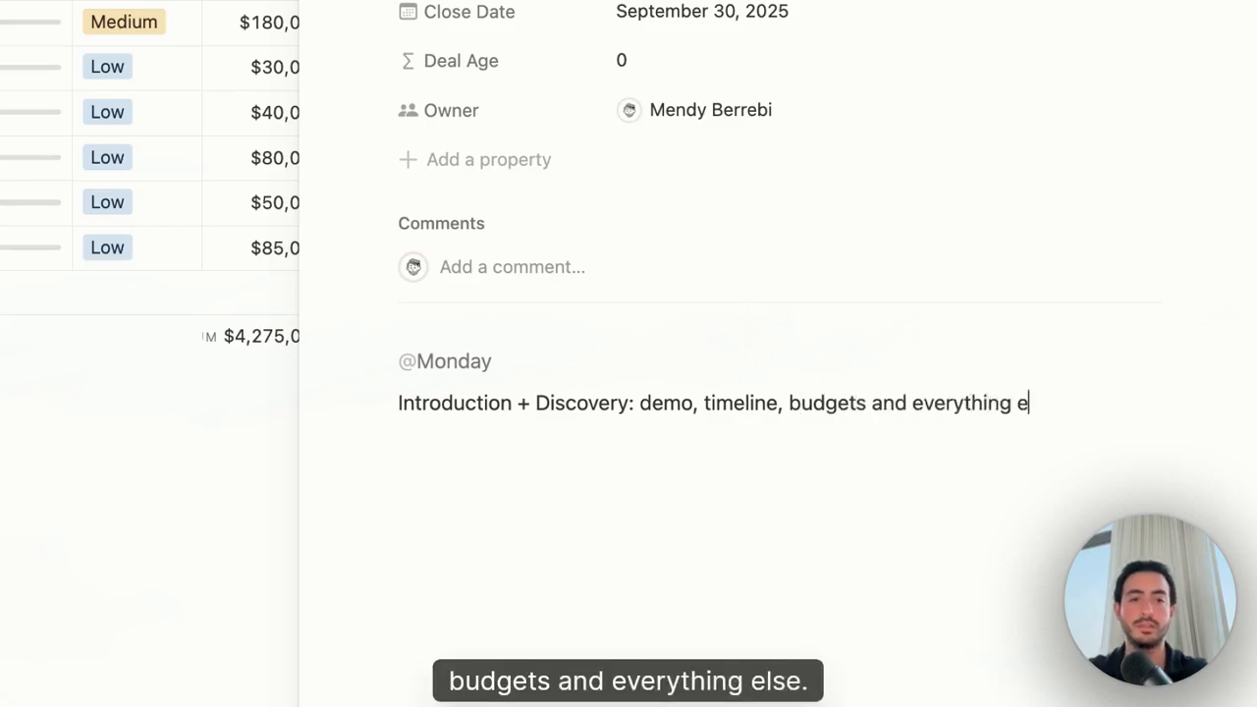
text(lse you need to cn)
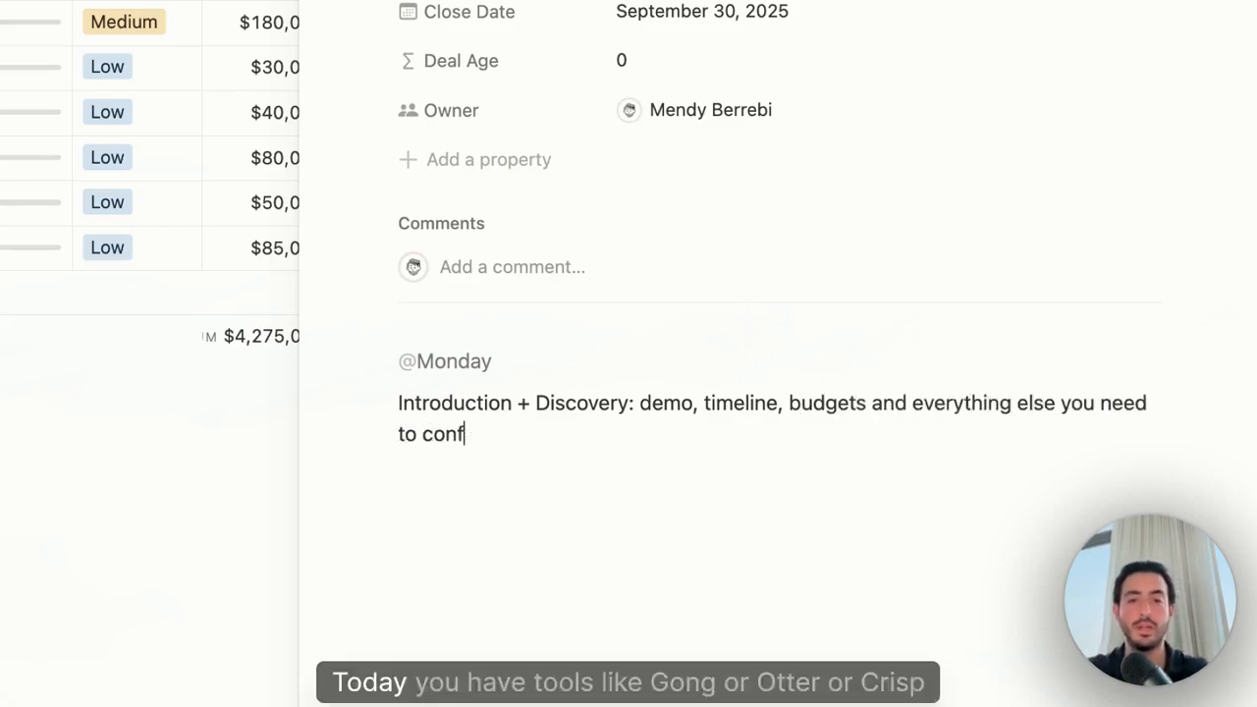
text(irmed)
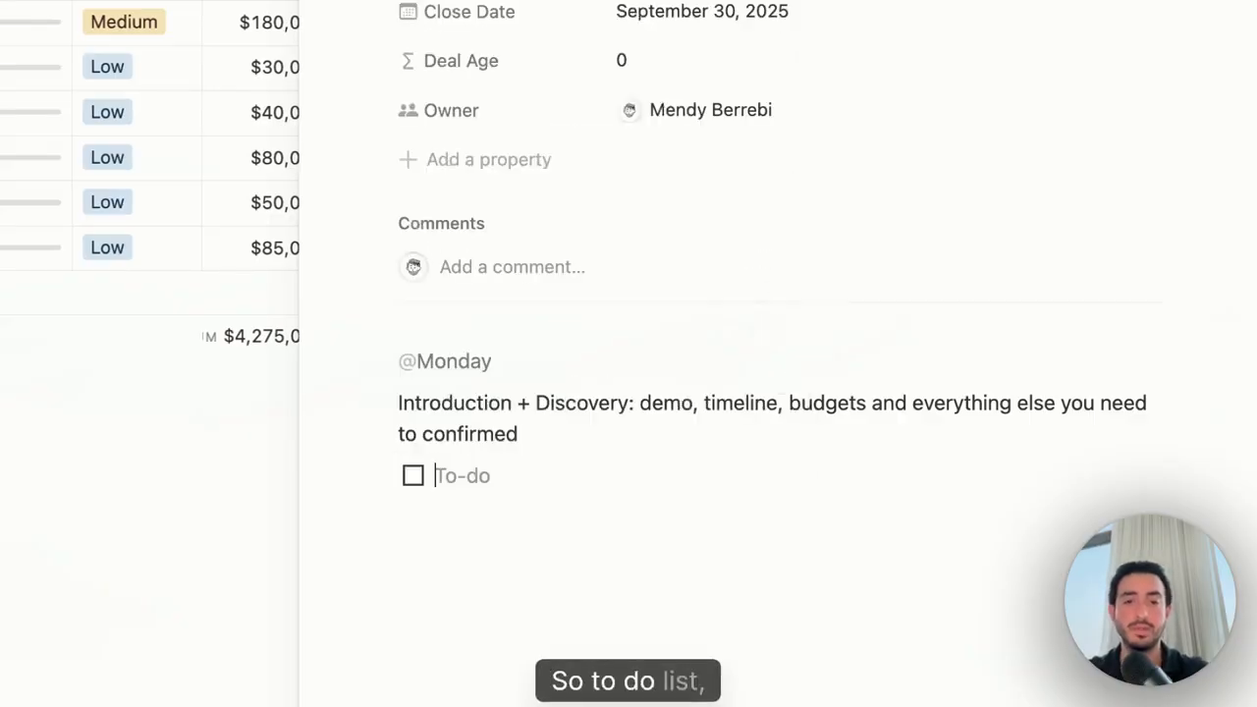
- Add to-dos Send DPA, Send Quote, Book Business Case Meeting, and Set up POC call with an @-mention
text(Send DOP)
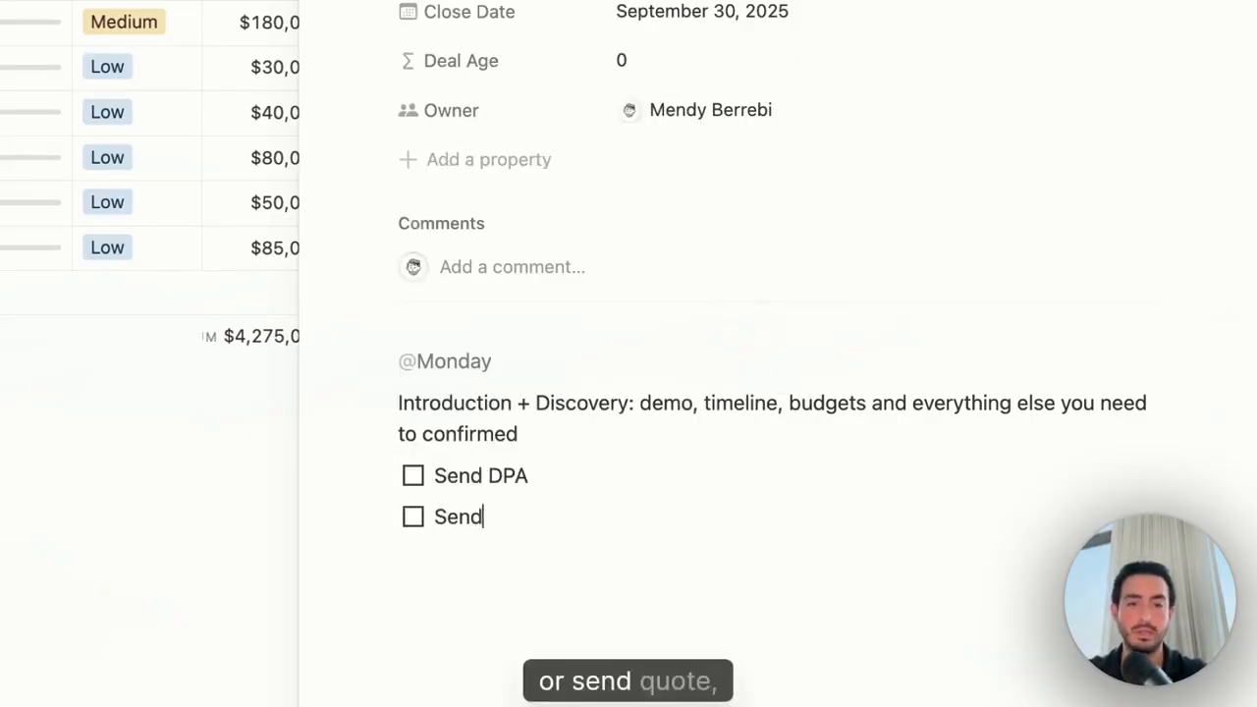
text(Quote)
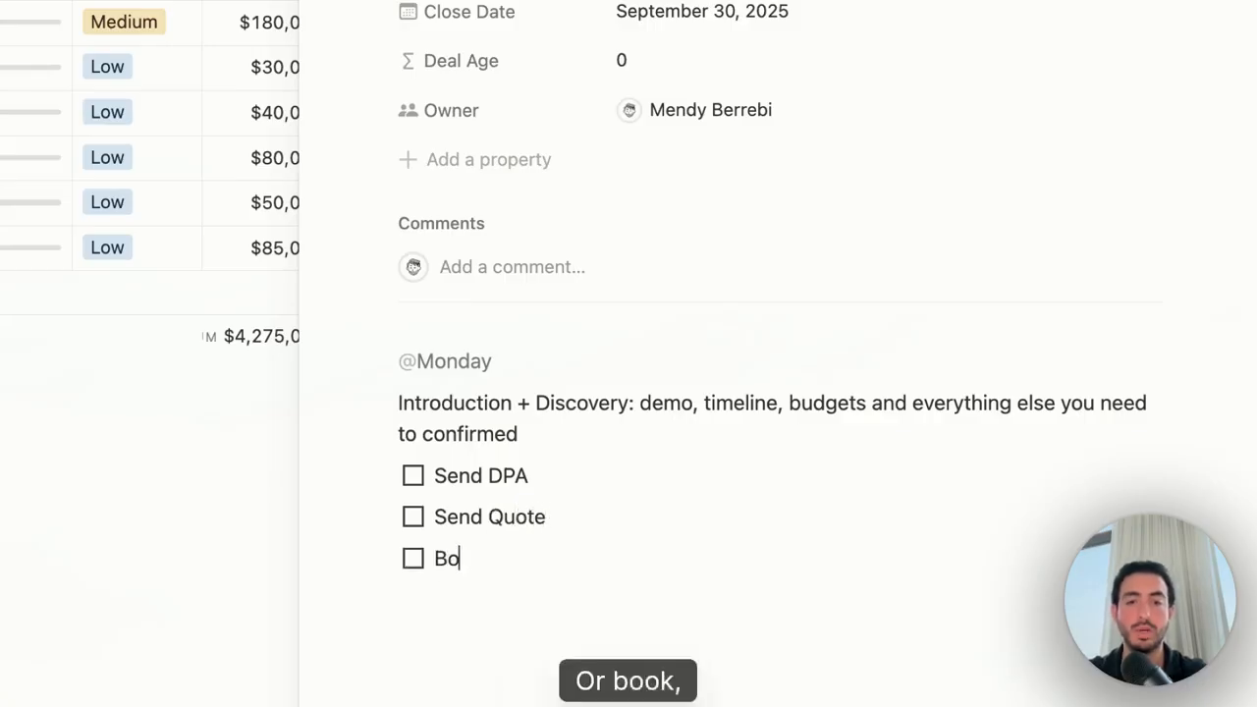
text(ok Business X)
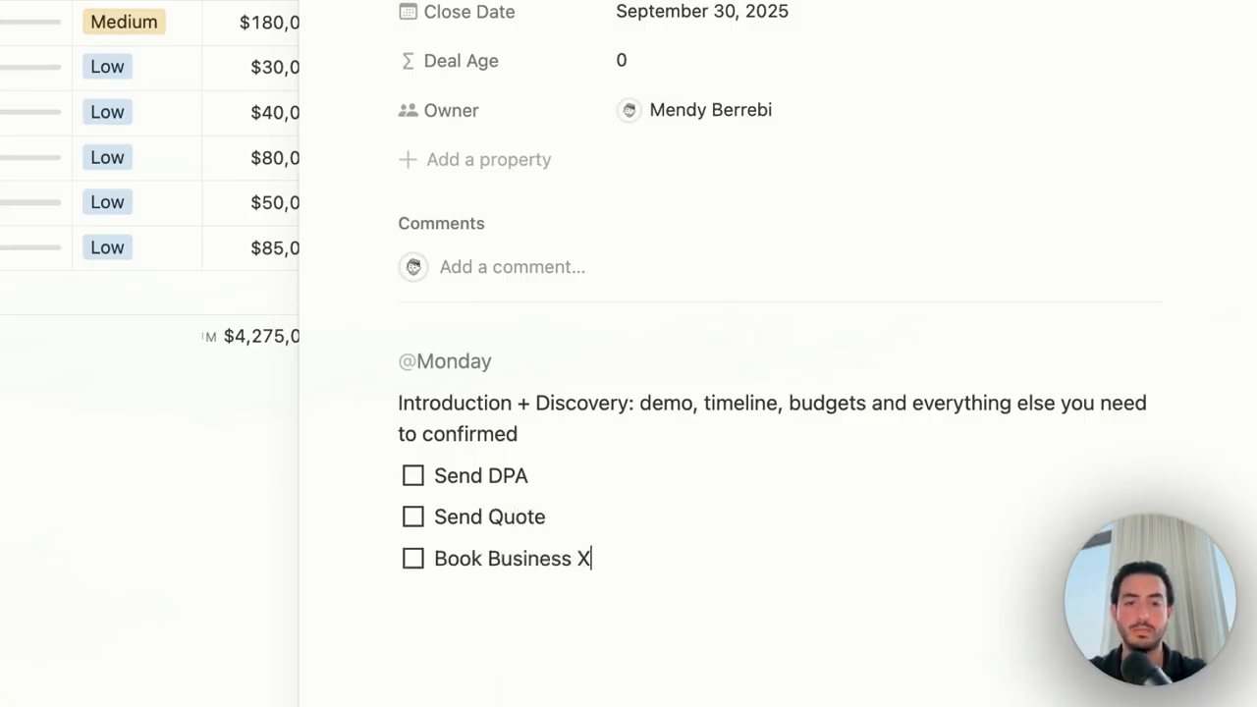
text(Case Meeting)
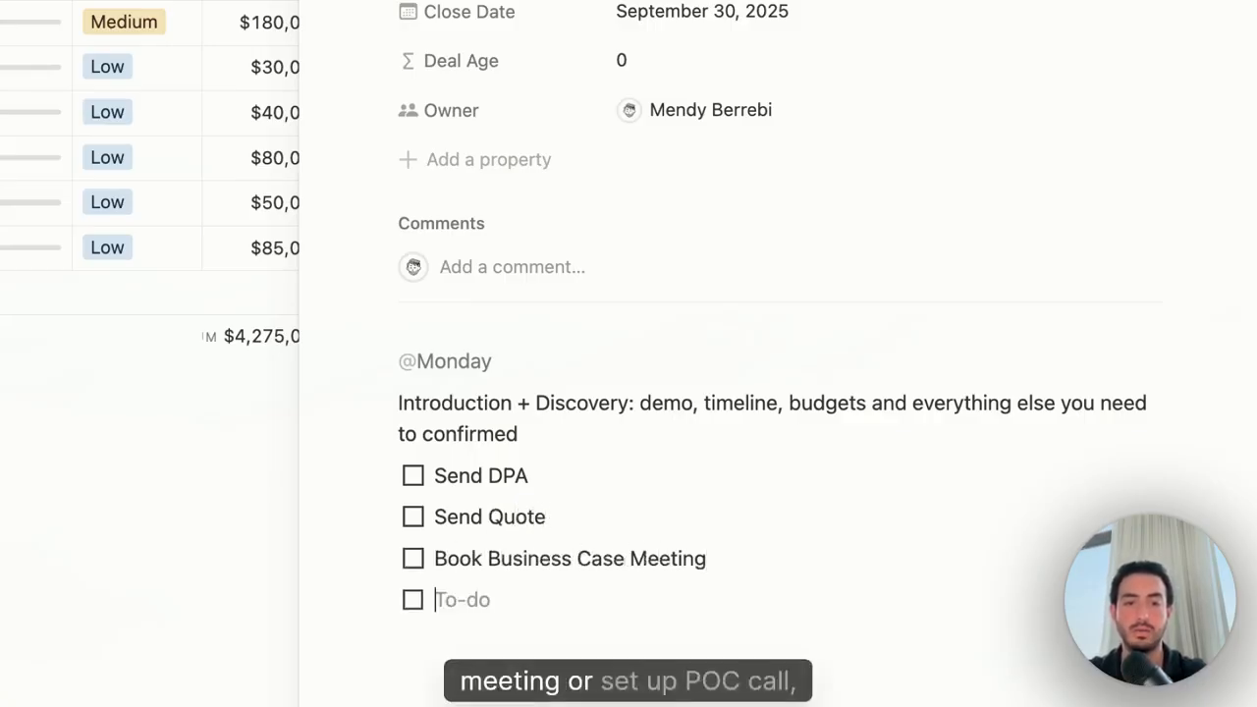
text(Set up POC call)
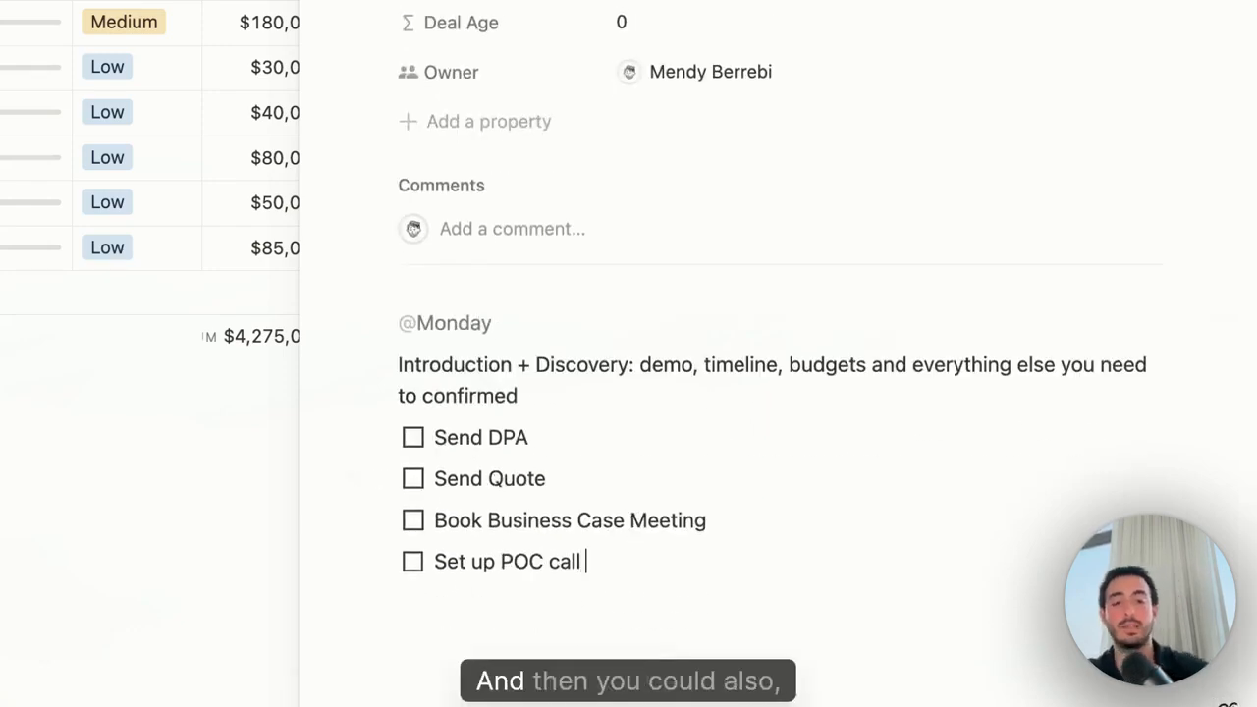
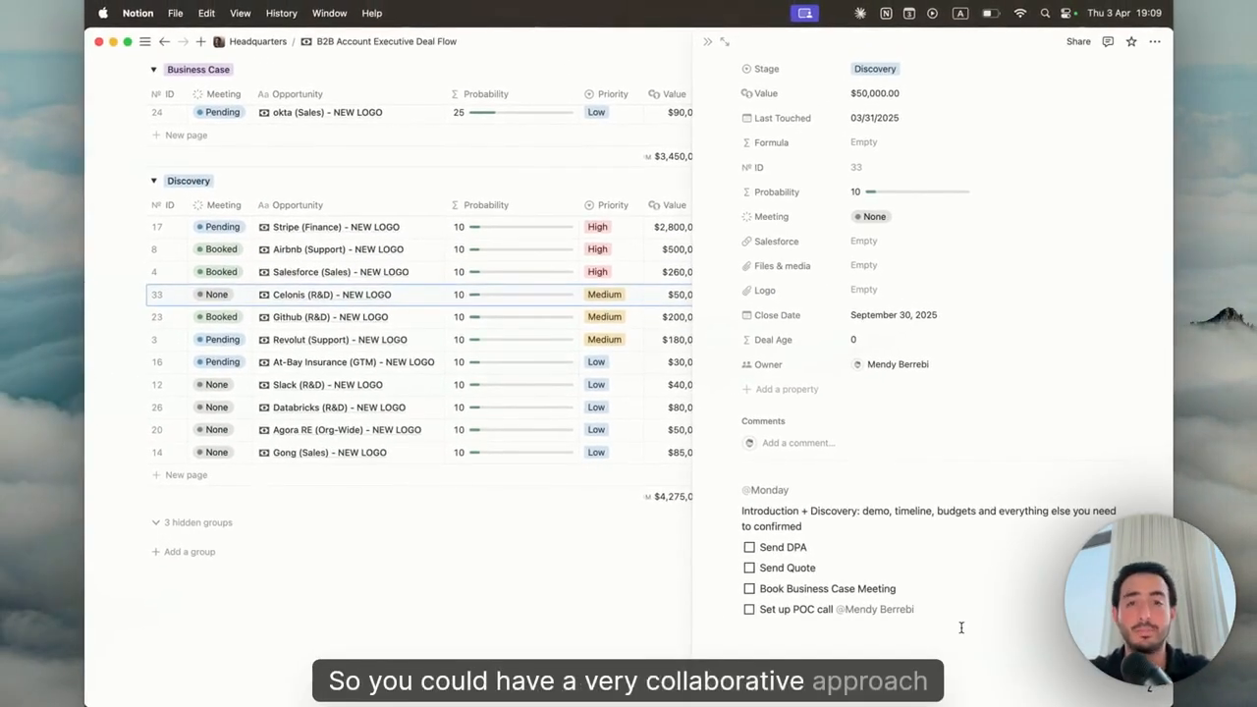
scroll(up, 3)
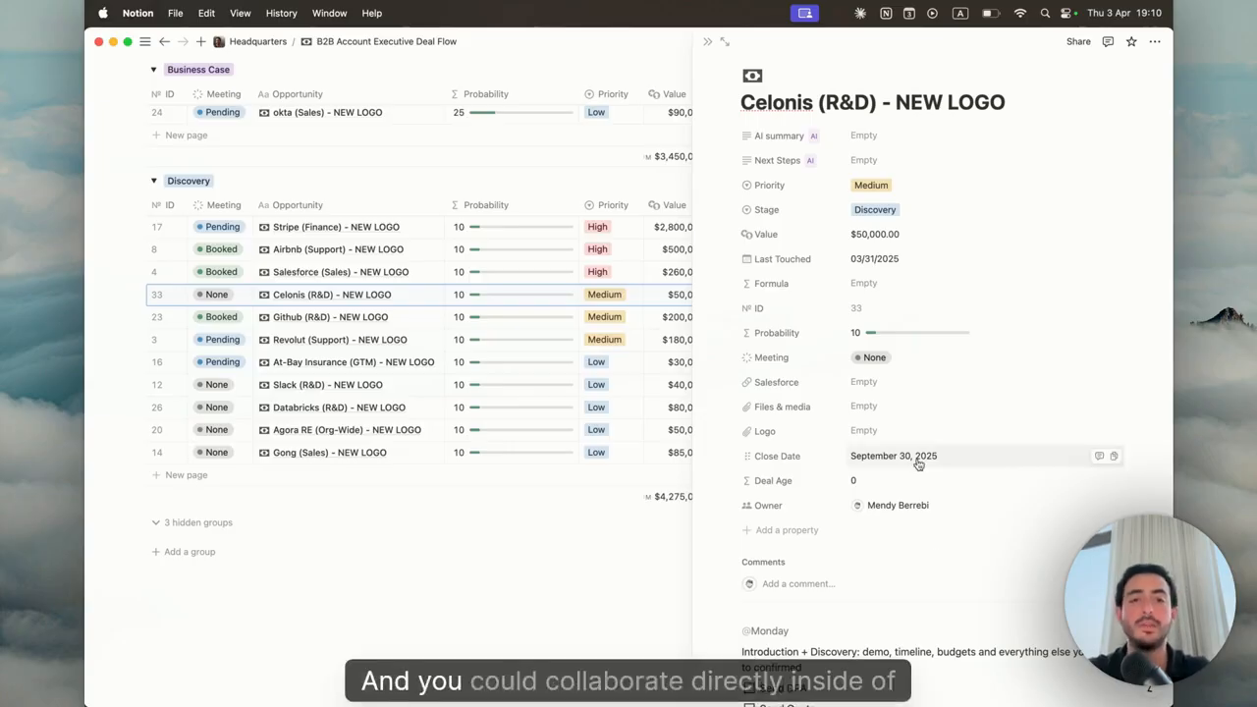
scroll(down, 3)
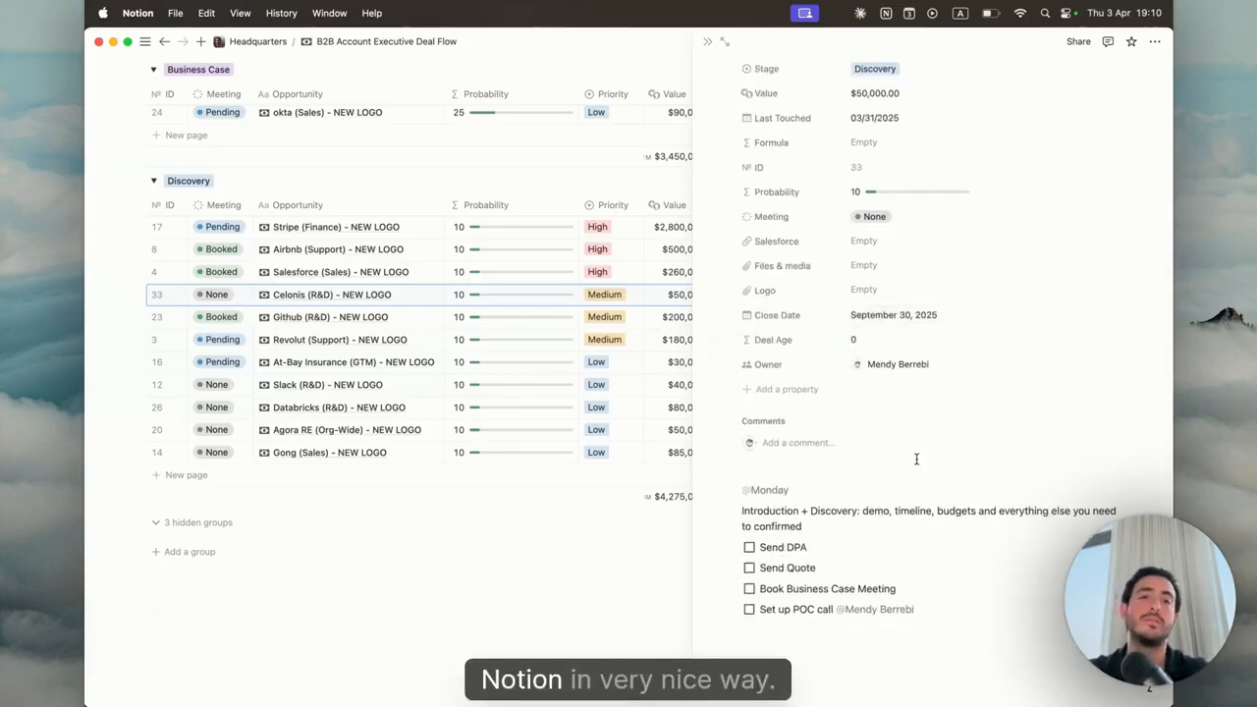
scroll(up, 3)
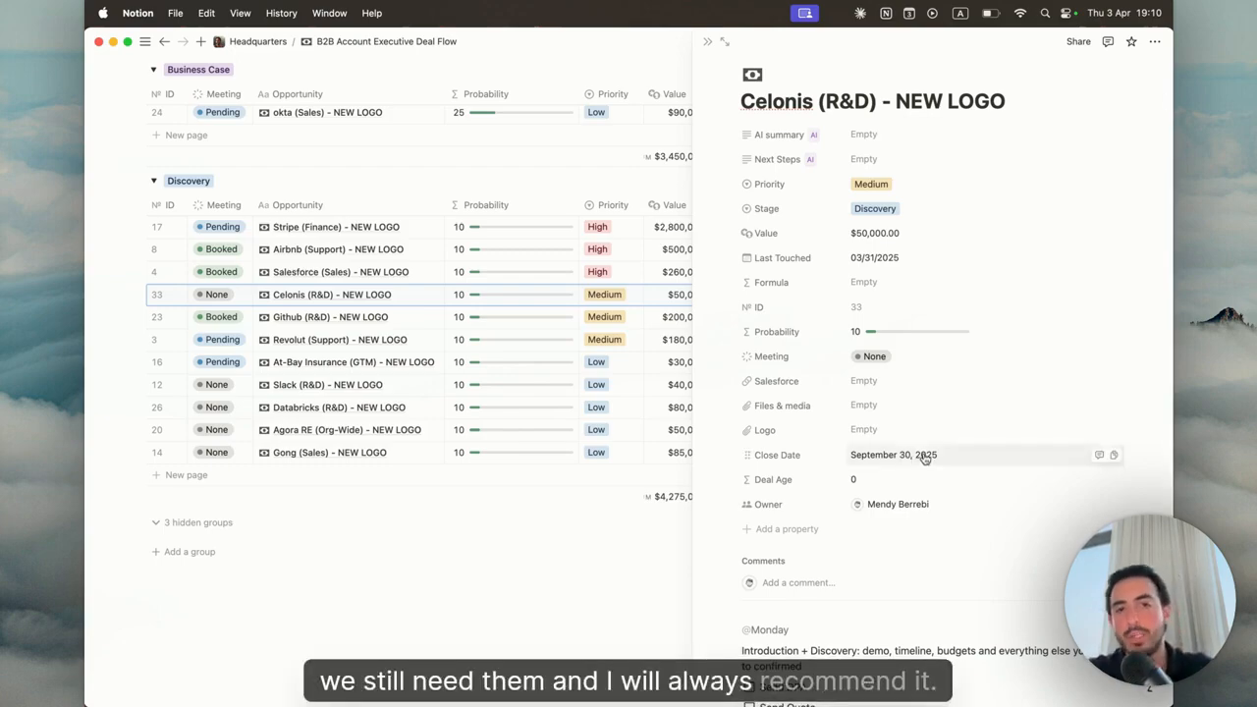
scroll(down, 3)
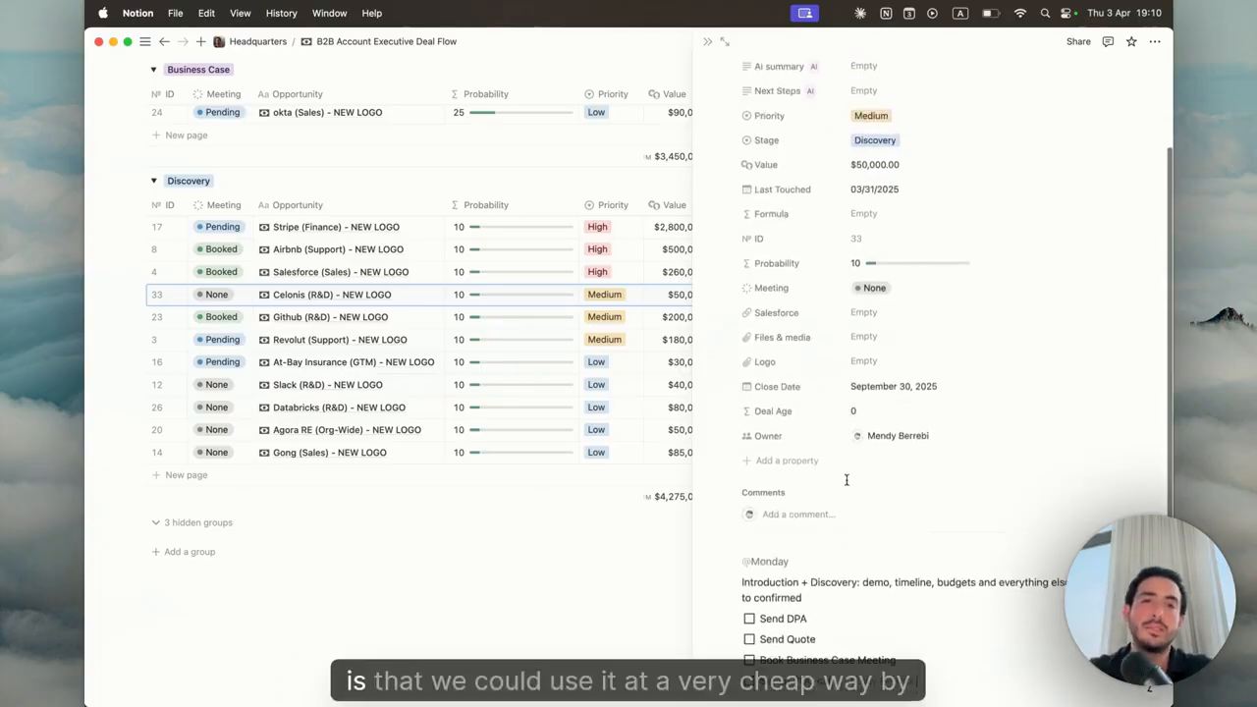
scroll(up, 3)
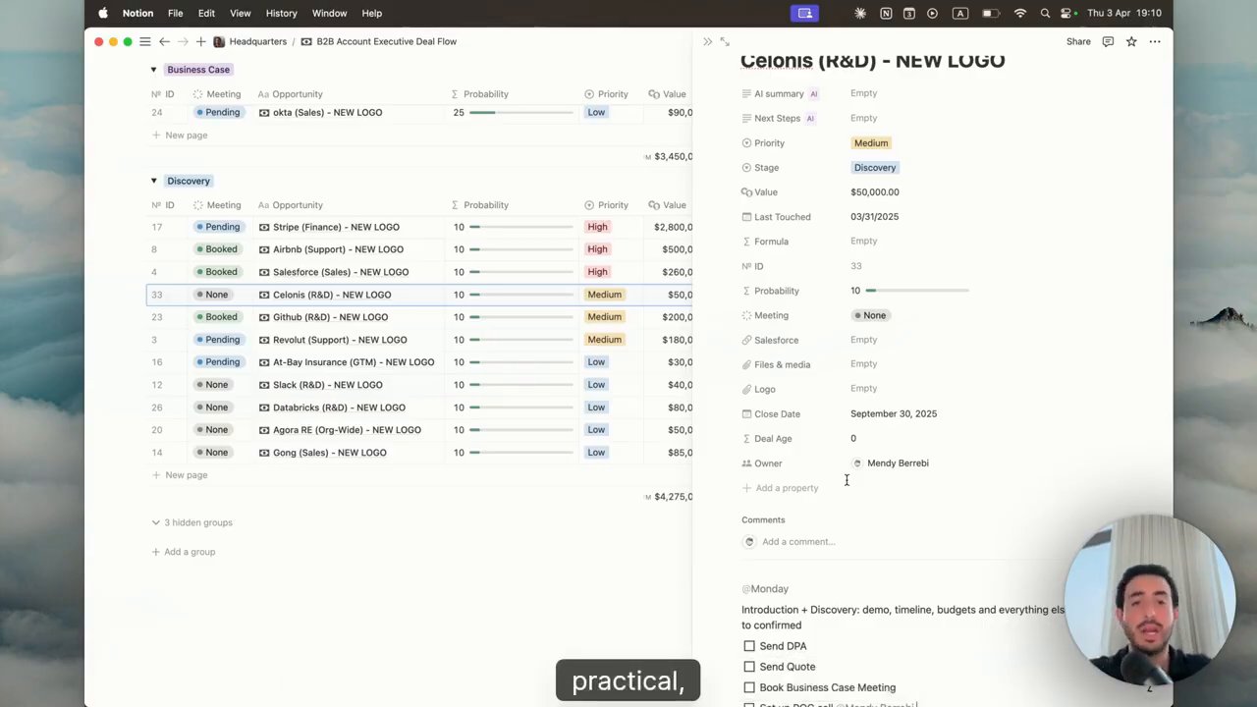
scroll(up, 3)
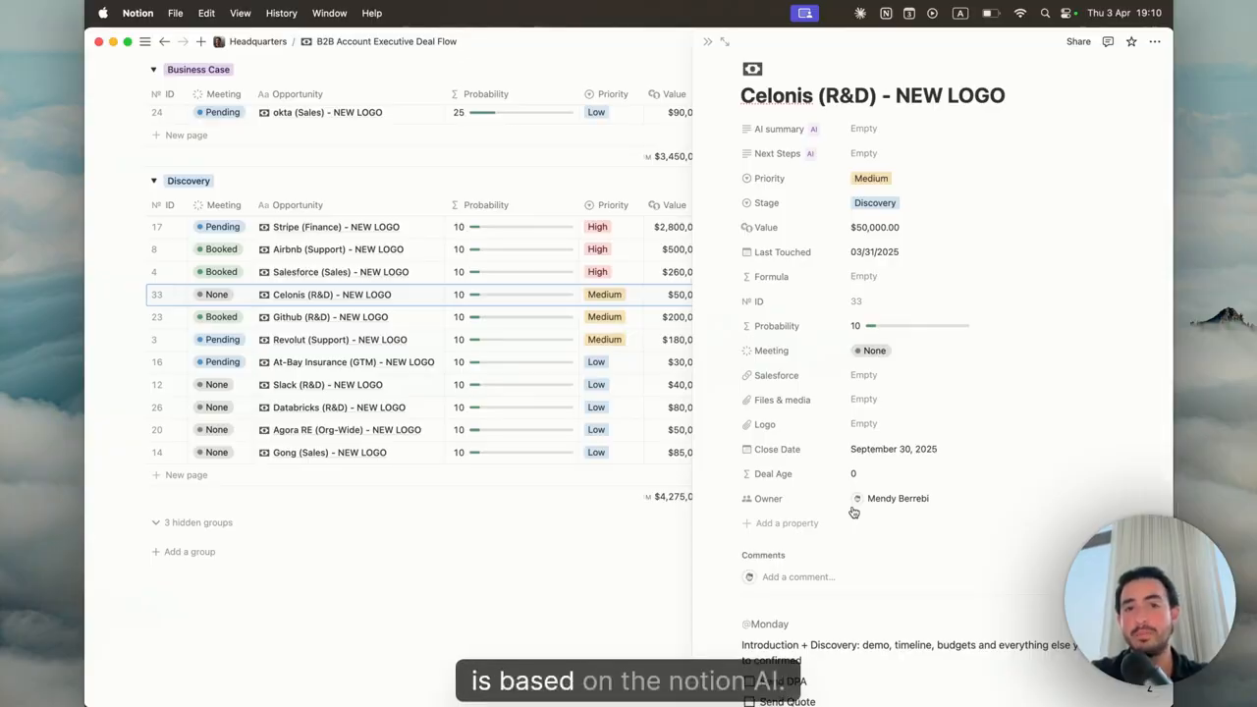
mouse_move(854, 241)
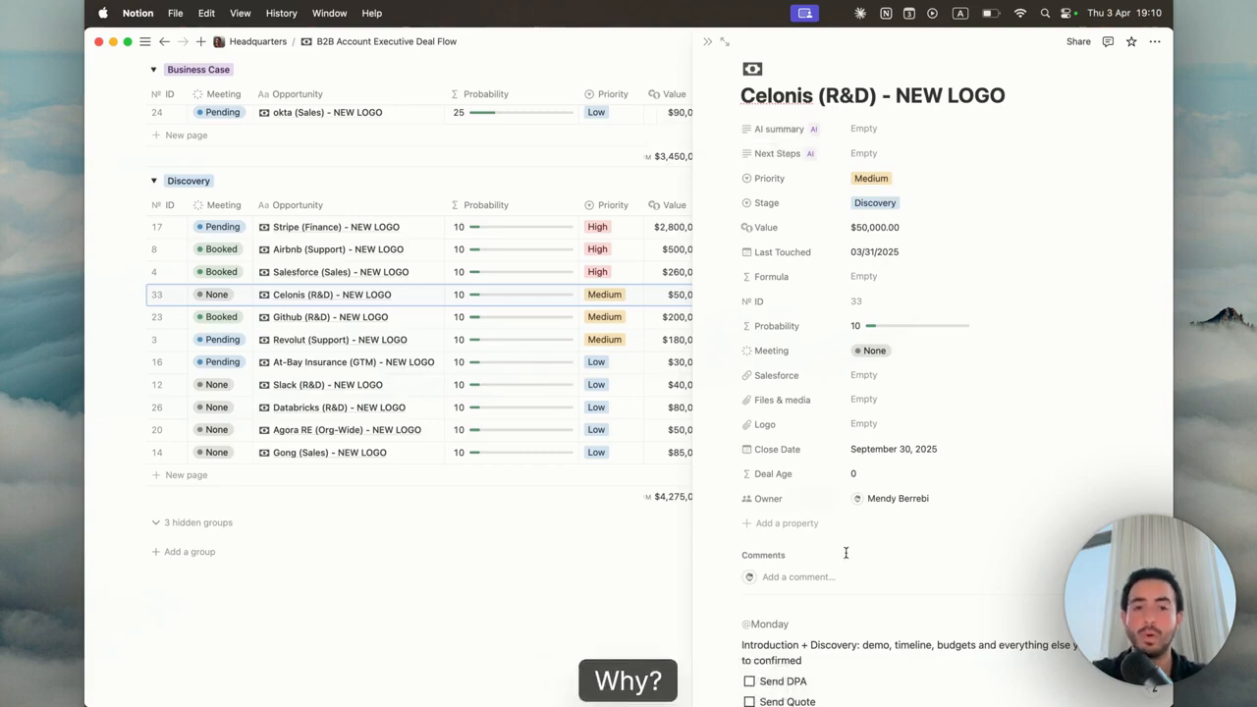
scroll(down, 3)
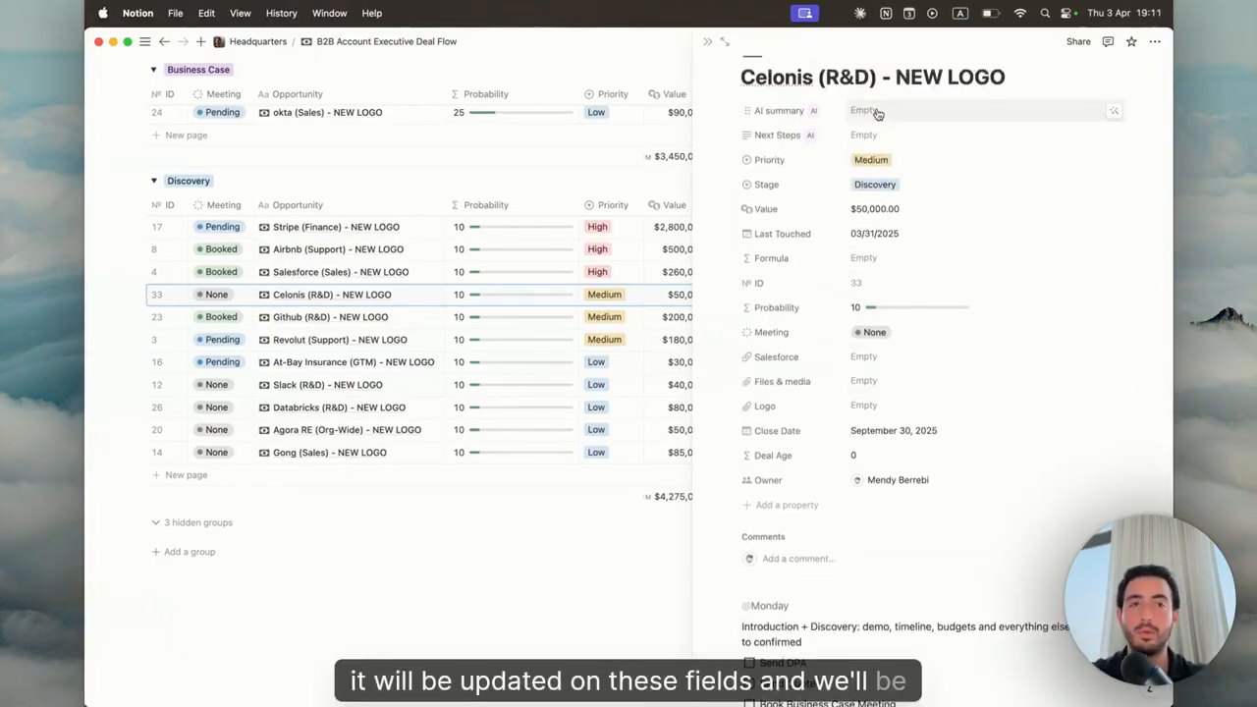
scroll(down, 3)
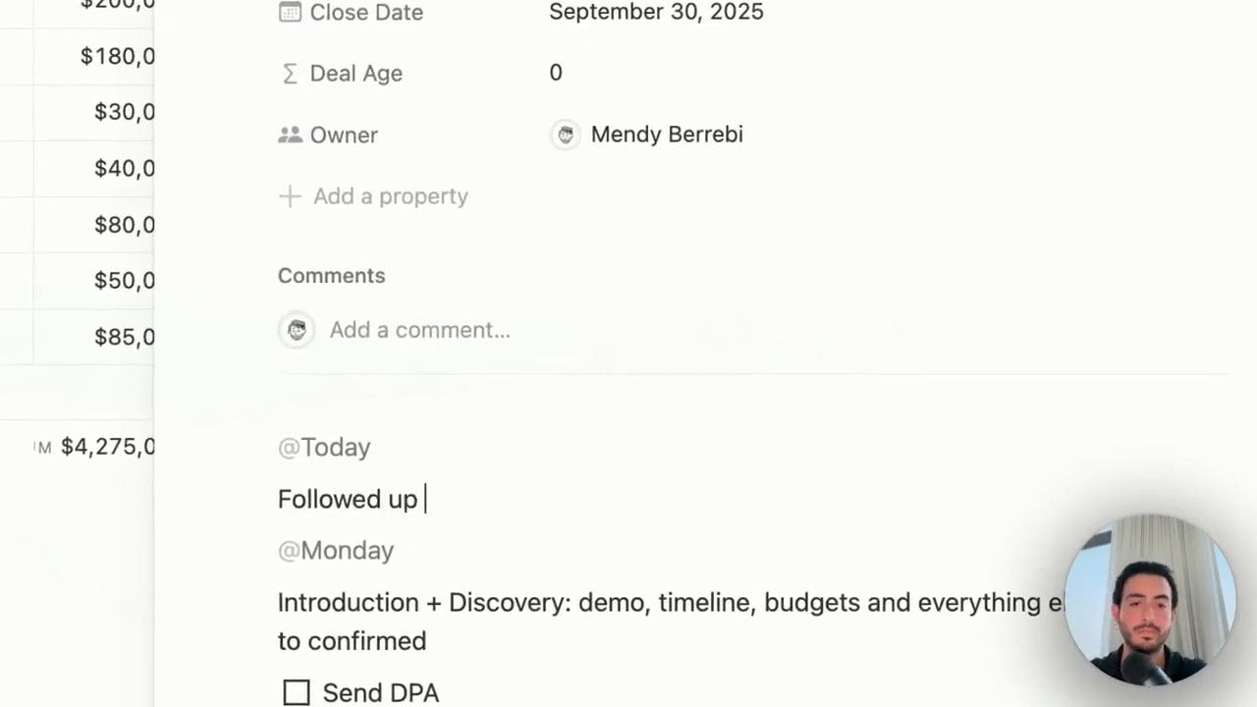
text(with cli)
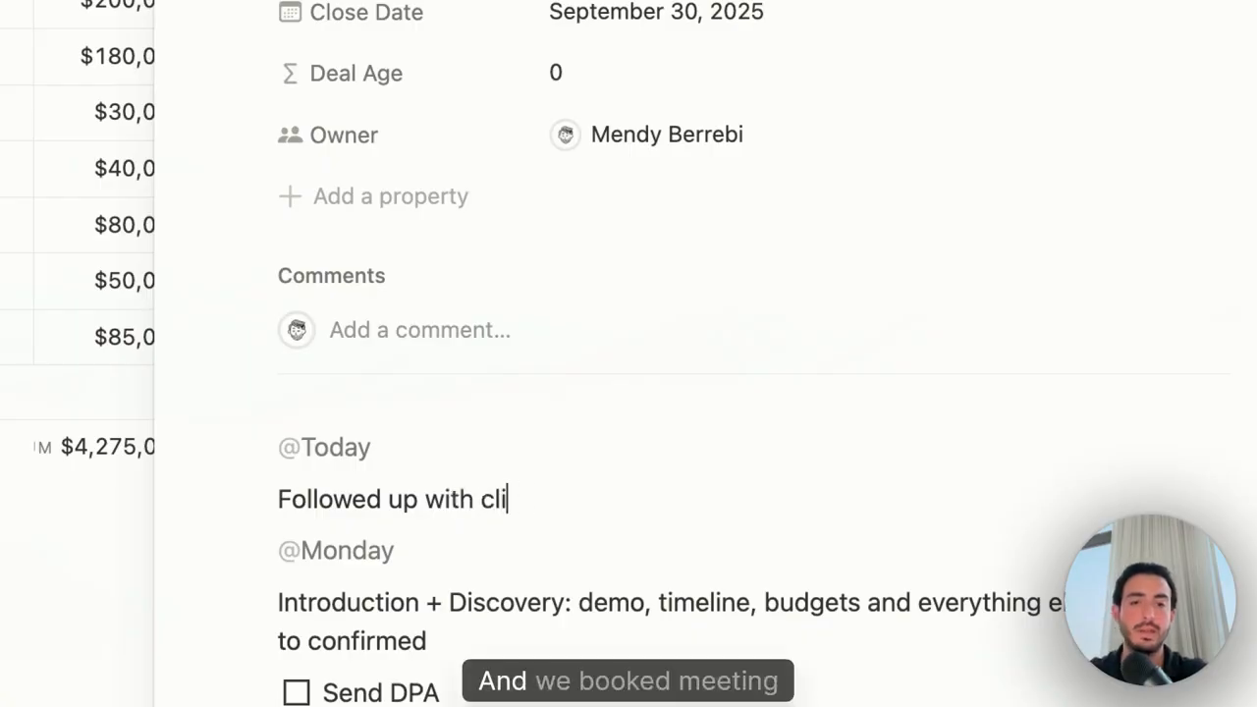
text(ent and booked meet)
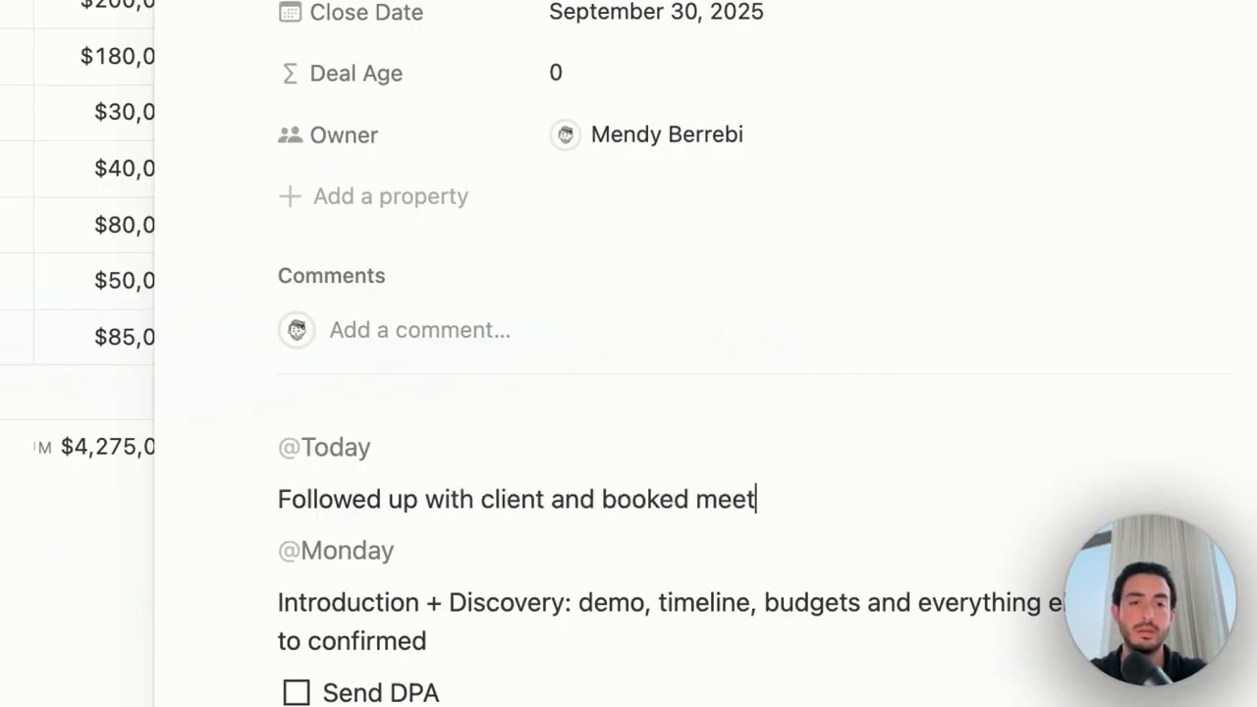
text(ing @next Thursday)
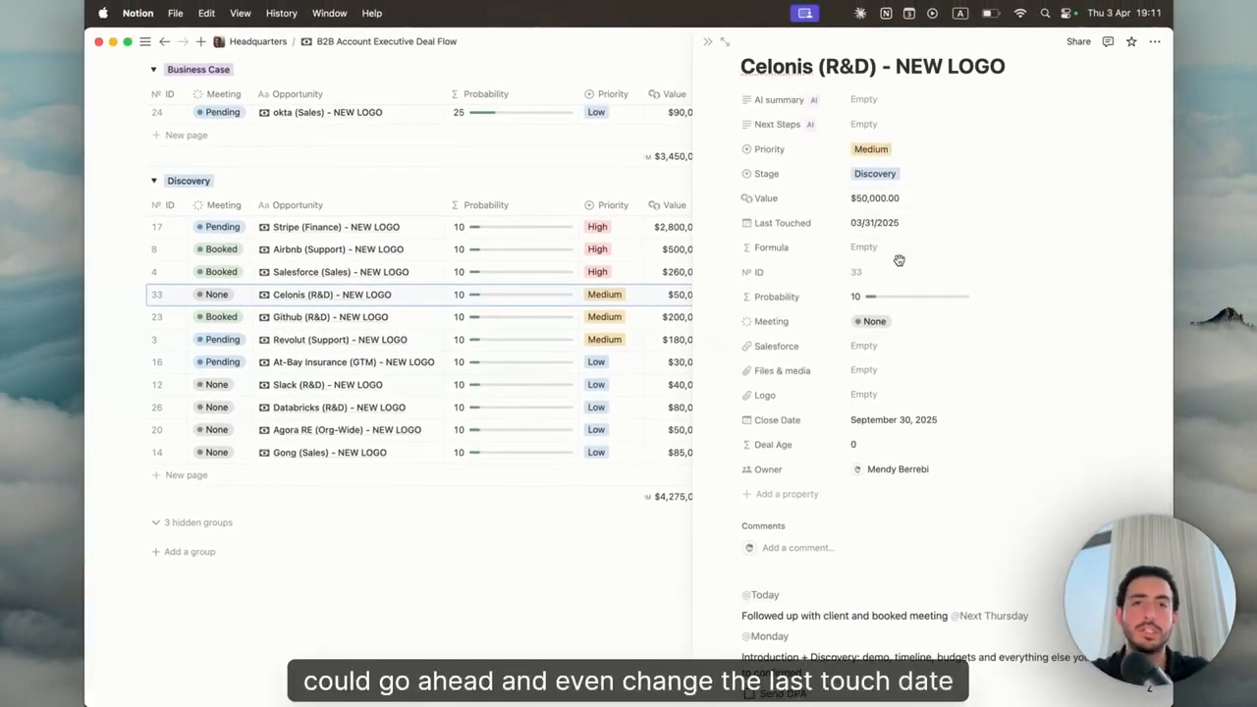
scroll(down, 3)
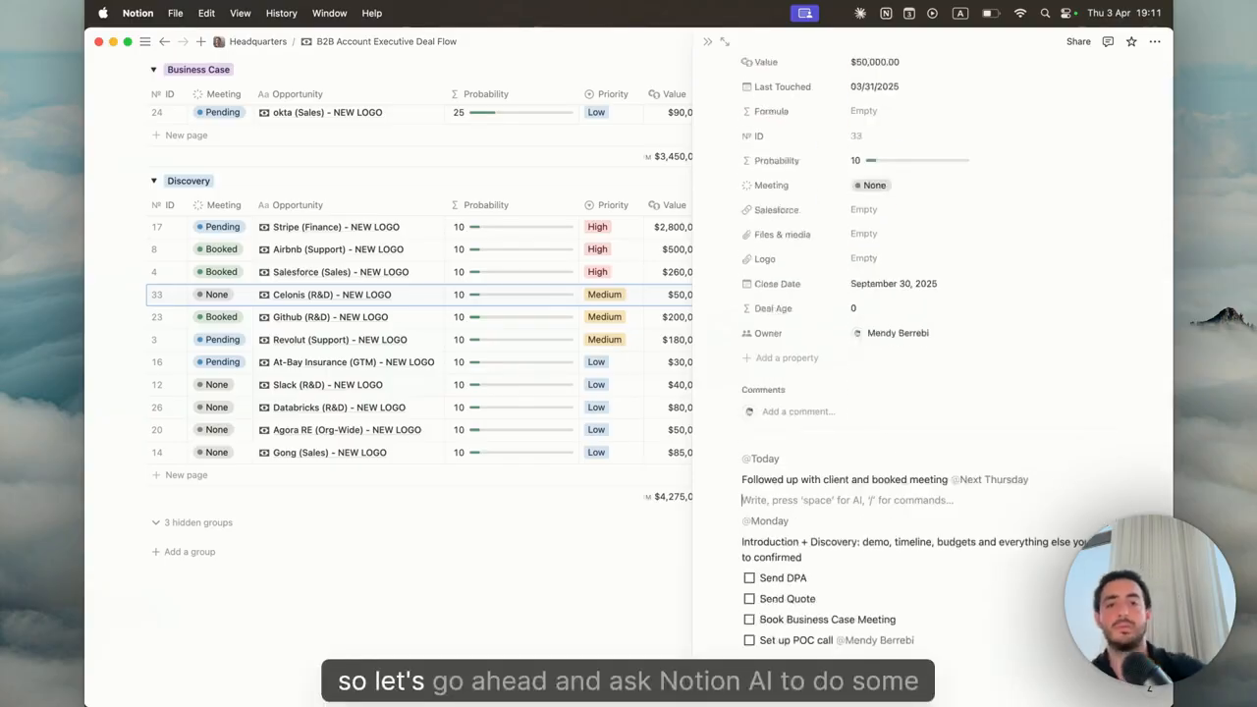
- Ask Notion AI to help prepare next week's POC call with an enterprise client
click(846, 500)
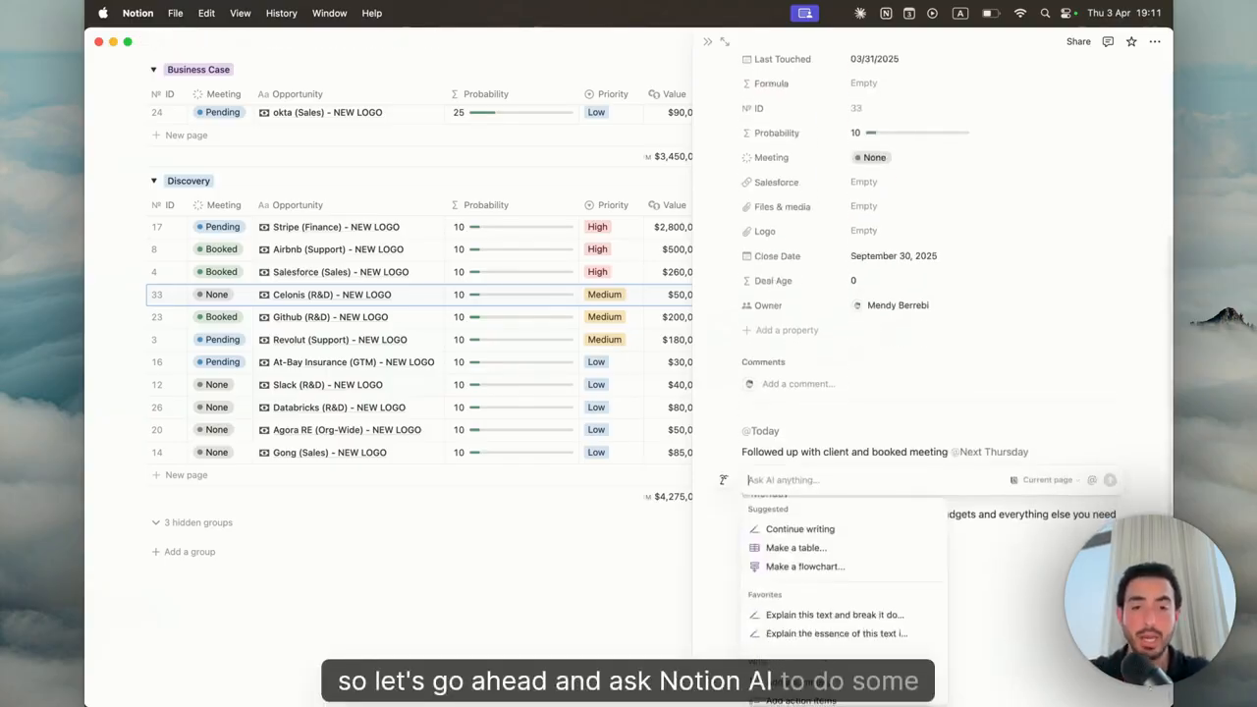
scroll(down, 3)
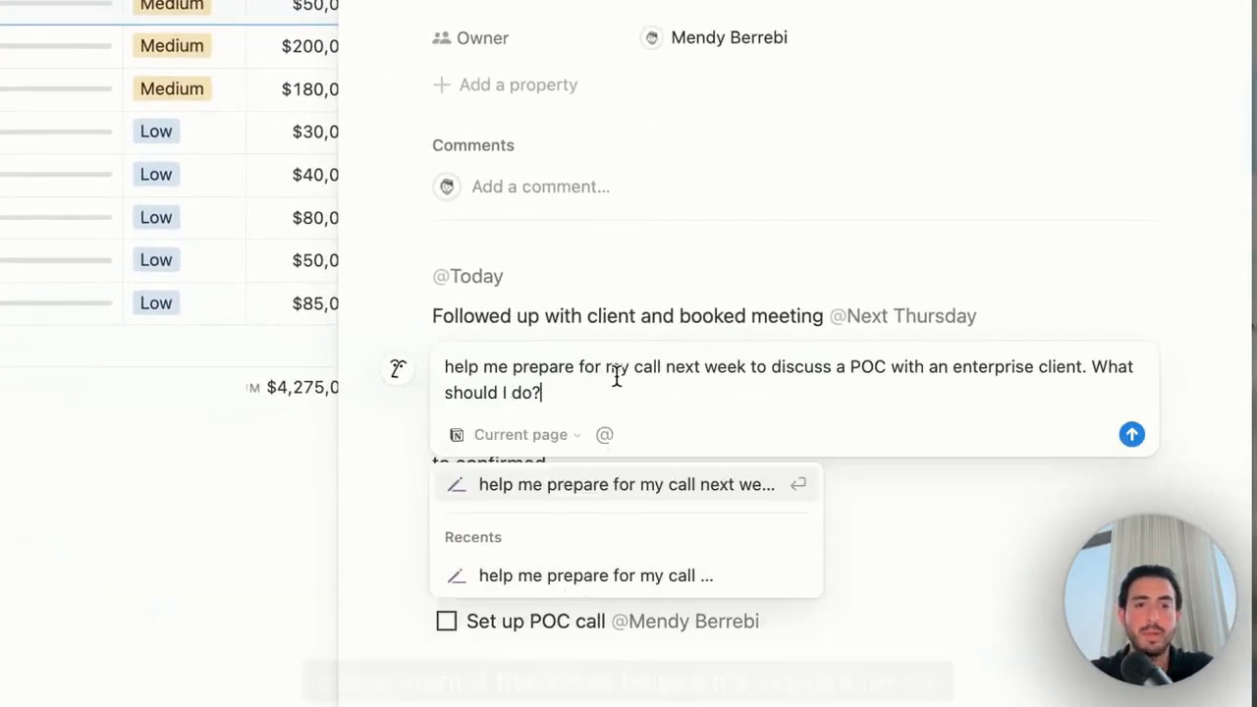
mouse_move(968, 386)
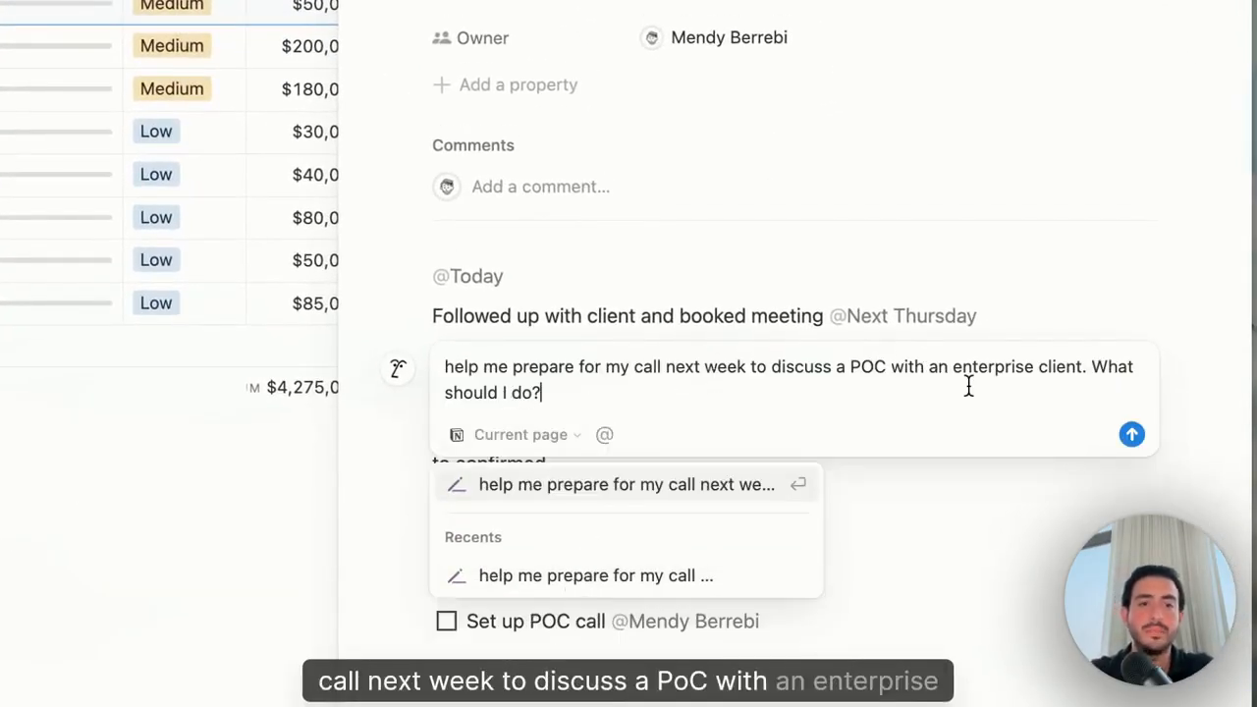
mouse_move(594, 392)
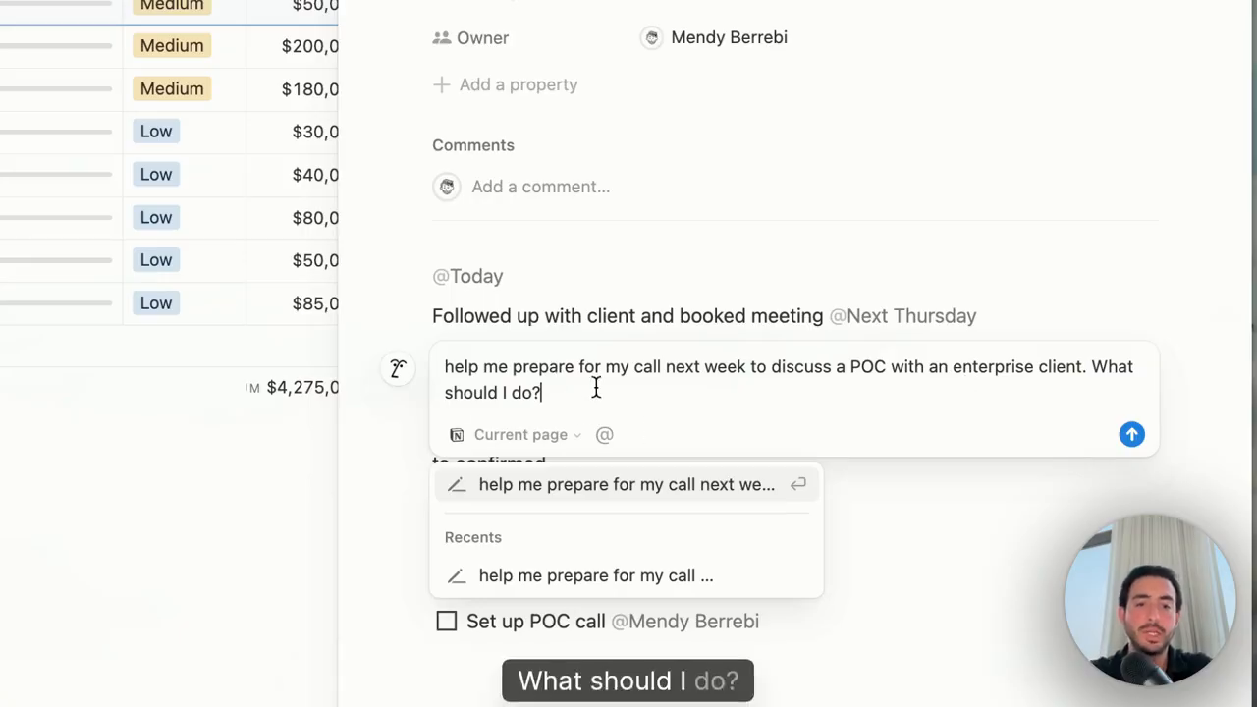
click(1131, 434)
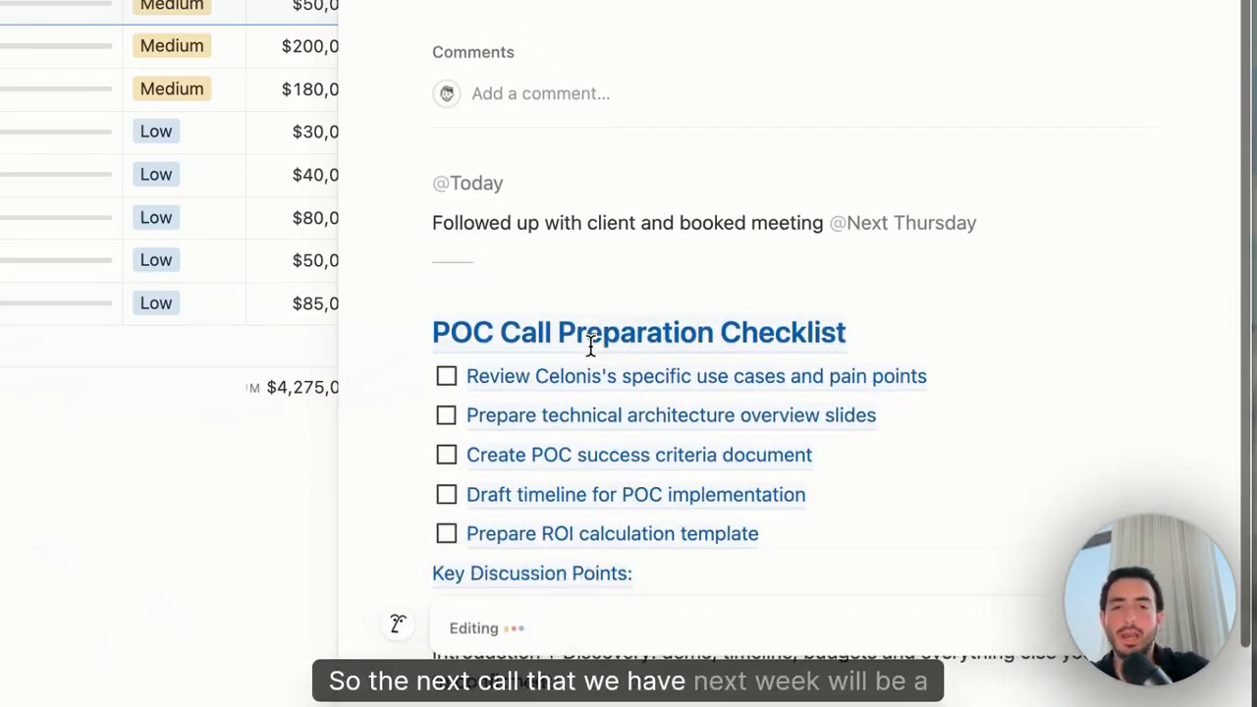
- Accept Notion AI's POC Call Preparation Checklist with discussion points, required materials and stakeholders
scroll(down, 3)
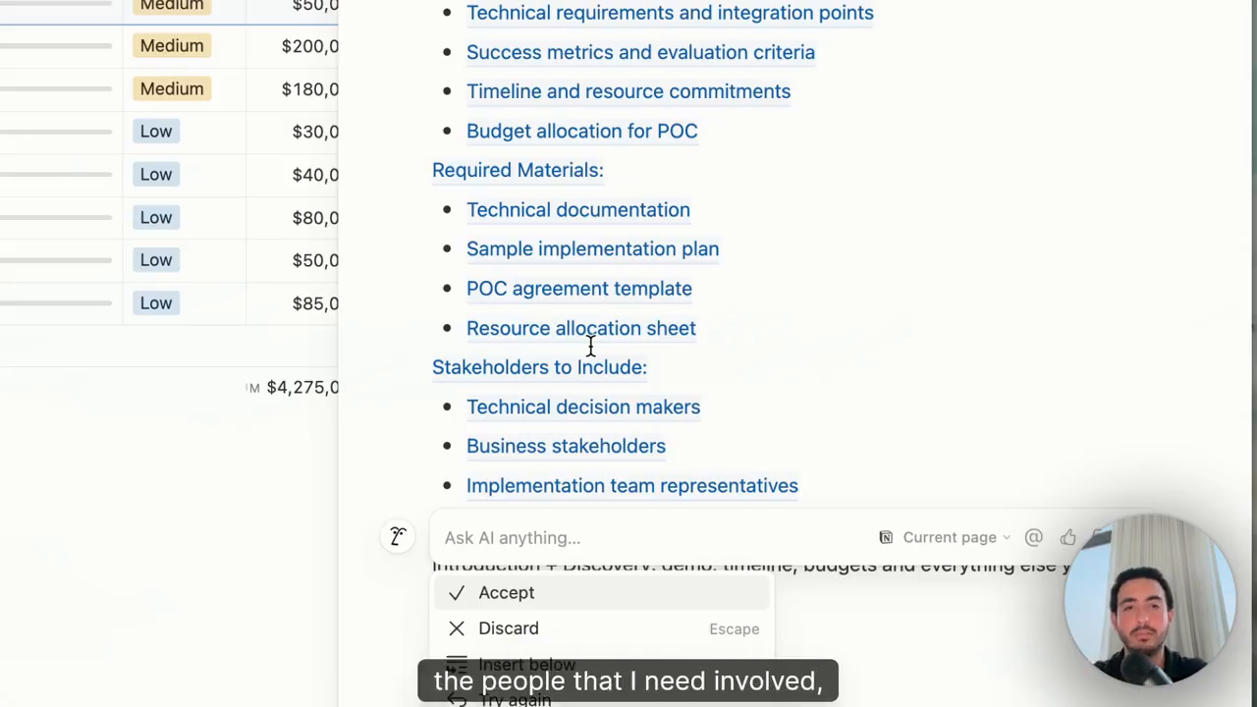
click(506, 592)
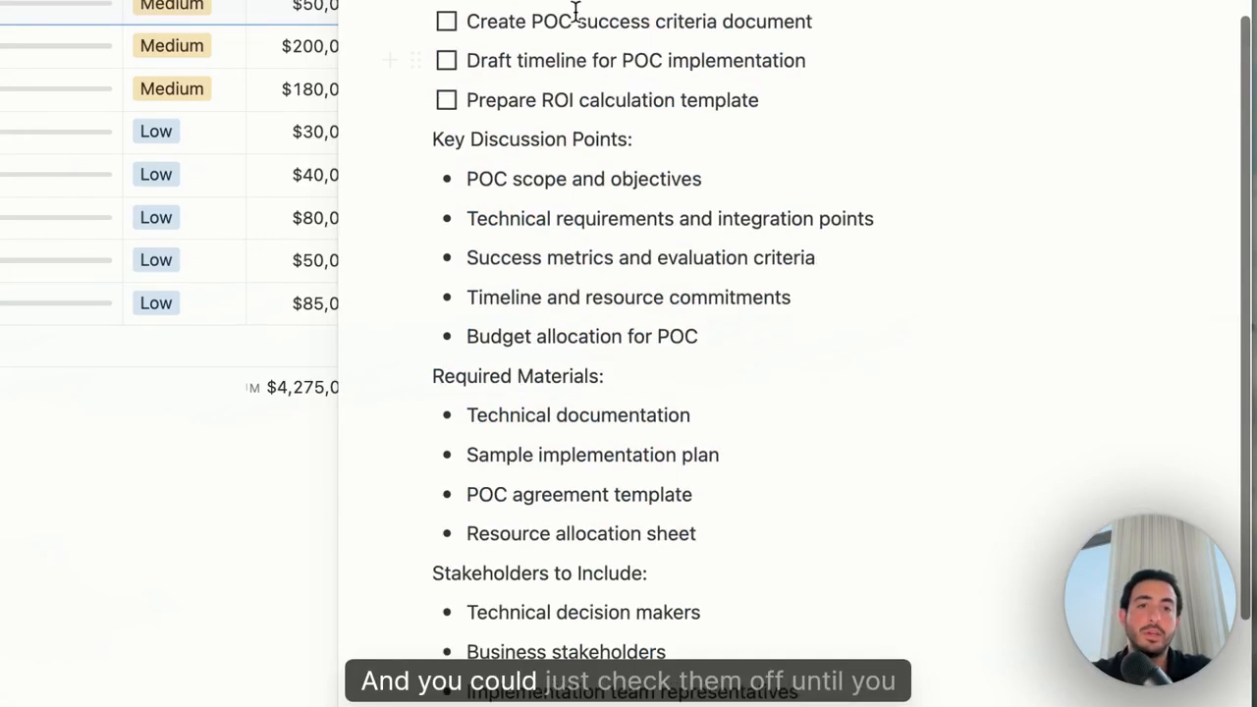
scroll(up, 3)
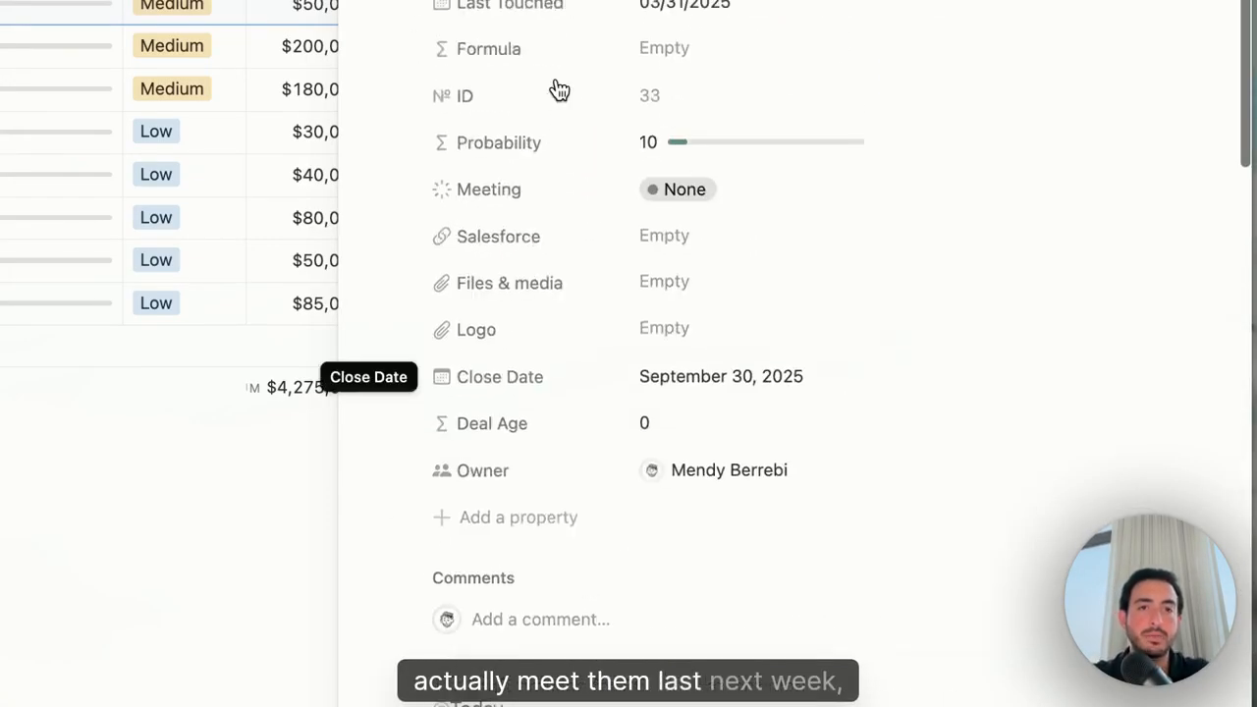
scroll(down, 3)
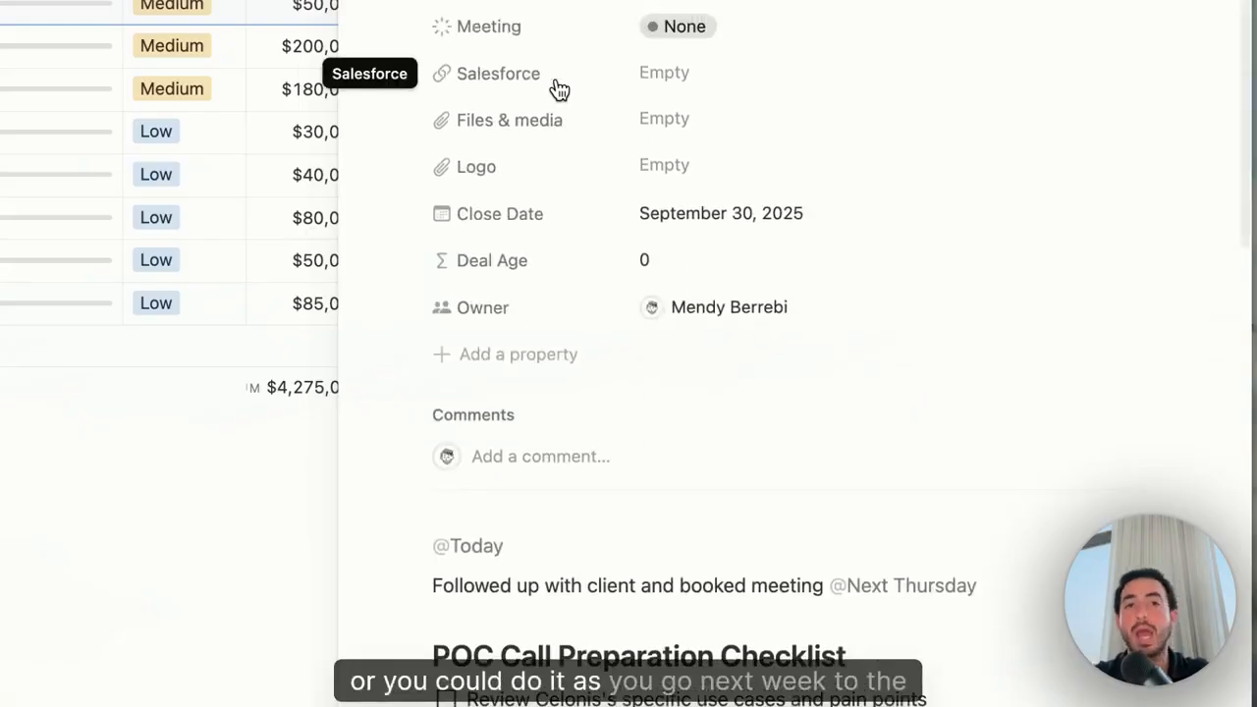
scroll(up, 3)
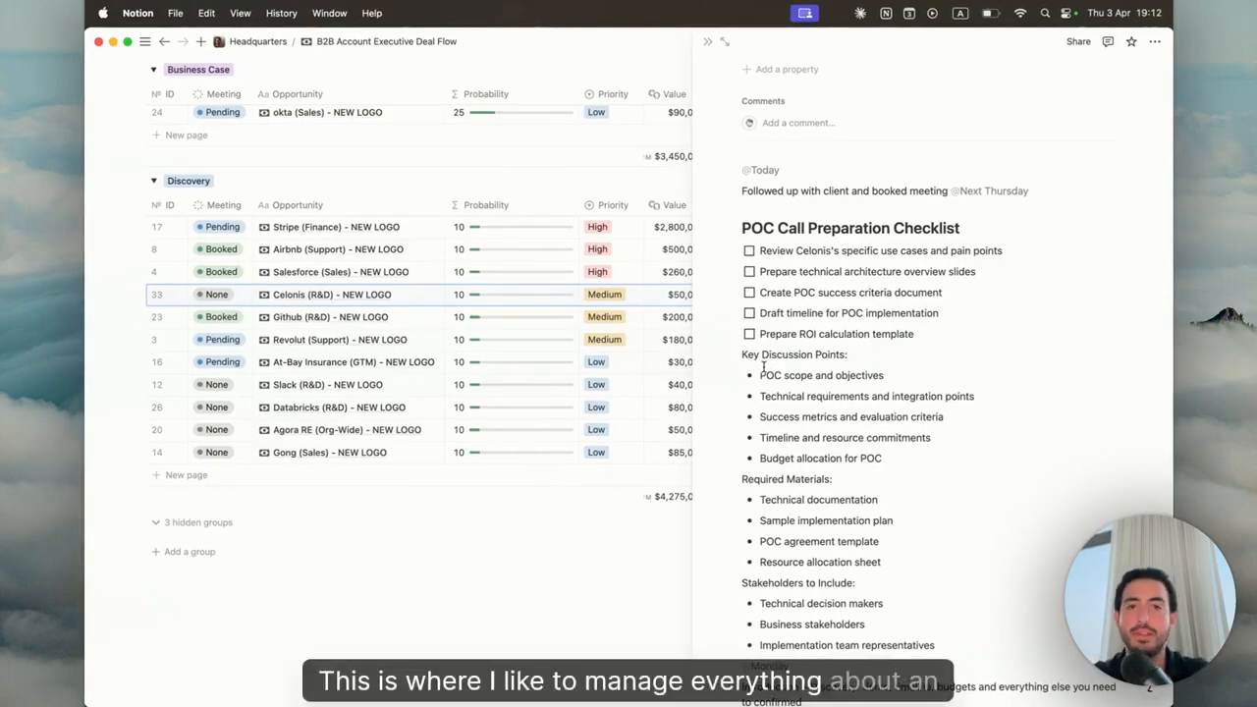
mouse_move(727, 354)
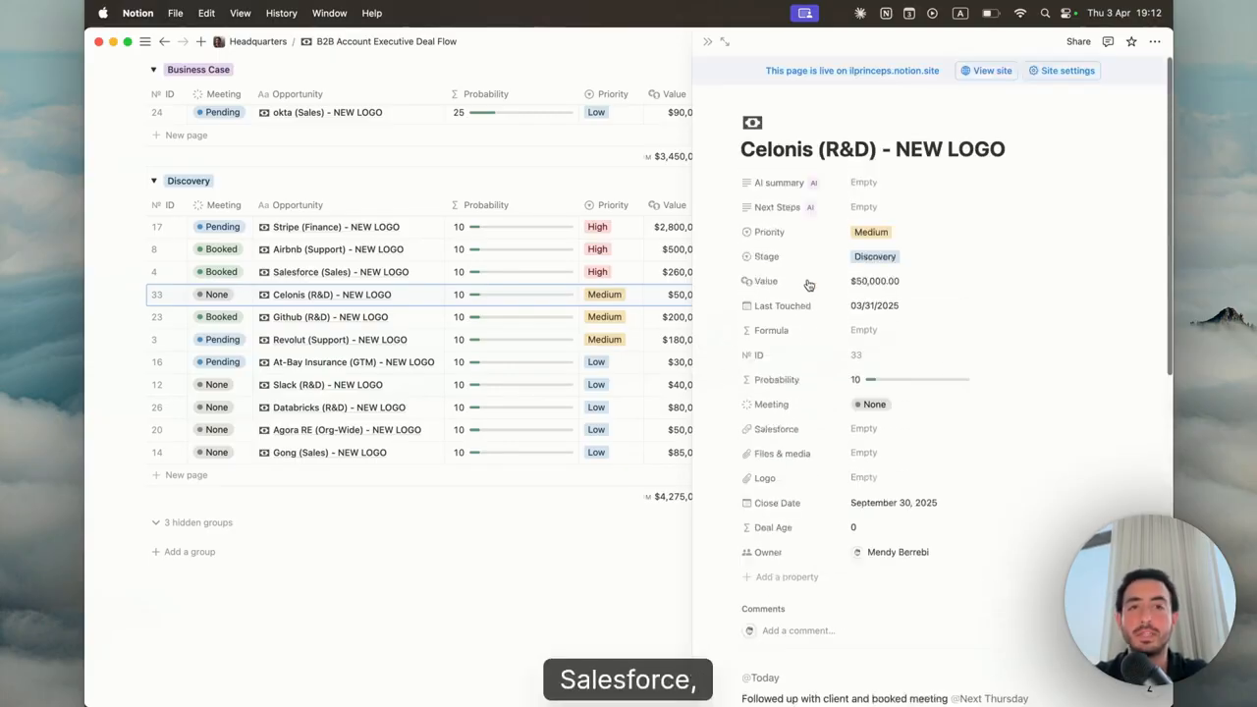
mouse_move(835, 208)
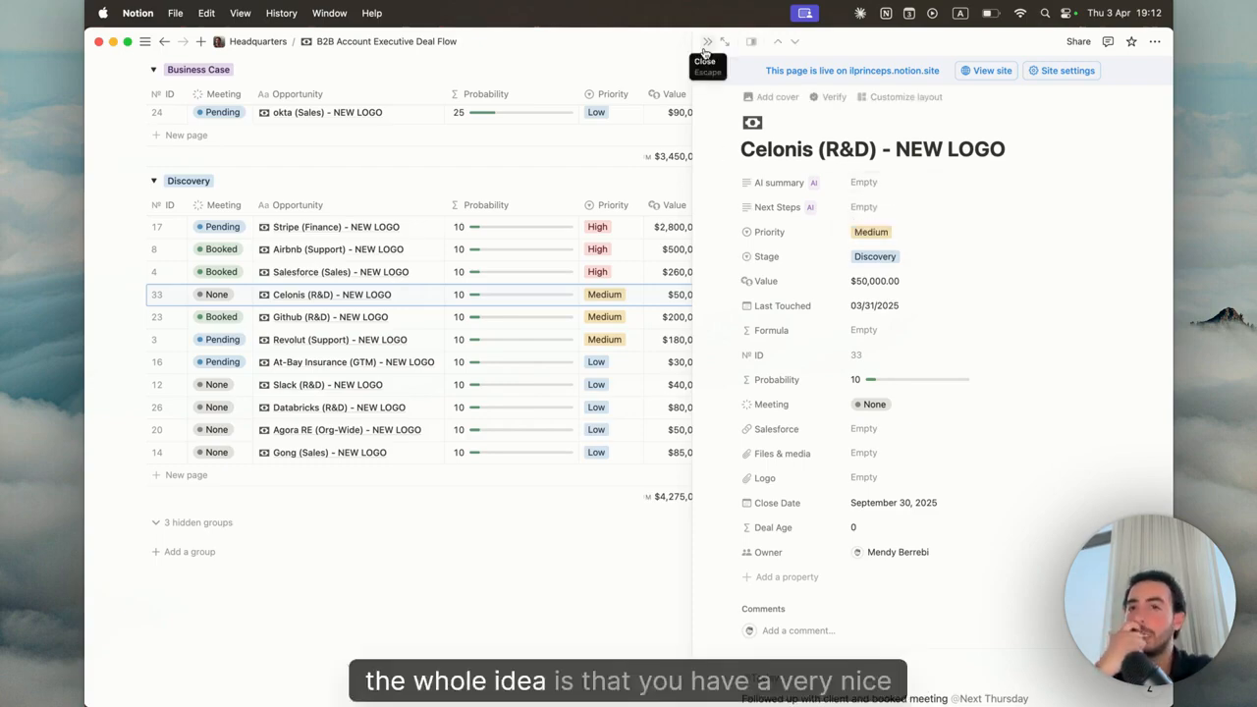
- Close the Celonis side peek and scroll up to the dashboard title and charts
click(706, 41)
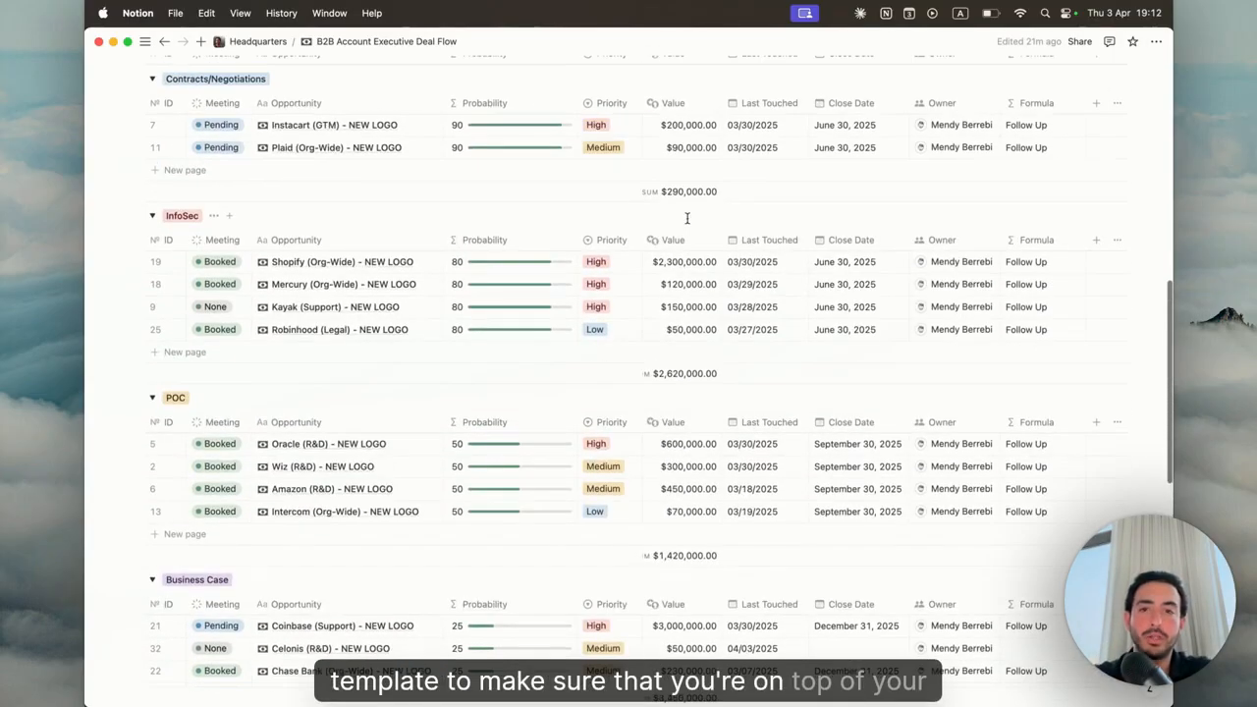
scroll(up, 3)
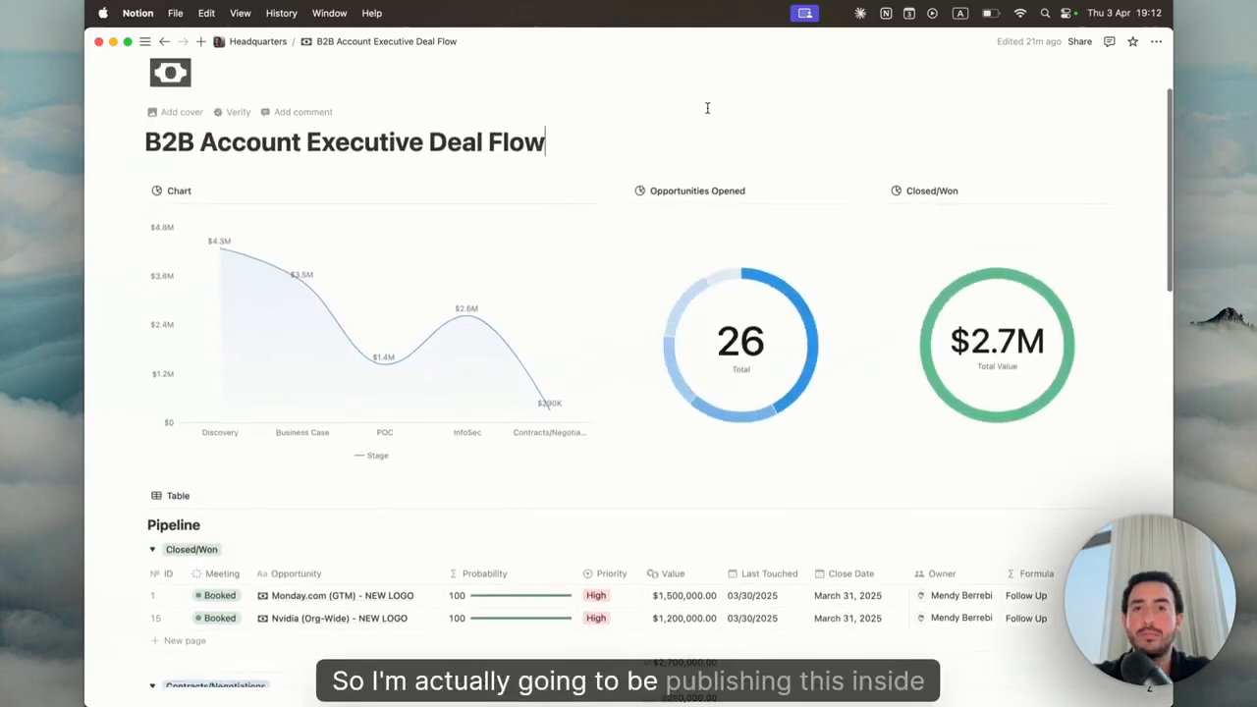
scroll(up, 3)
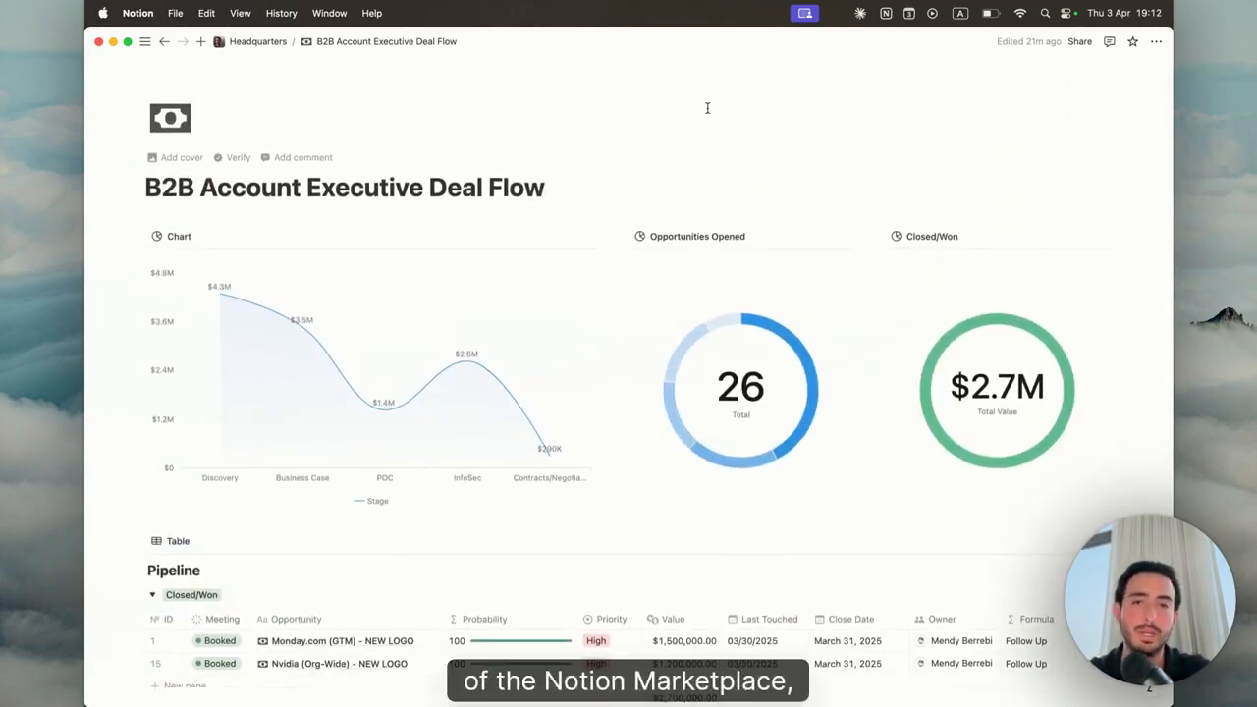